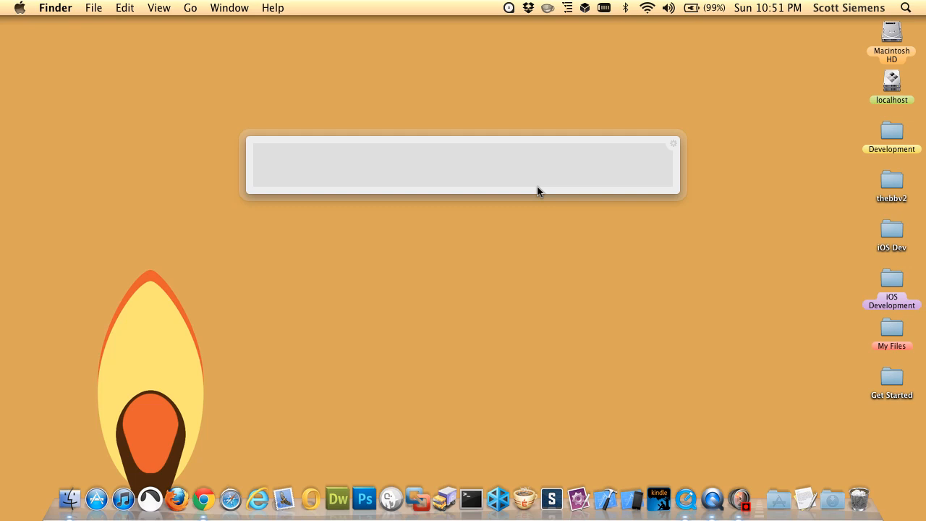
# Search 'mamp' in Spotlight and land on mamp.info's home page with the MAMP and MAMP PRO downloads
pyautogui.write('mamp.info/en/index.html')
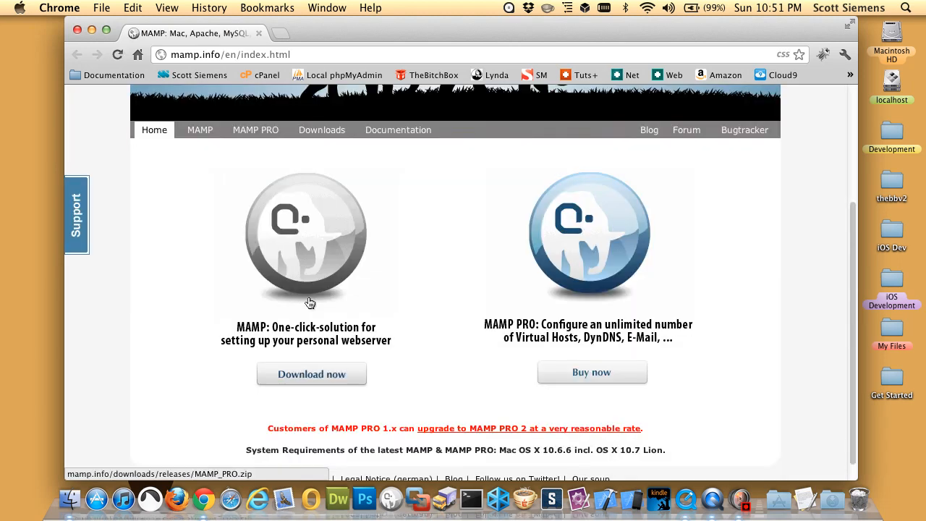
pyautogui.moveTo(407, 268)
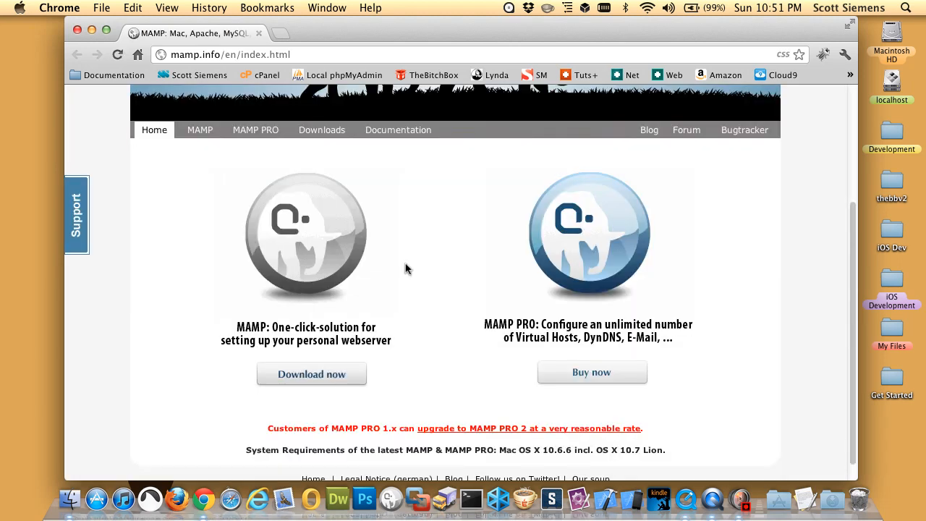
pyautogui.moveTo(662, 217)
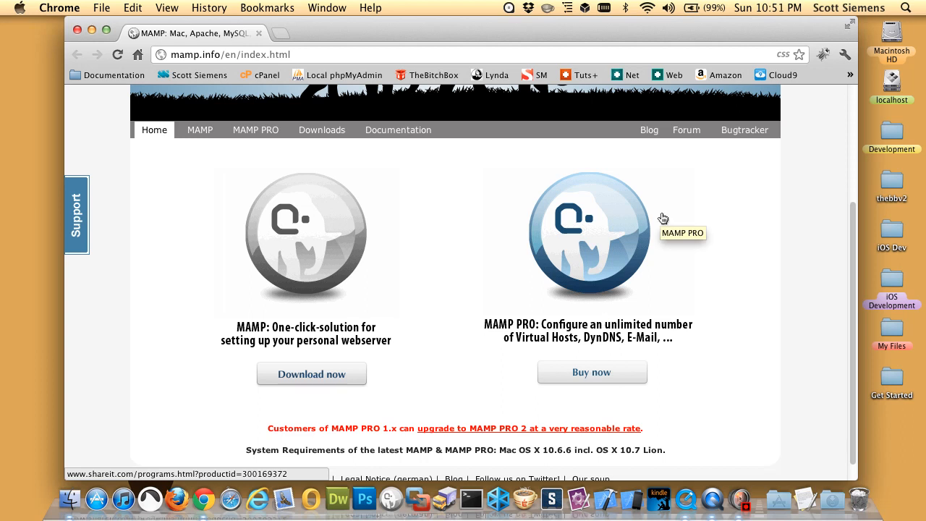
pyautogui.moveTo(330, 343)
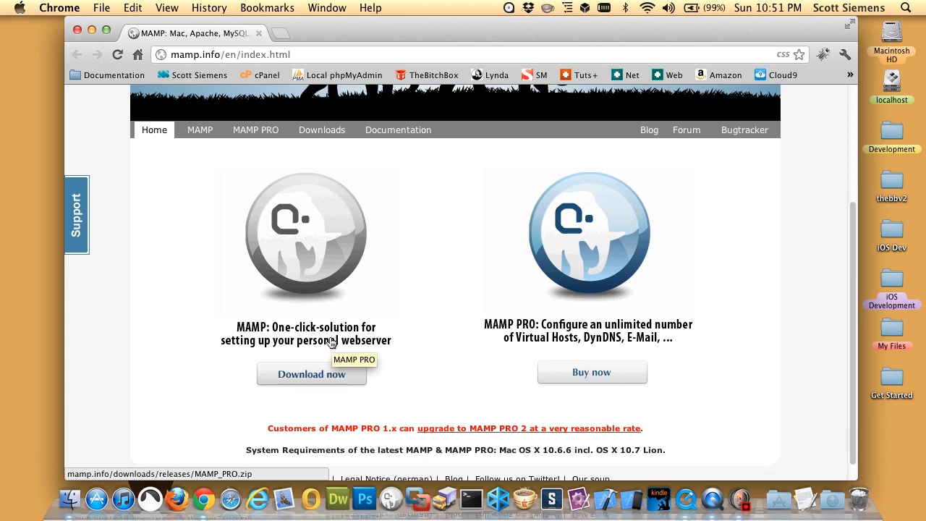
pyautogui.moveTo(384, 297)
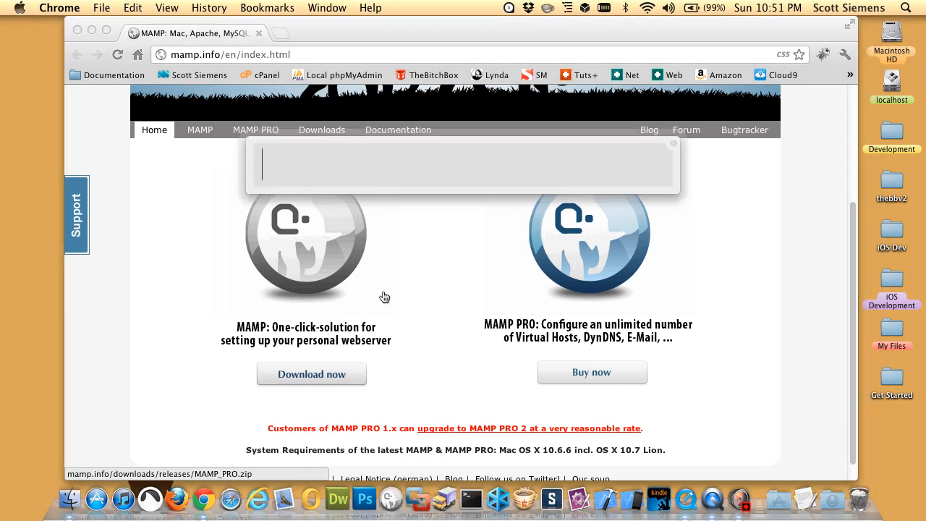
# Search 'wam', view wampserver.com's WAMPSERVER 2.2A 32/64-bit downloads, then return to Finder's Applications folder
pyautogui.write('wampserver.com/en/')
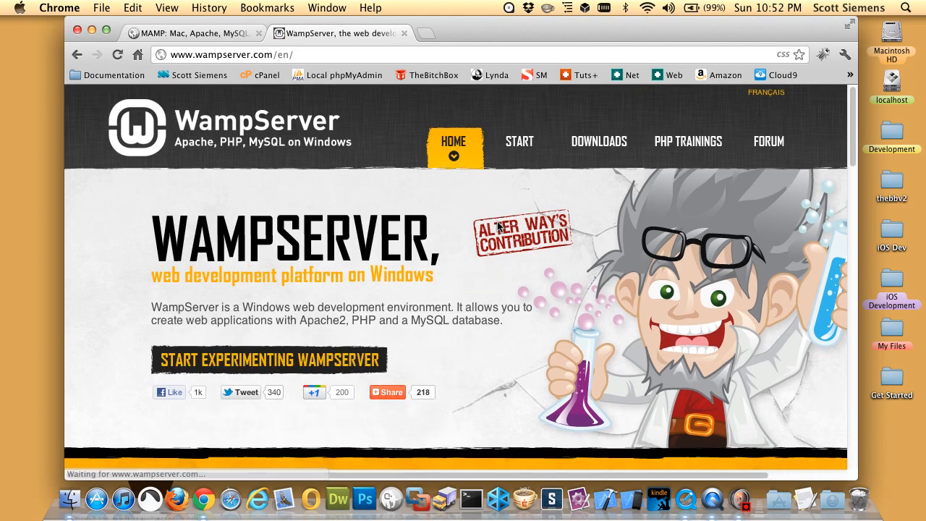
pyautogui.scroll(-3)
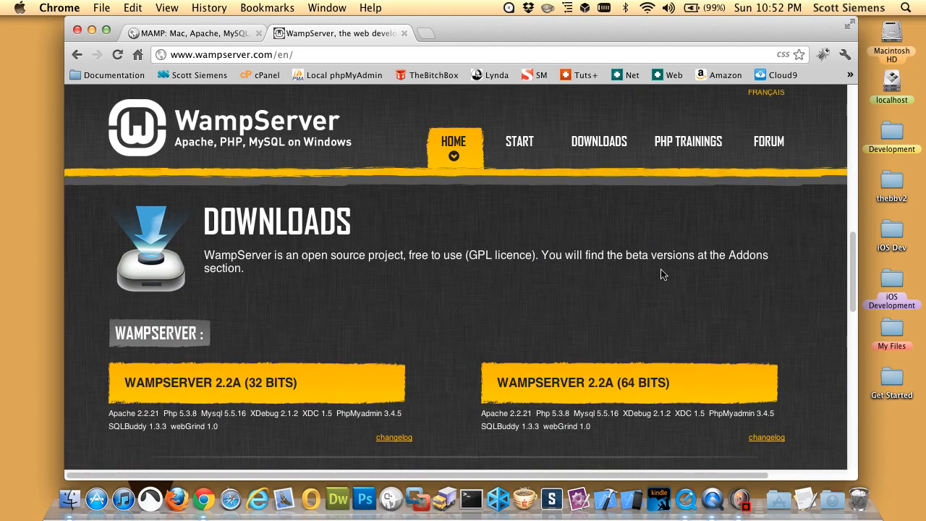
pyautogui.moveTo(309, 396)
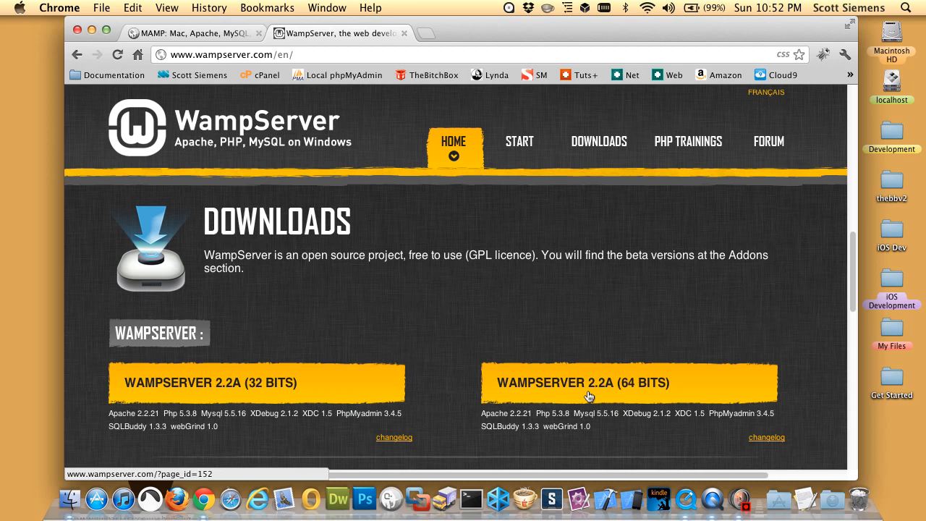
pyautogui.moveTo(915, 311)
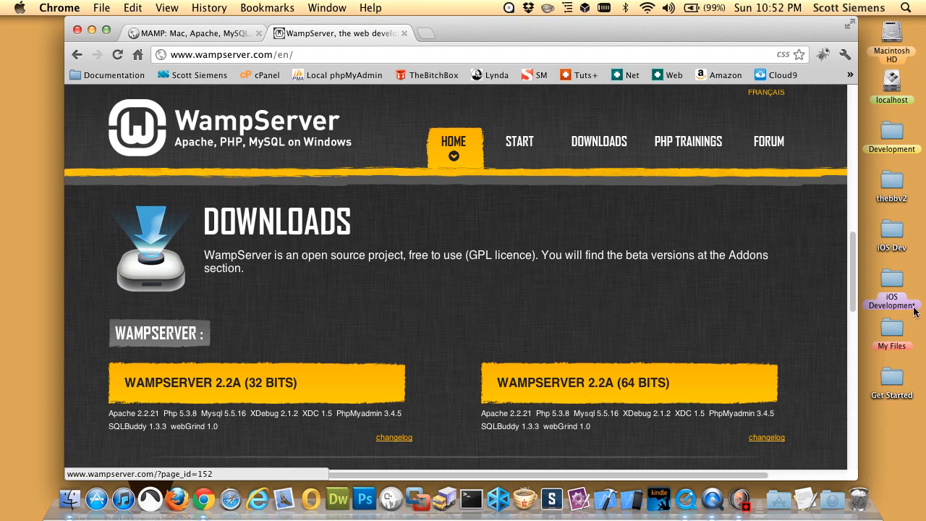
pyautogui.moveTo(702, 327)
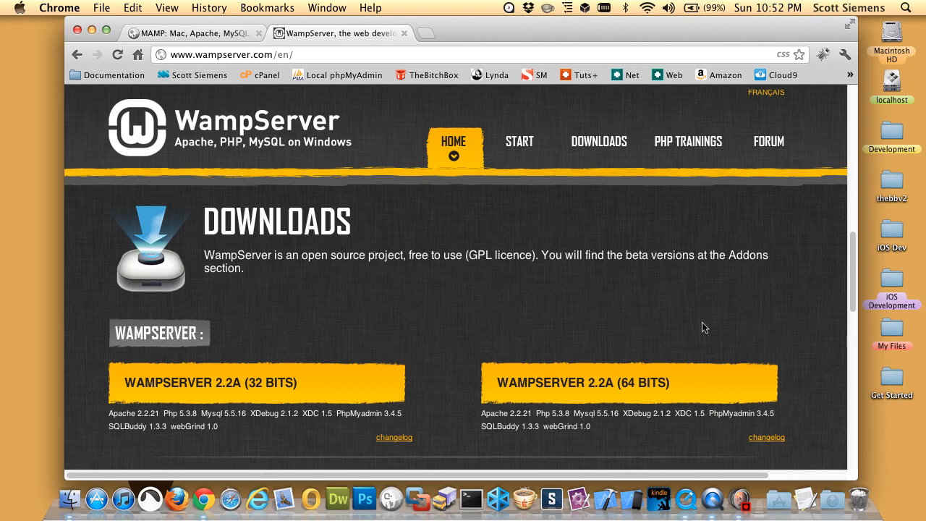
pyautogui.click(188, 33)
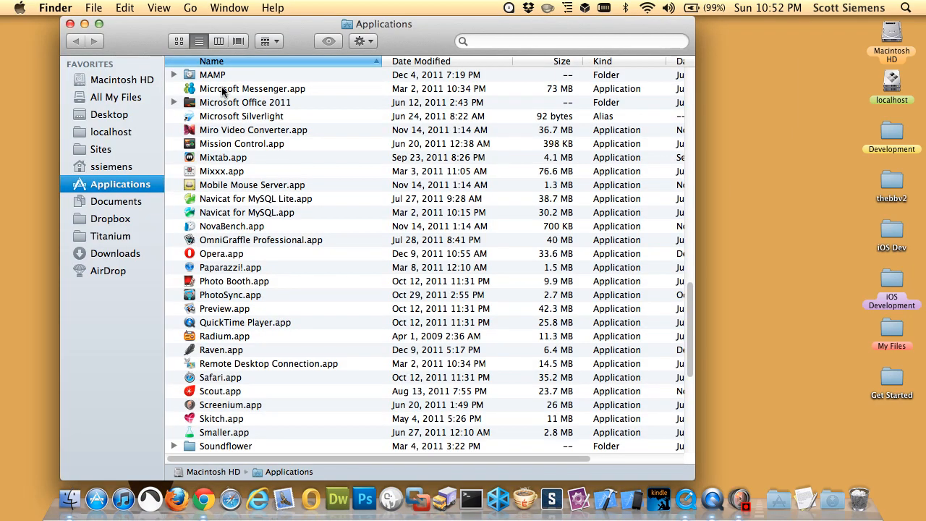
# Launch MAMP.app from the MAMP folder inside Applications
pyautogui.doubleClick(211, 75)
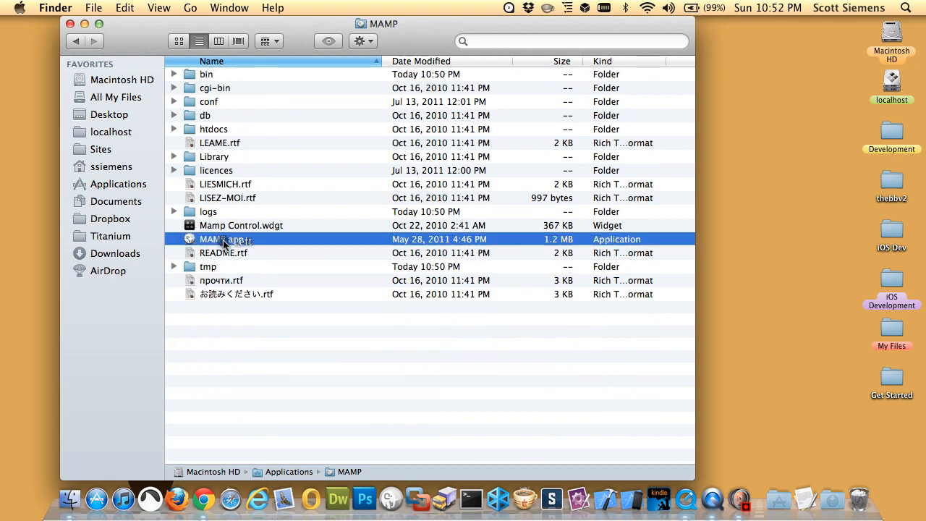
pyautogui.doubleClick(220, 238)
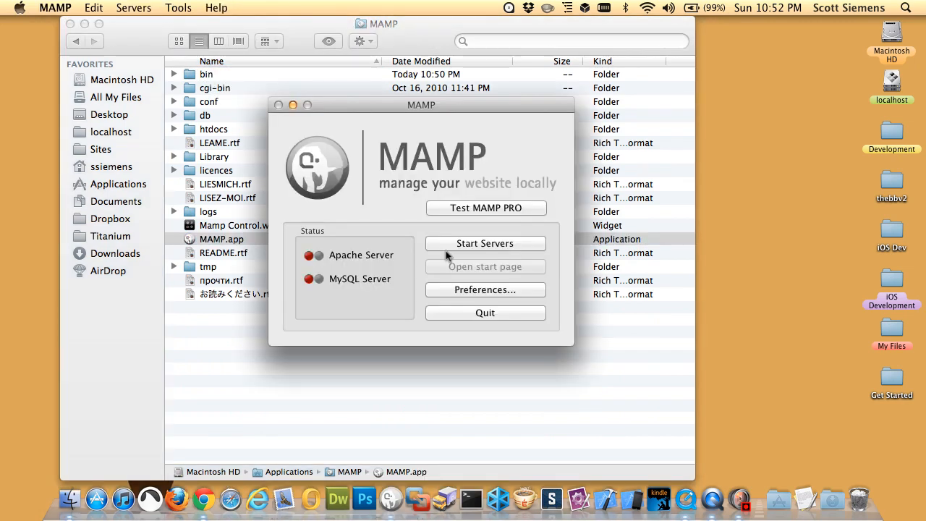
# Start the Apache and MySQL servers so Chrome shows the MAMP start page at localhost:8888/MAMP
pyautogui.click(485, 243)
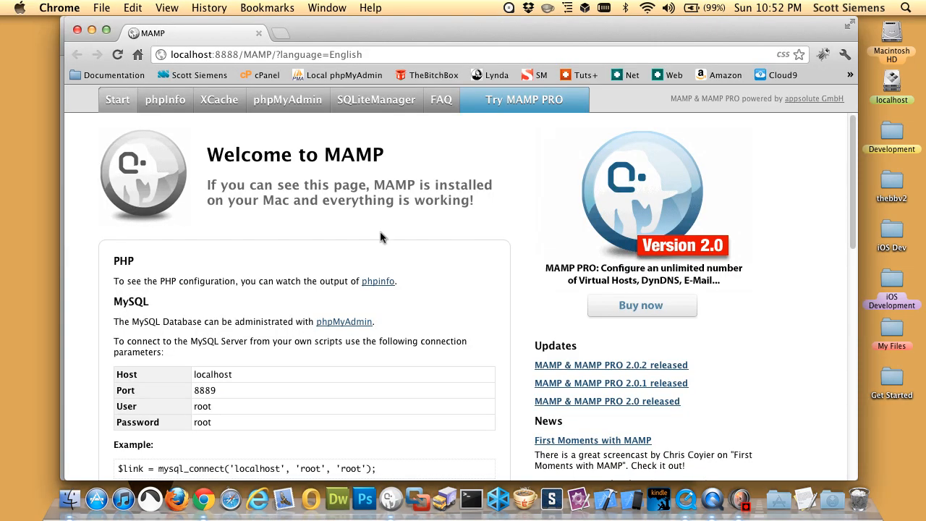
pyautogui.moveTo(257, 240)
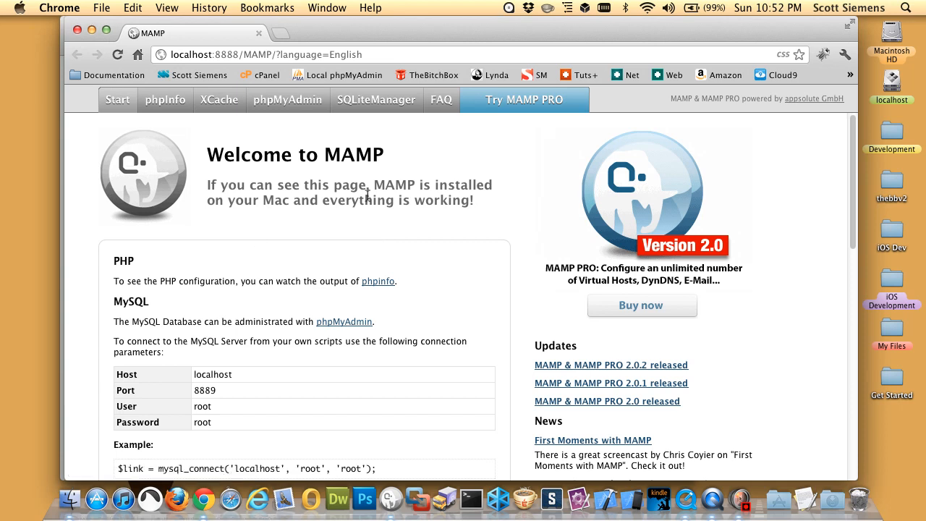
pyautogui.moveTo(315, 208)
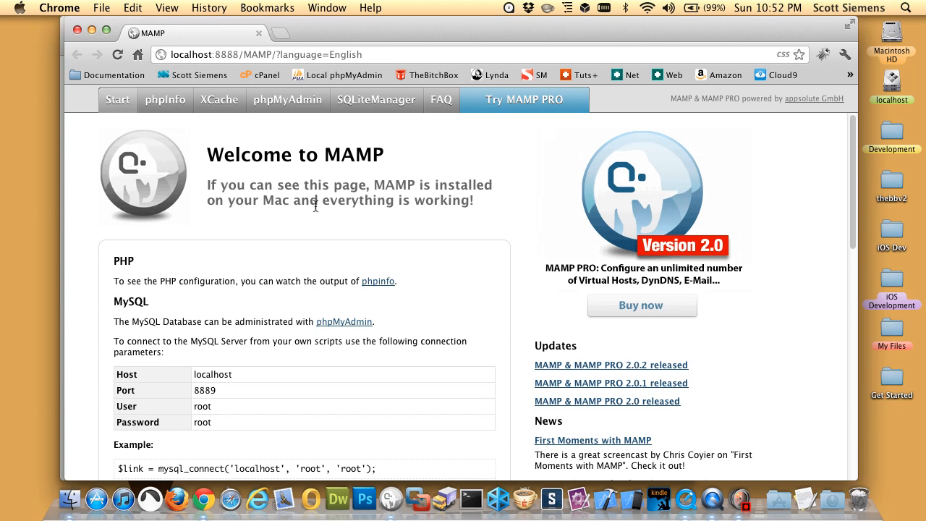
pyautogui.moveTo(475, 202)
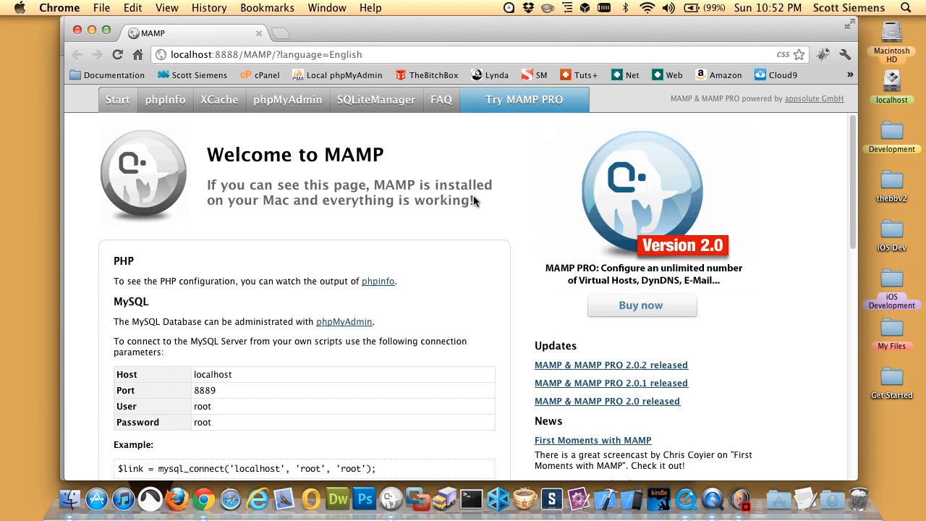
pyautogui.moveTo(436, 353)
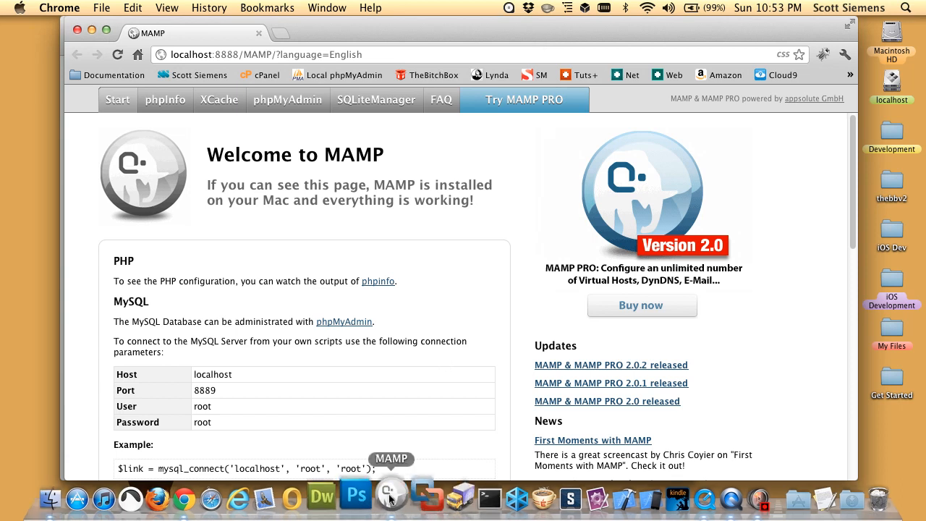
# In MAMP Preferences, switch the Apache and MySQL ports to the defaults 80 and 3306
pyautogui.click(386, 495)
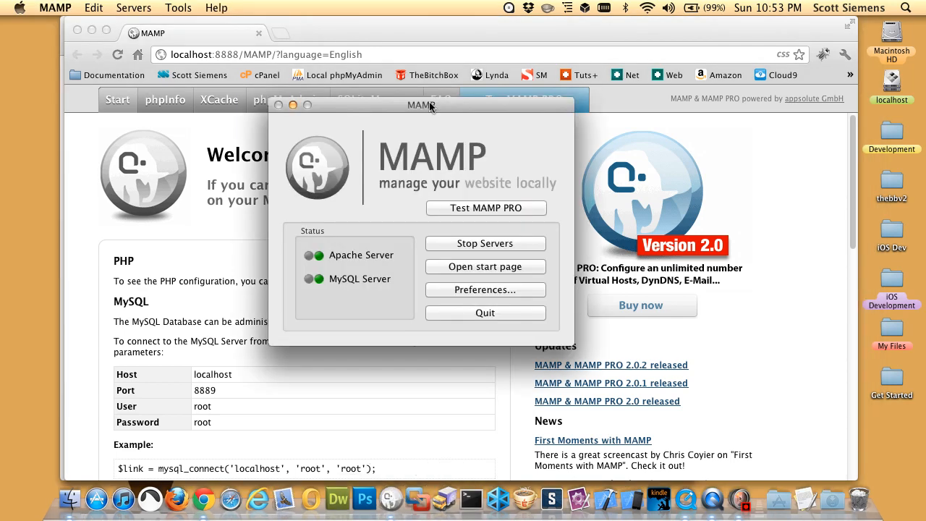
pyautogui.moveTo(420, 104); pyautogui.dragTo(411, 158)
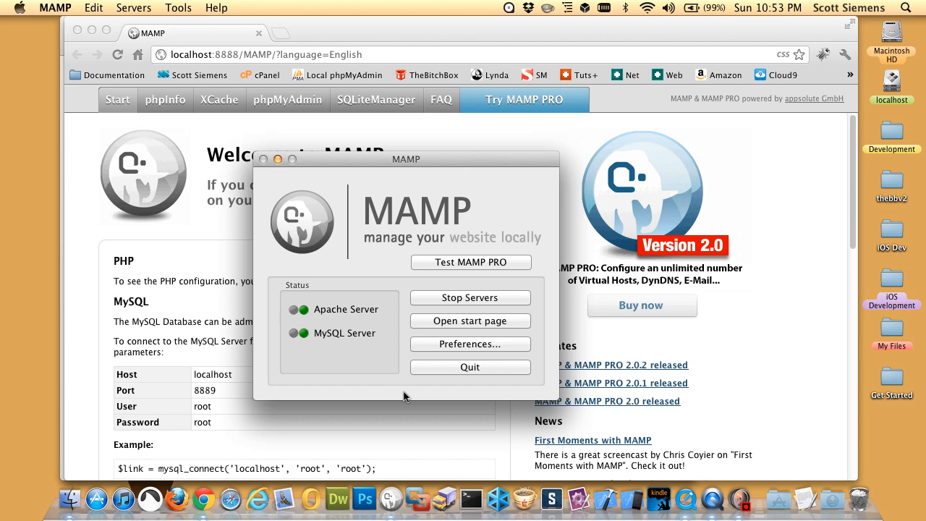
pyautogui.moveTo(468, 392)
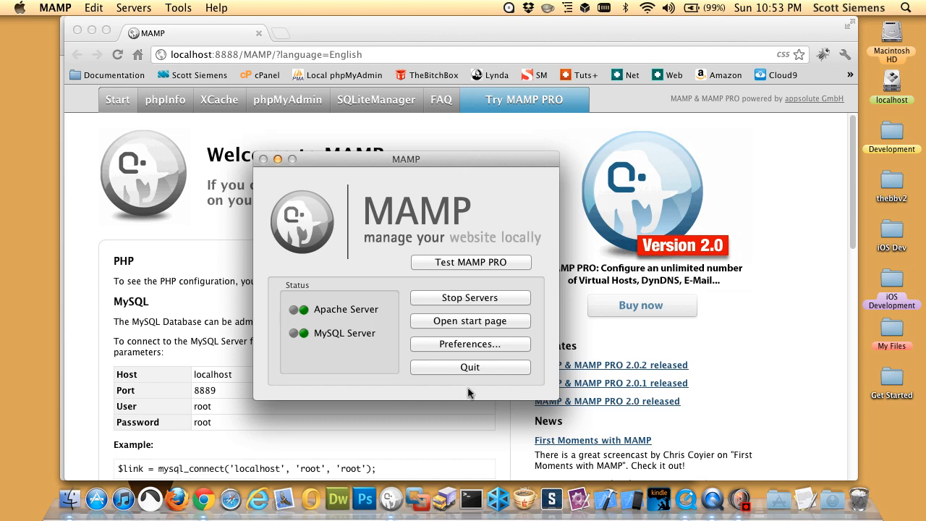
pyautogui.click(470, 344)
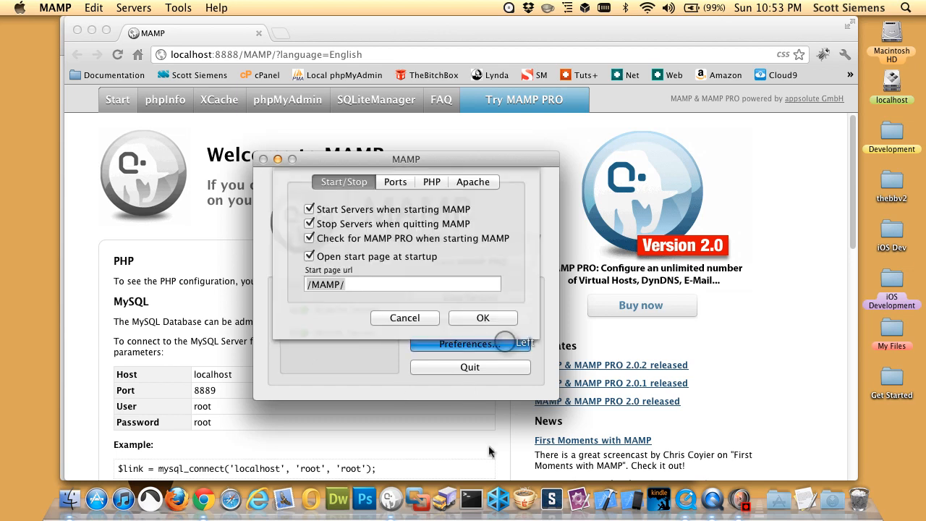
pyautogui.click(394, 182)
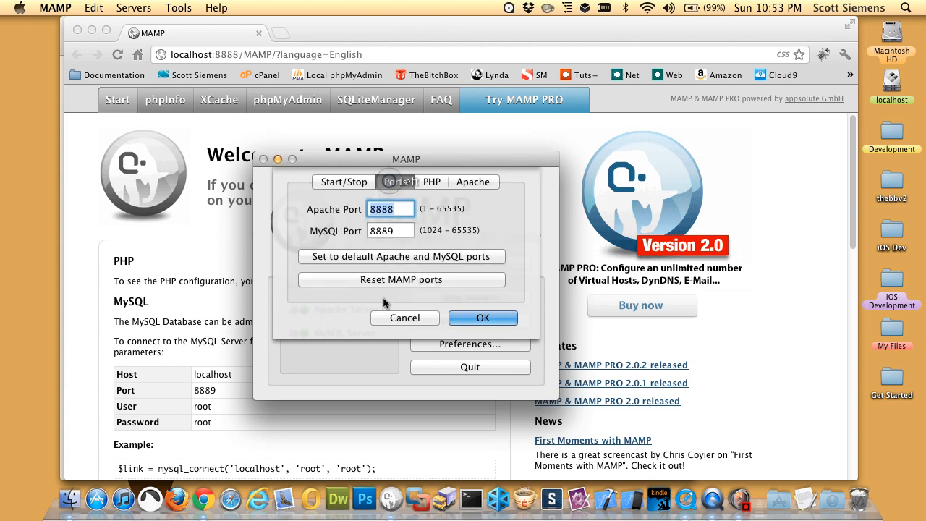
pyautogui.click(400, 256)
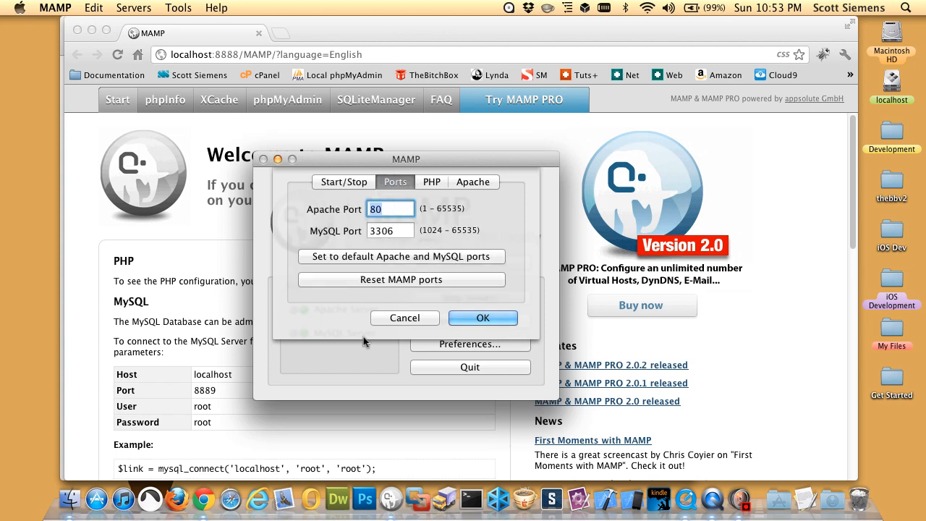
pyautogui.click(431, 182)
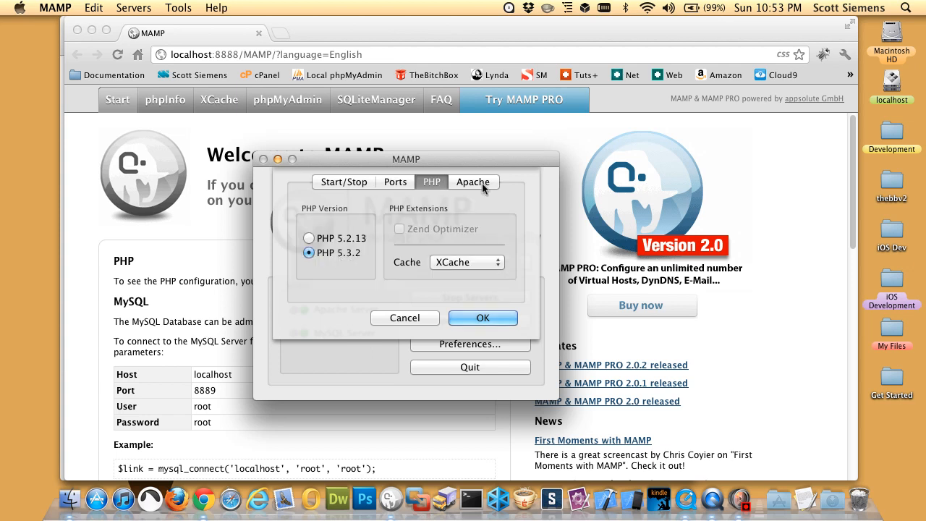
# Set the Apache document root to /Users/ssiemens/Desktop/localhost and confirm so the servers restart
pyautogui.click(473, 182)
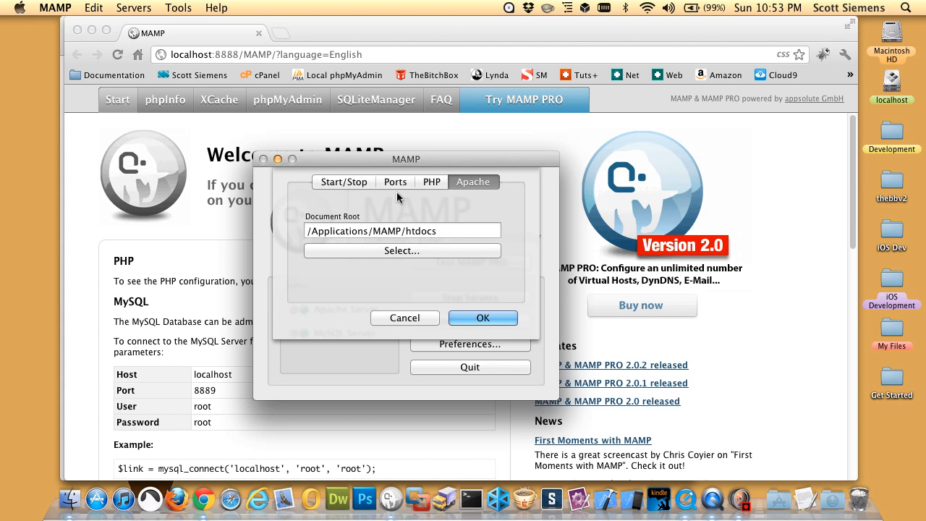
pyautogui.moveTo(456, 216)
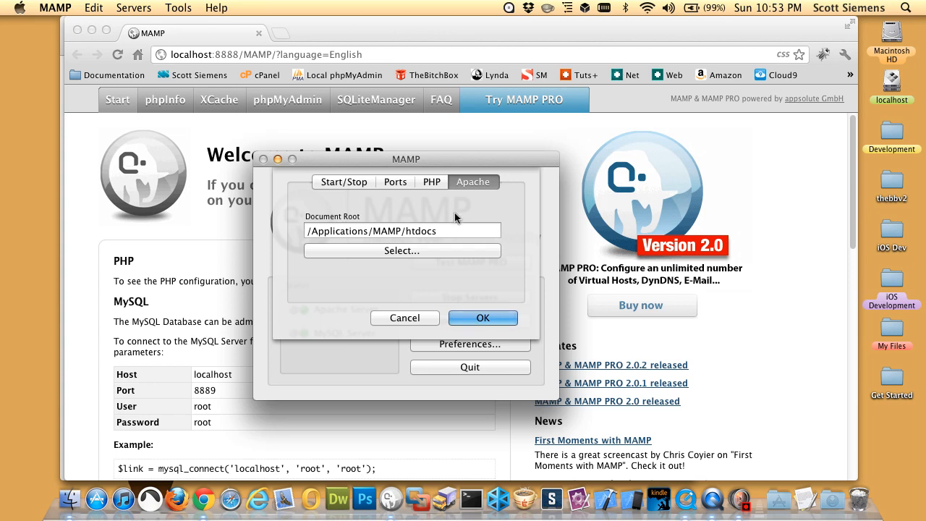
pyautogui.moveTo(445, 208)
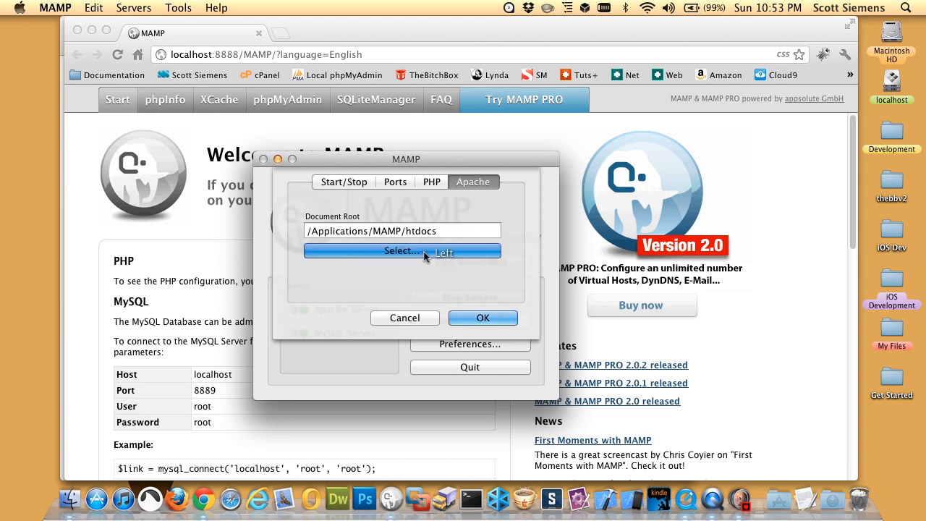
pyautogui.click(402, 250)
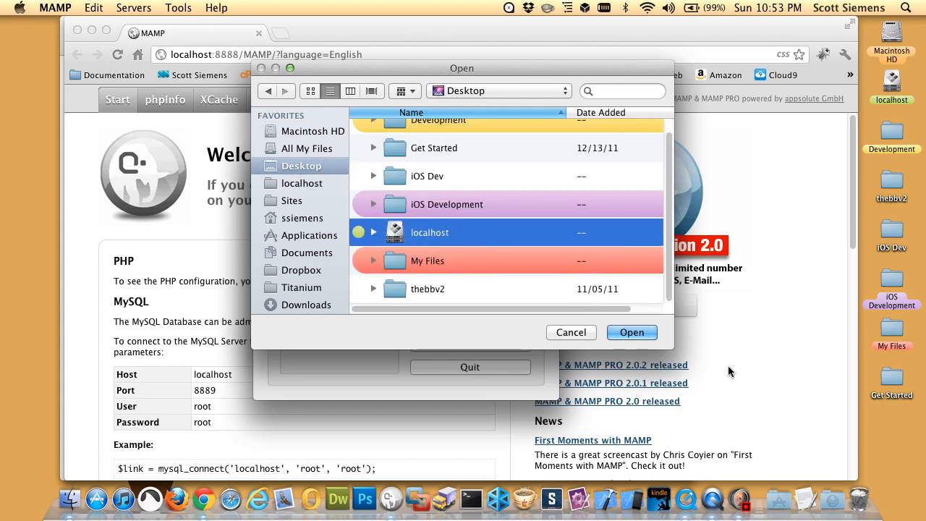
pyautogui.click(631, 331)
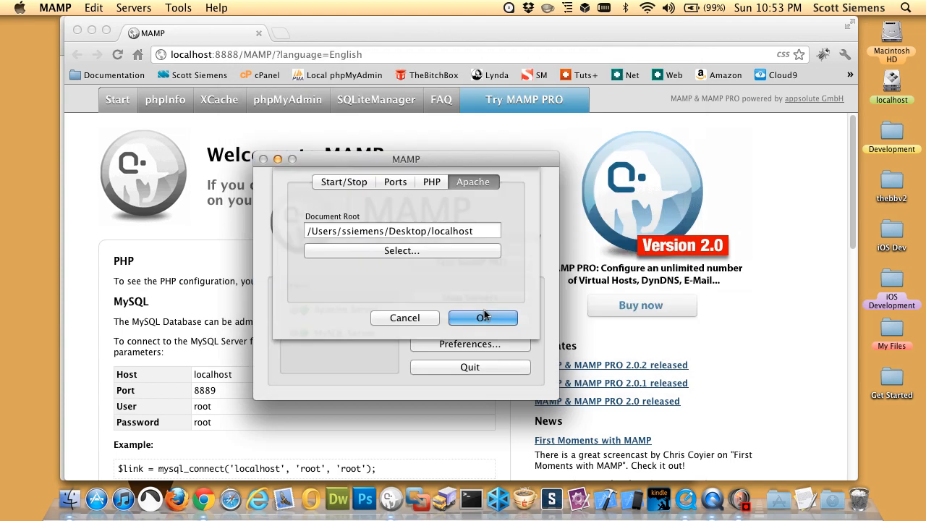
pyautogui.click(483, 318)
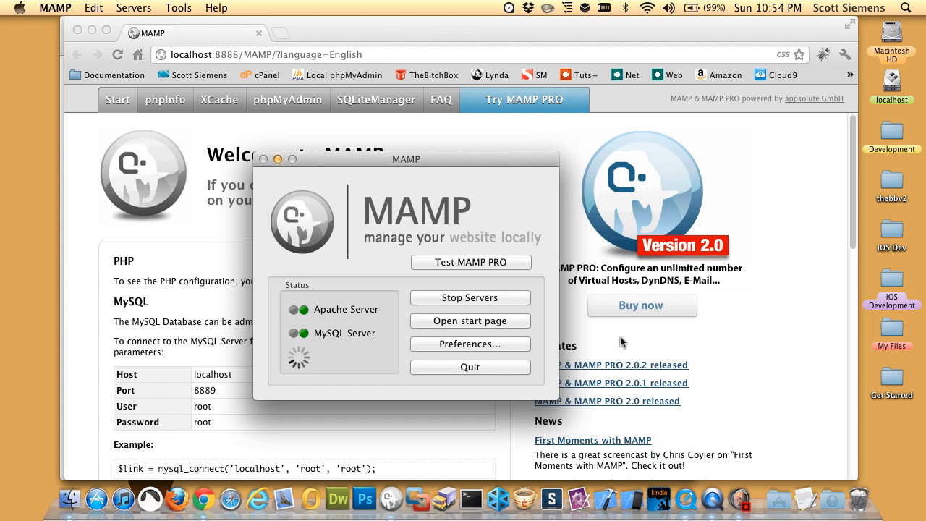
# Reload the MAMP start page from plain localhost and view the MySQL parameters reporting port 3306
pyautogui.click(470, 298)
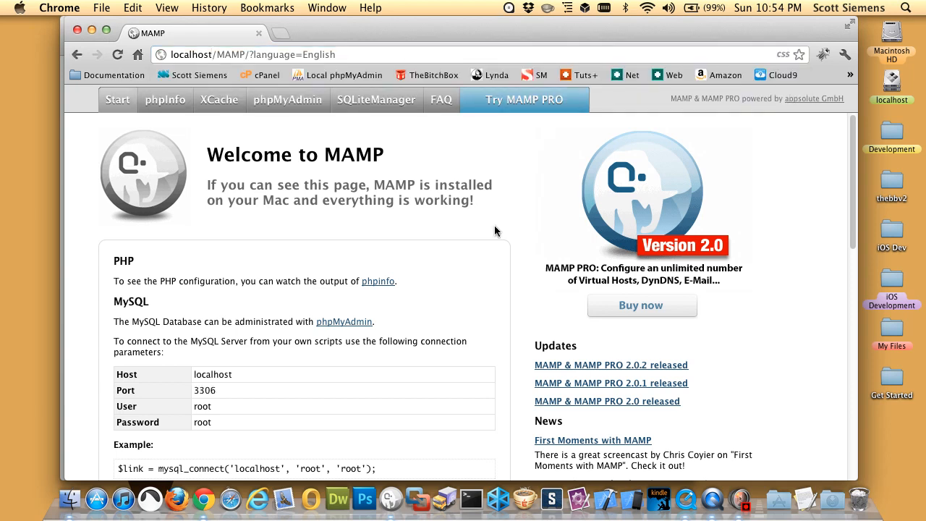
pyautogui.moveTo(515, 285)
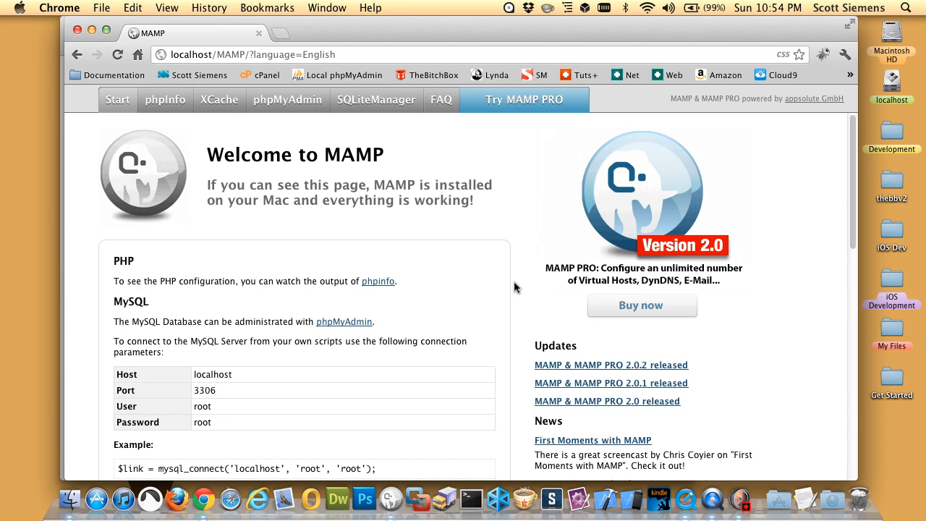
pyautogui.scroll(-3)
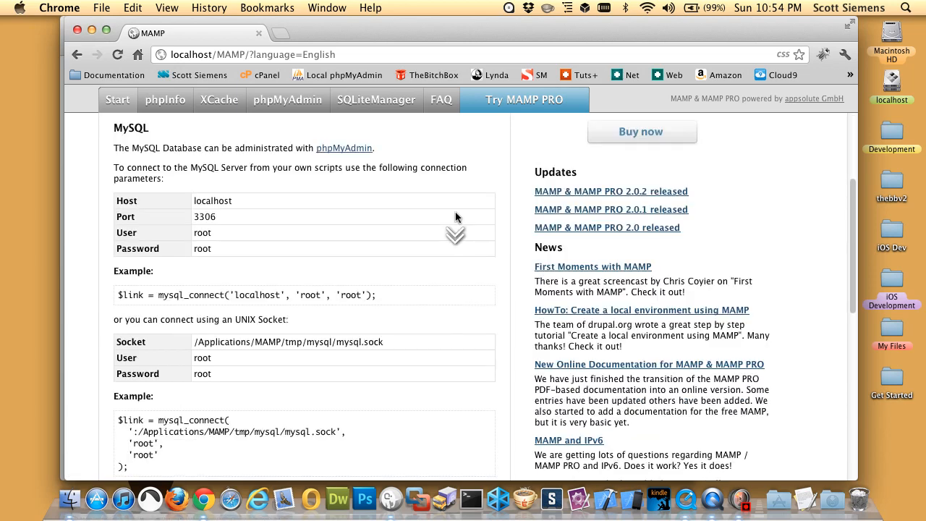
# In phpMyAdmin, create a new empty database named mysite
pyautogui.click(286, 98)
pyautogui.write('mysql')
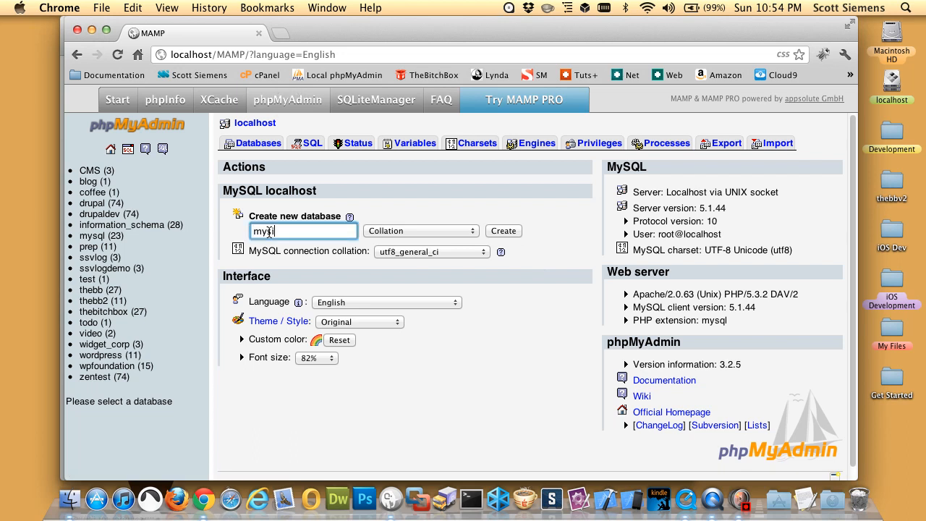
pyautogui.click(503, 230)
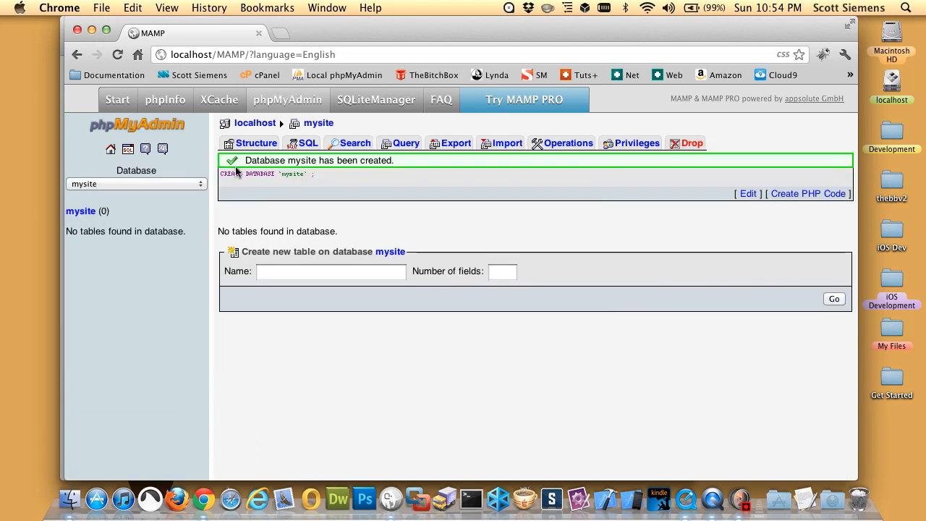
pyautogui.moveTo(408, 182)
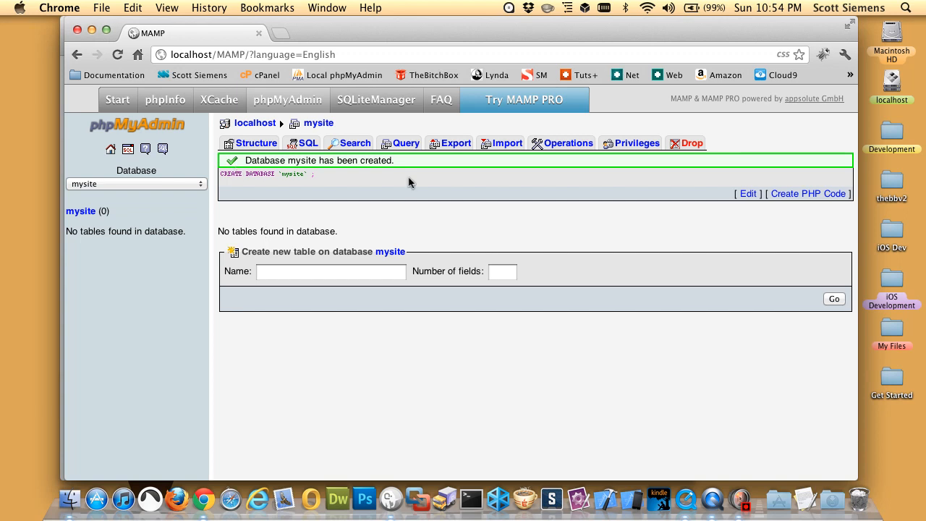
pyautogui.moveTo(434, 231)
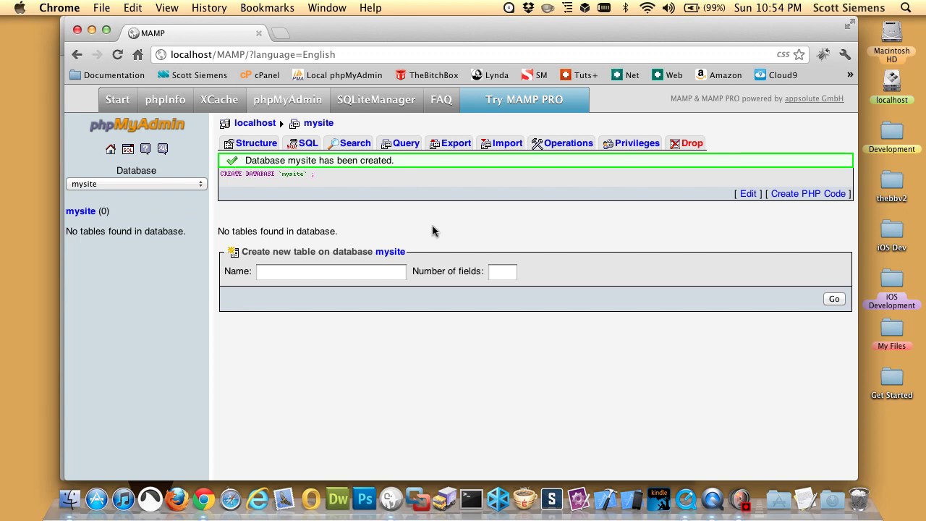
pyautogui.moveTo(423, 218)
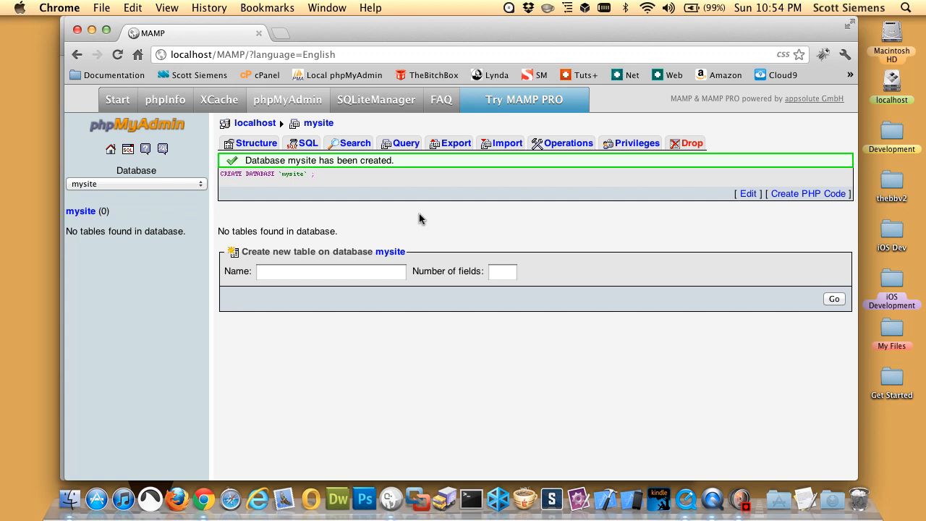
pyautogui.moveTo(392, 302)
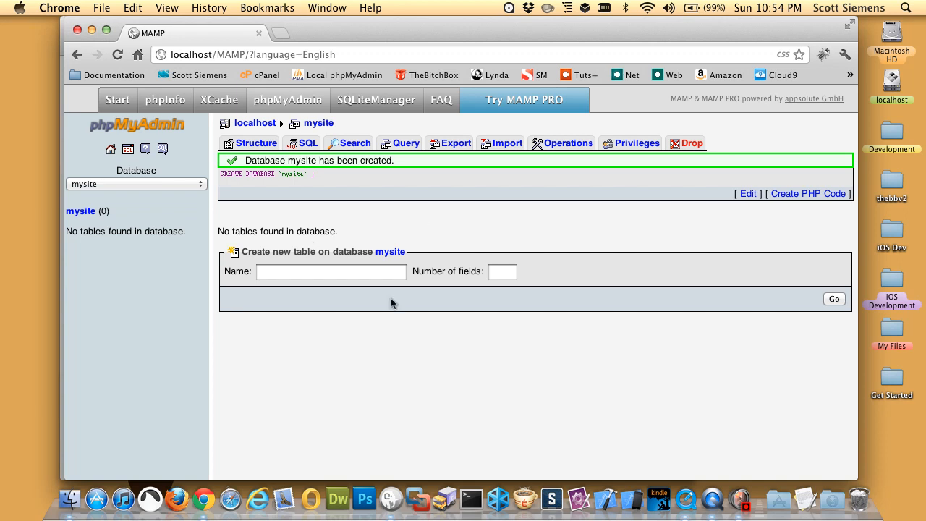
pyautogui.moveTo(448, 309)
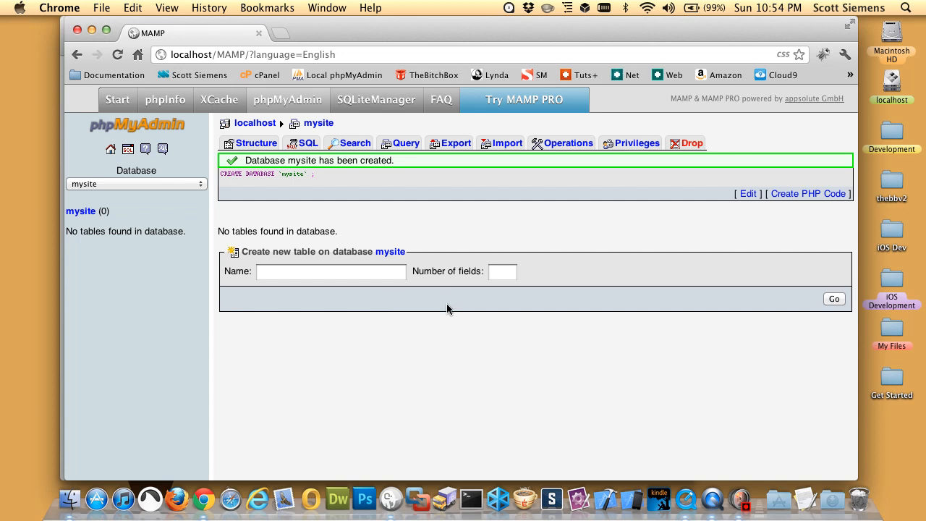
pyautogui.moveTo(318, 40)
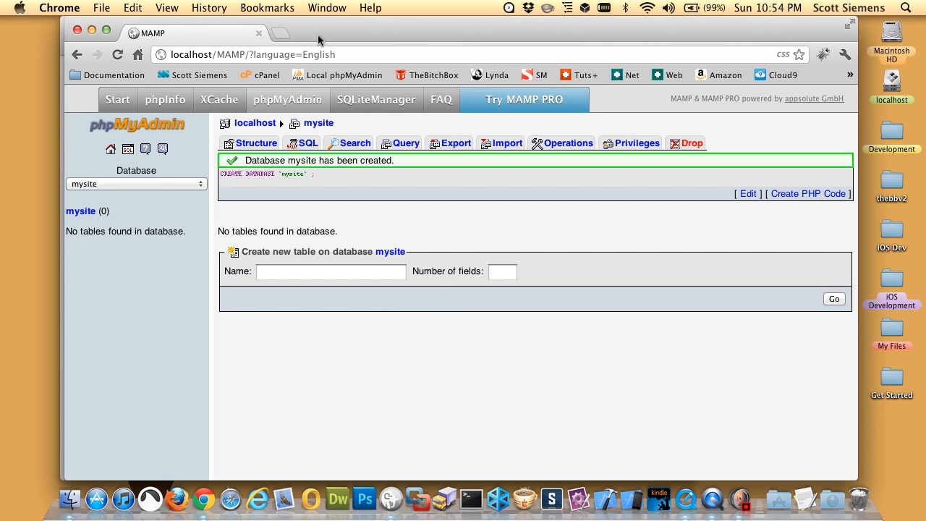
pyautogui.moveTo(333, 34)
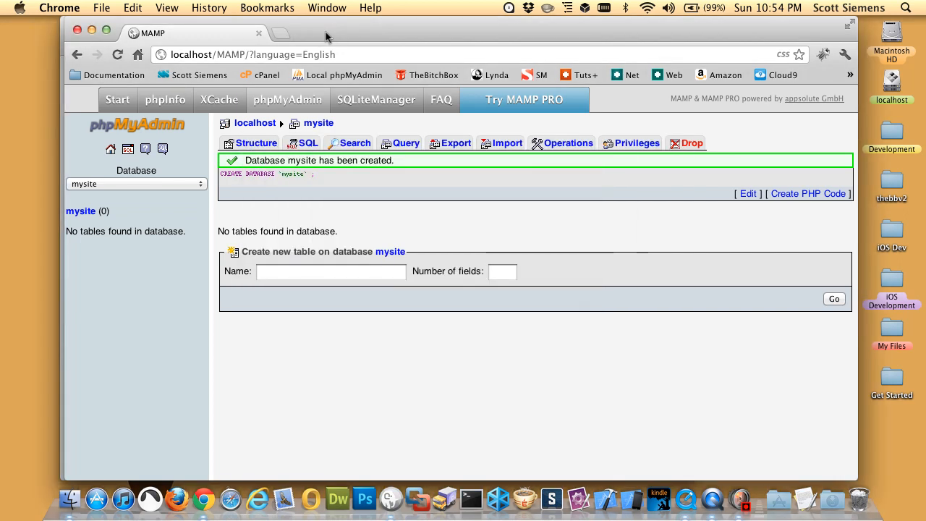
# On drupal.org, go via Get Started to the Drupal core page listing recommended releases 7.10 and 6.22
pyautogui.click(278, 34)
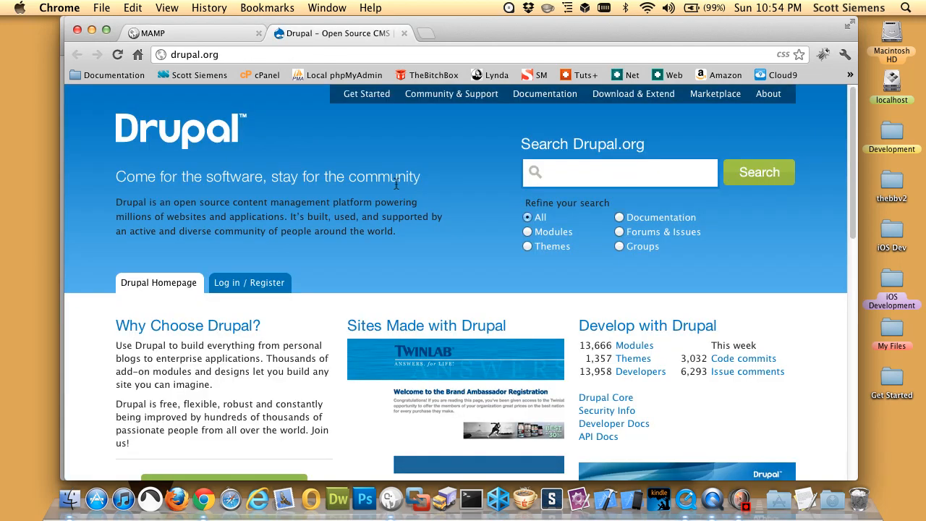
pyautogui.moveTo(476, 120)
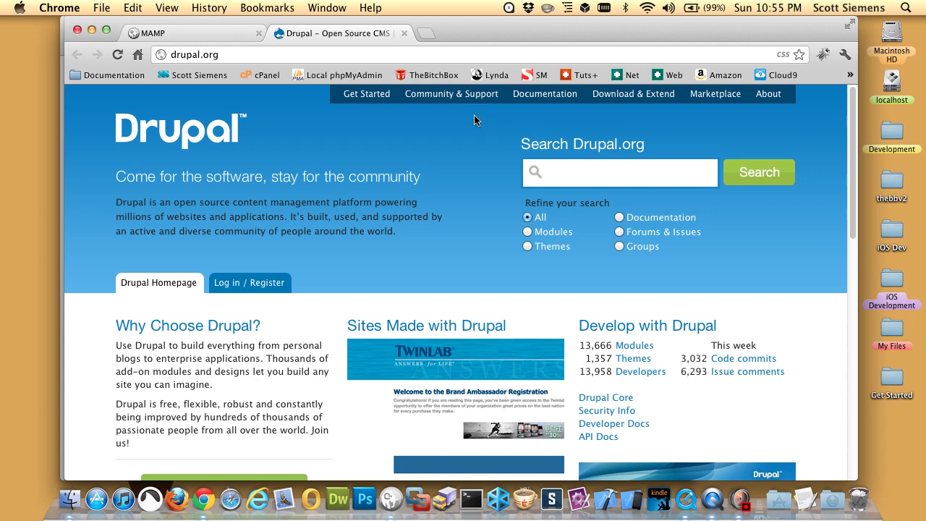
pyautogui.moveTo(490, 144)
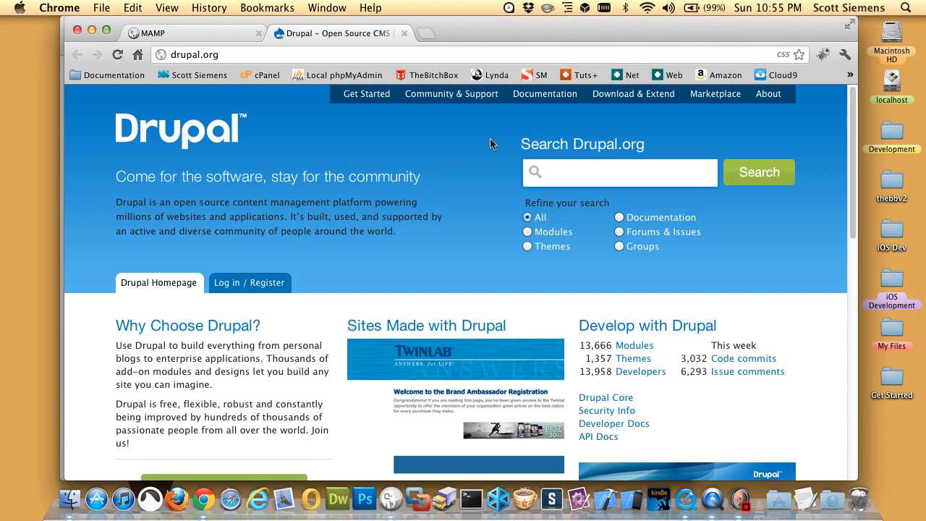
pyautogui.moveTo(386, 168)
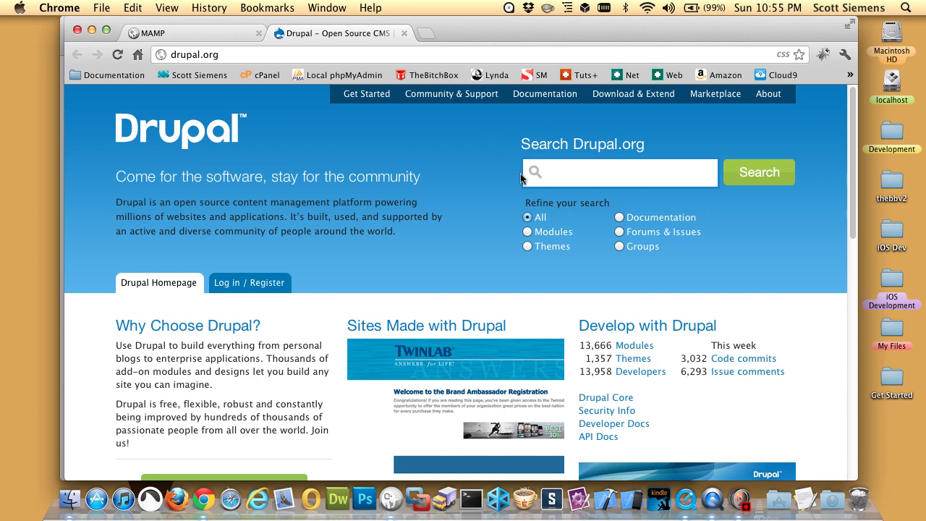
pyautogui.moveTo(507, 191)
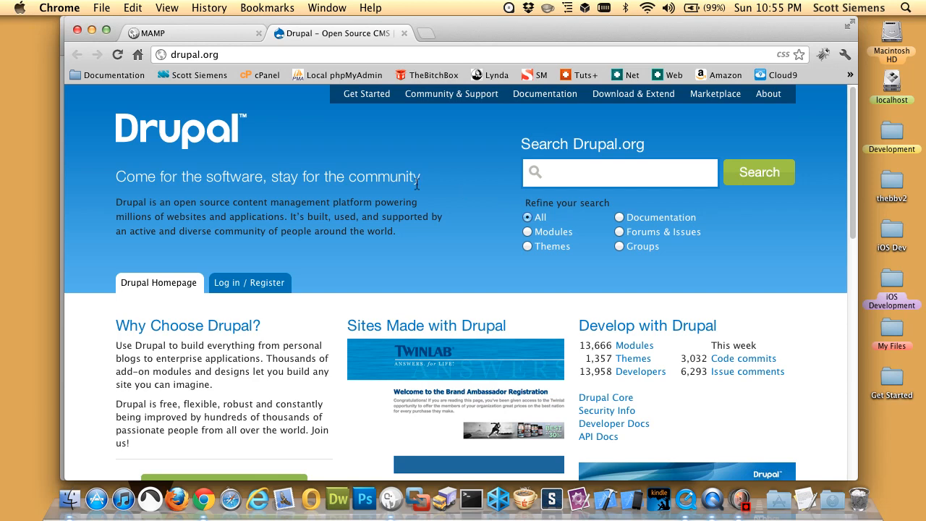
pyautogui.scroll(-3)
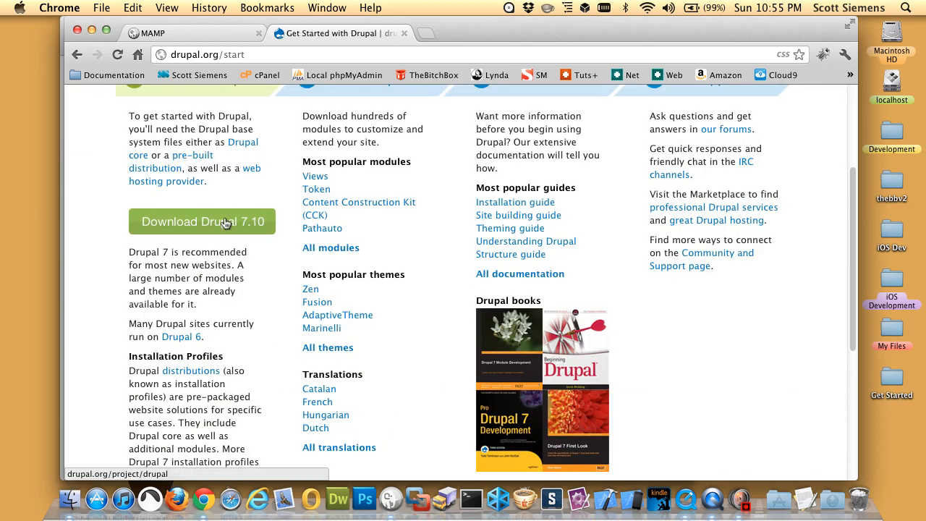
pyautogui.click(225, 221)
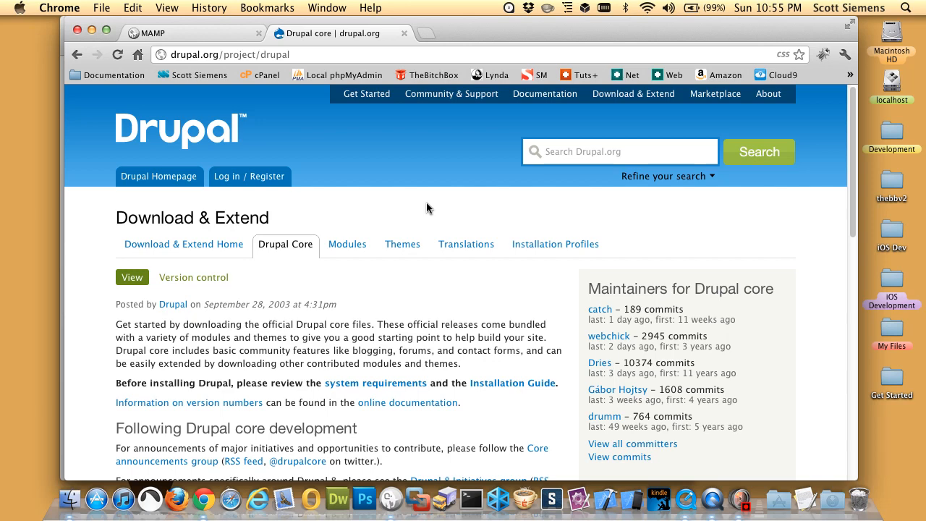
pyautogui.scroll(-3)
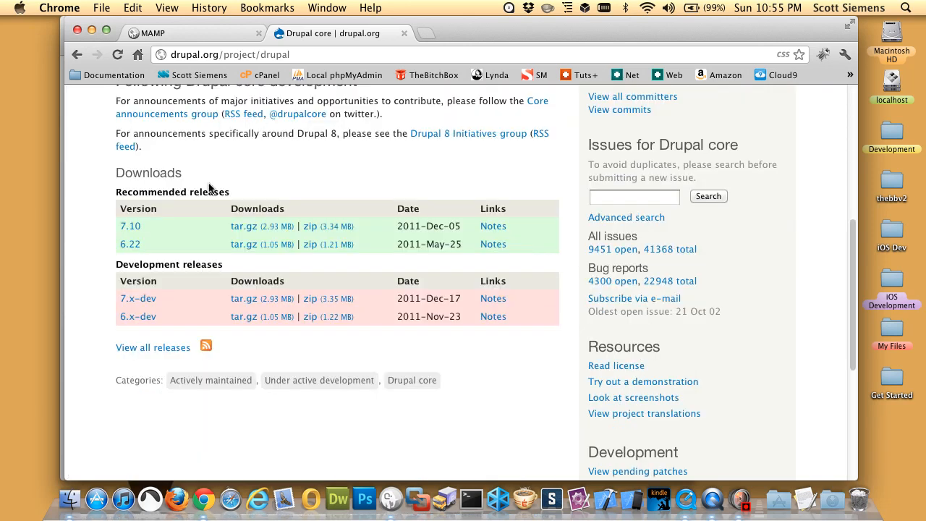
pyautogui.moveTo(280, 261)
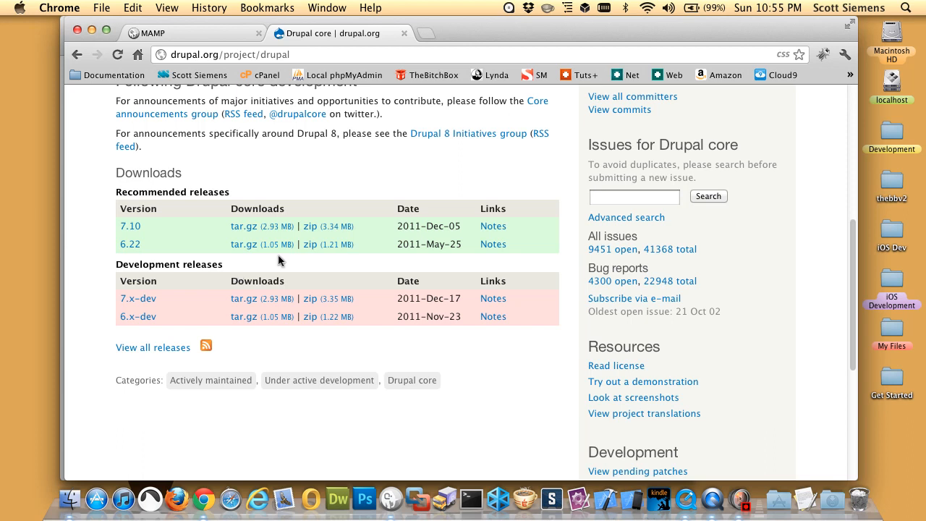
pyautogui.moveTo(123, 378)
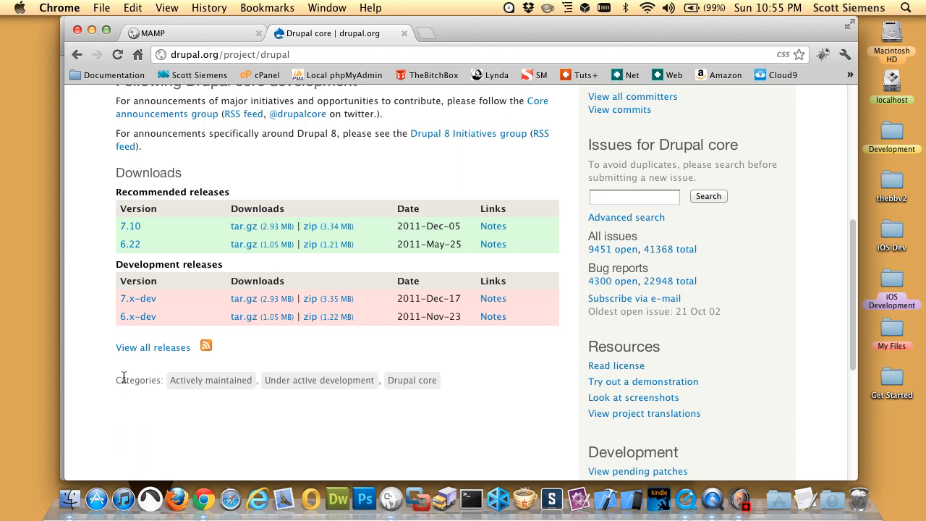
pyautogui.moveTo(94, 246)
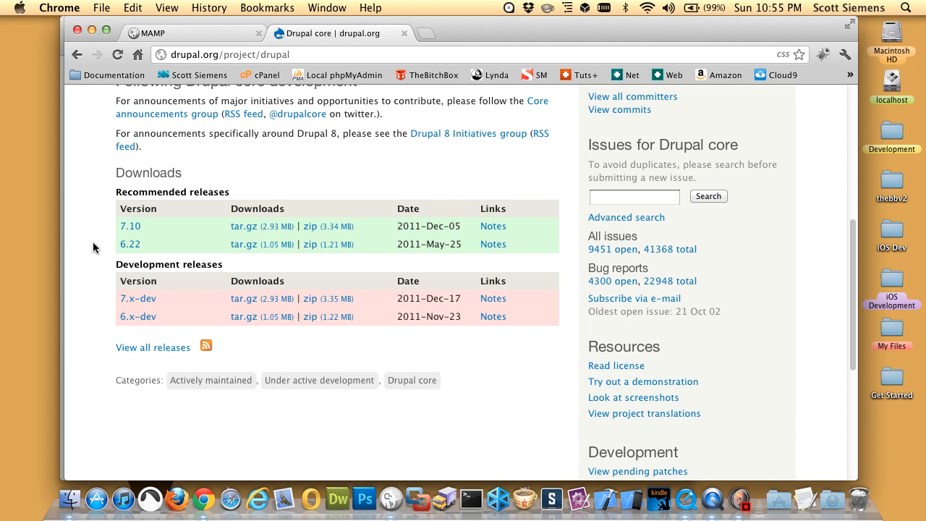
pyautogui.moveTo(359, 231)
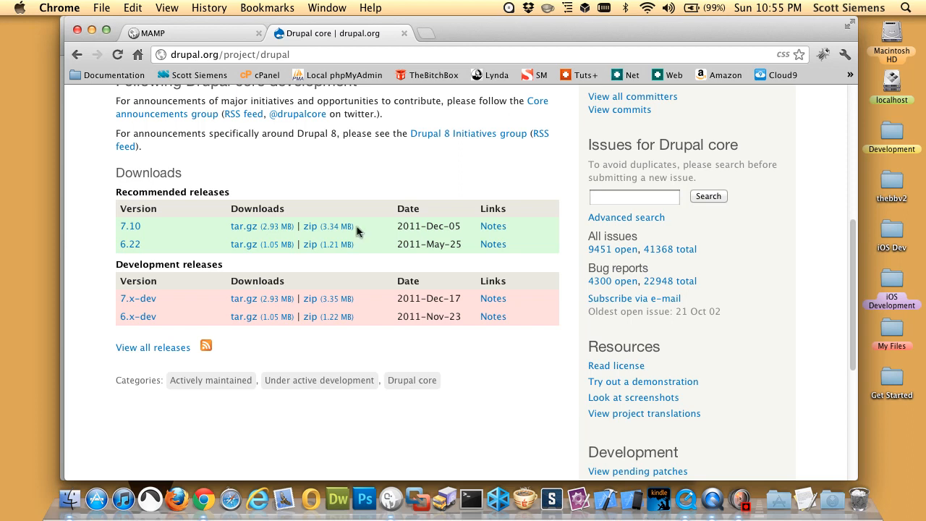
# Download the Drupal 7.10 zip and extract it into a drupal-7.10 folder inside localhost
pyautogui.click(310, 225)
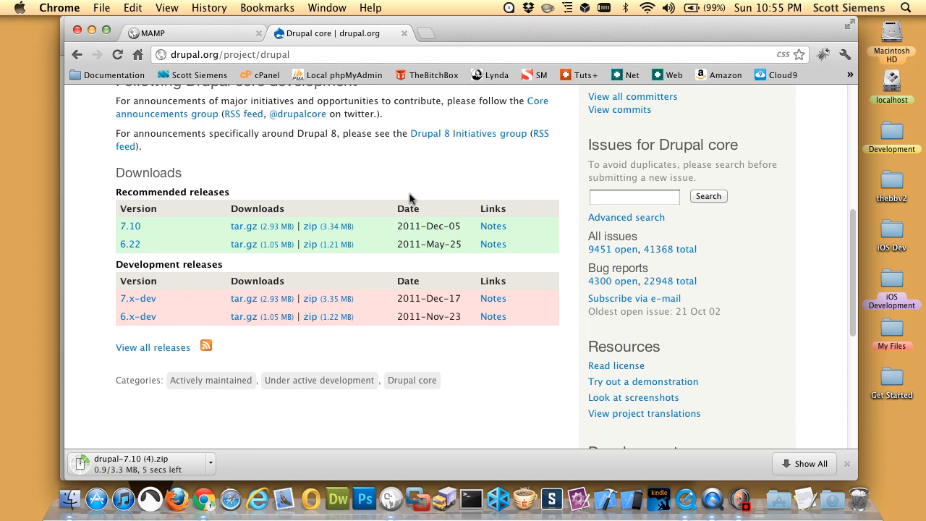
pyautogui.moveTo(181, 477)
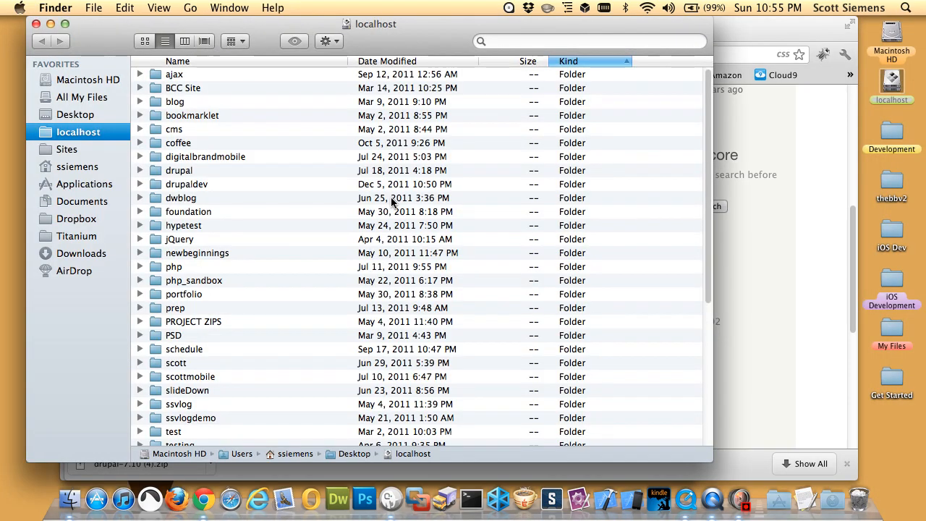
pyautogui.scroll(-3)
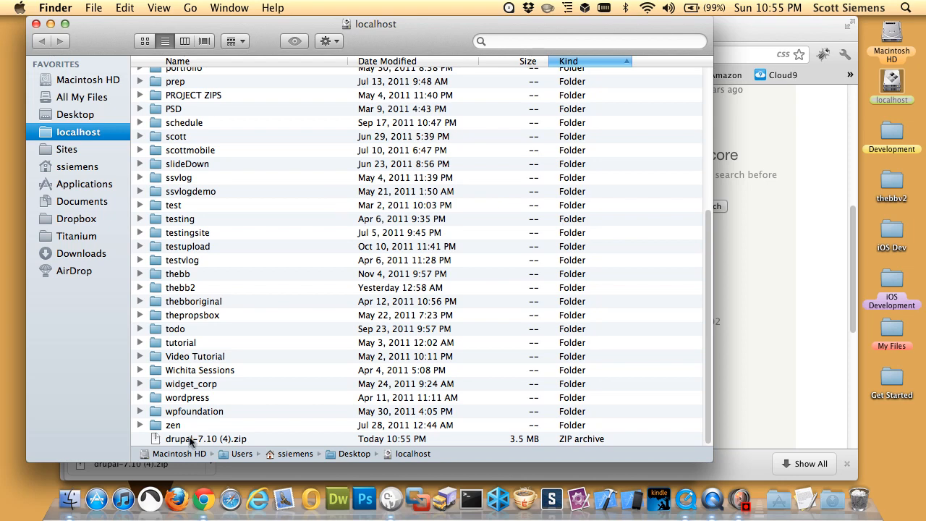
pyautogui.doubleClick(206, 437)
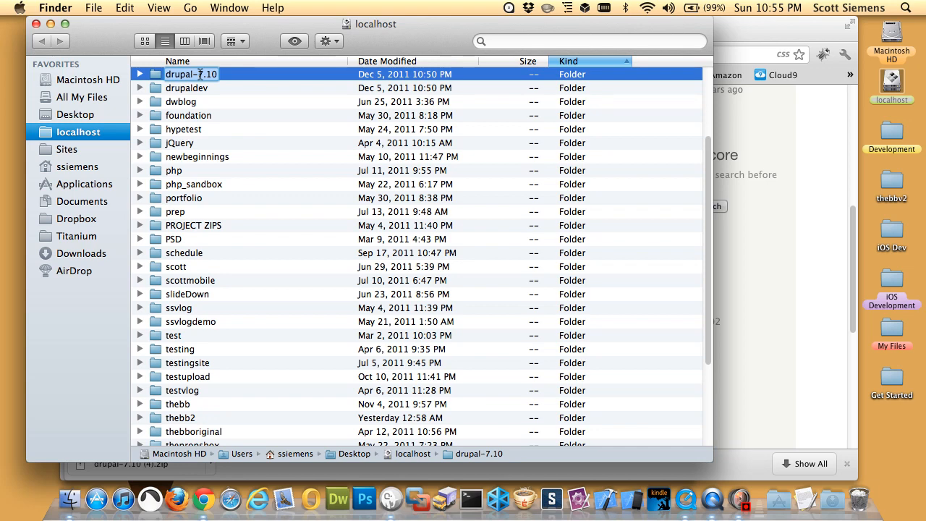
pyautogui.write('mys')
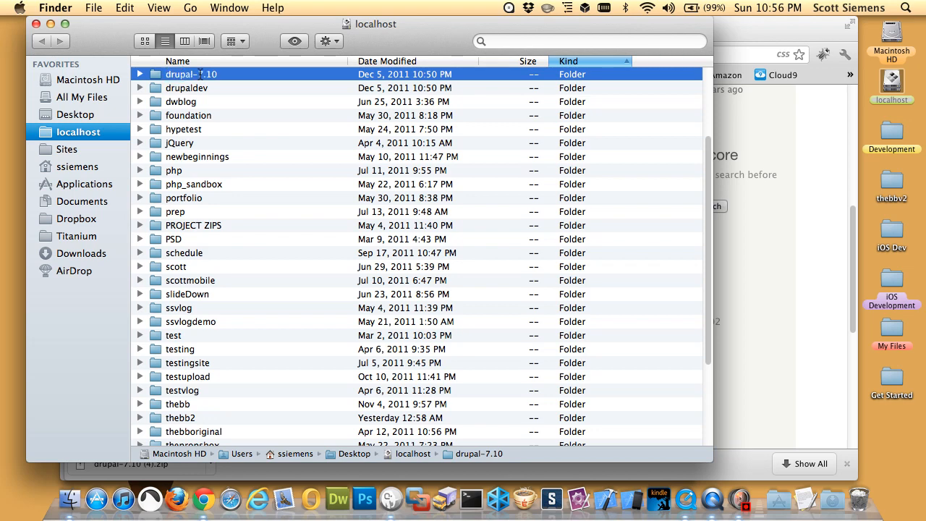
pyautogui.scroll(-3)
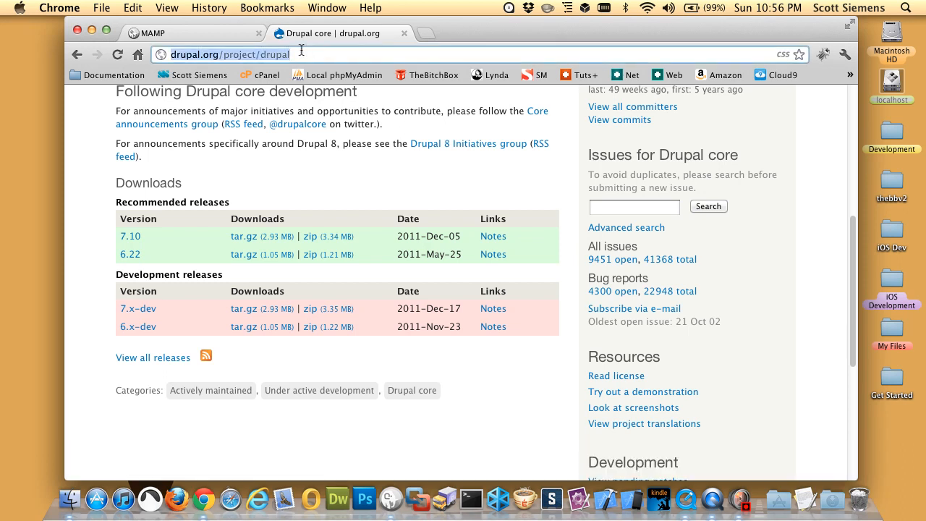
# Load the Drupal installer at localhost/mysite and continue with the Standard profile in English
pyautogui.write('localhost/thebb2')
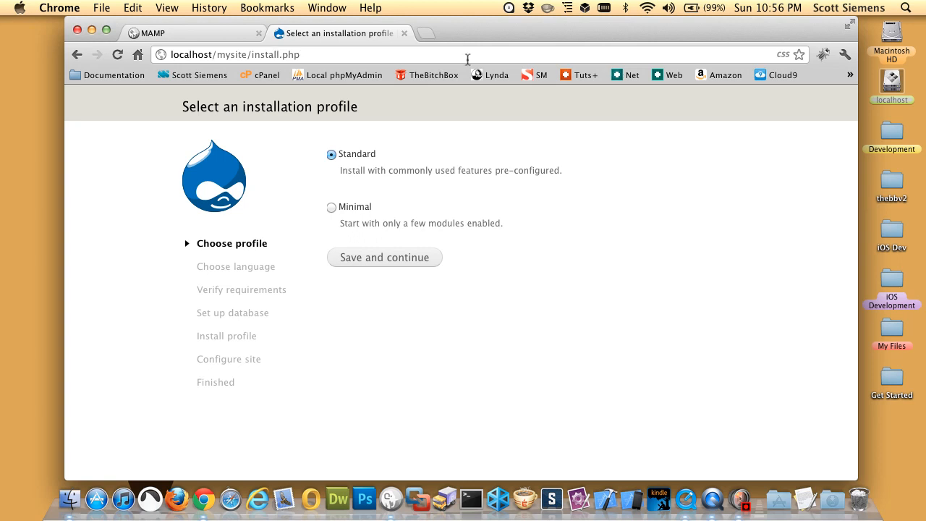
pyautogui.moveTo(581, 80)
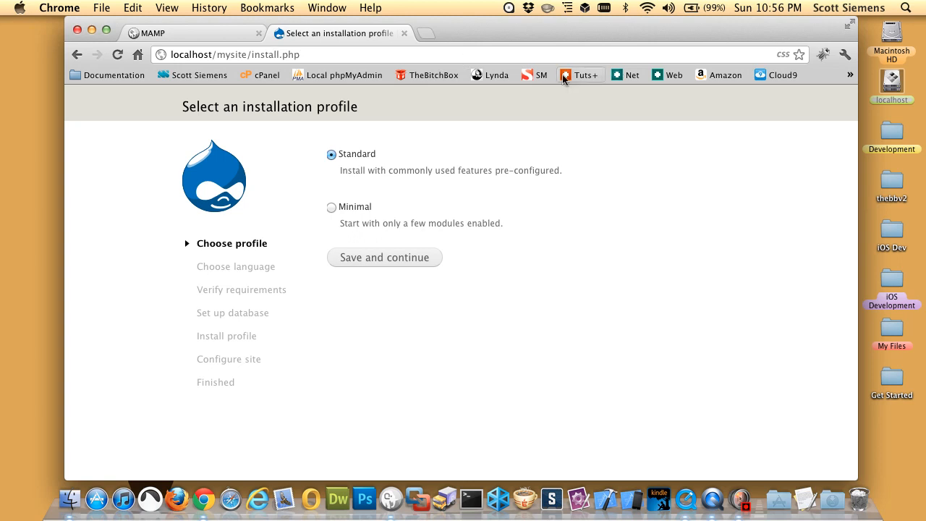
pyautogui.moveTo(570, 299)
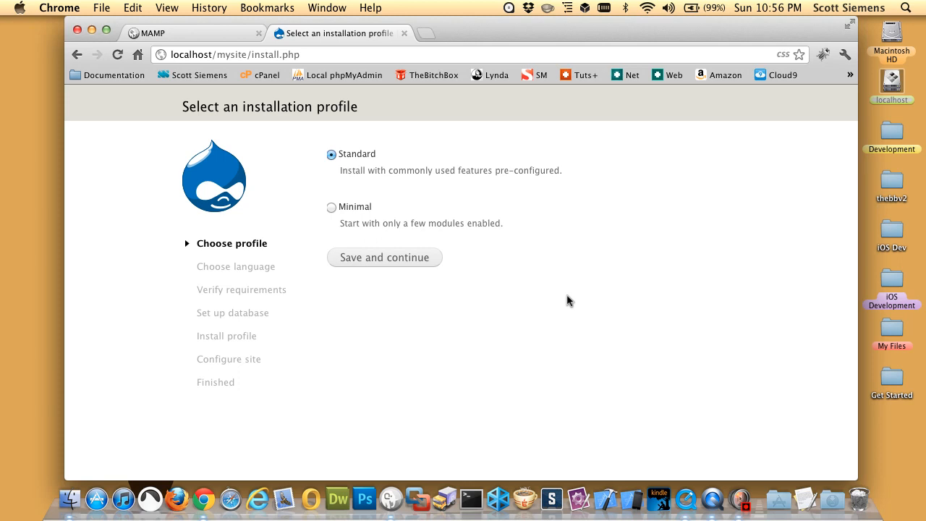
pyautogui.click(385, 258)
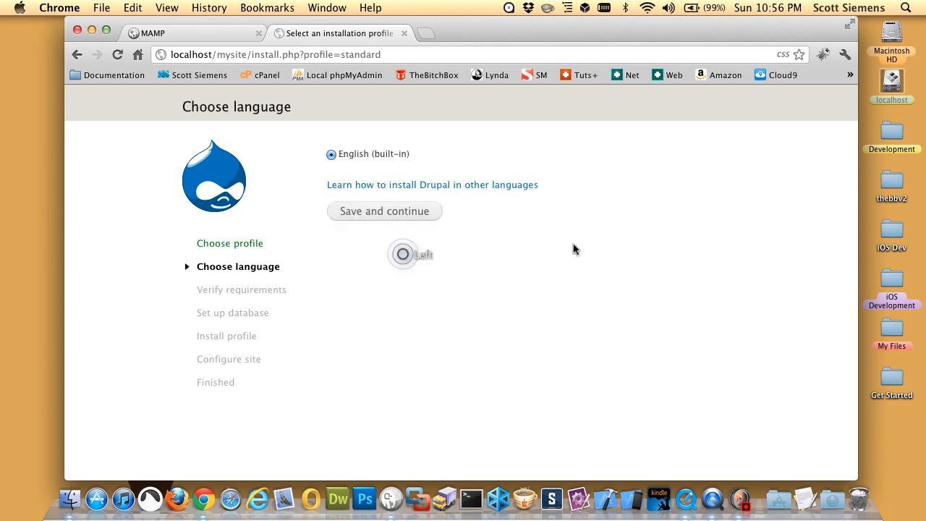
pyautogui.click(384, 211)
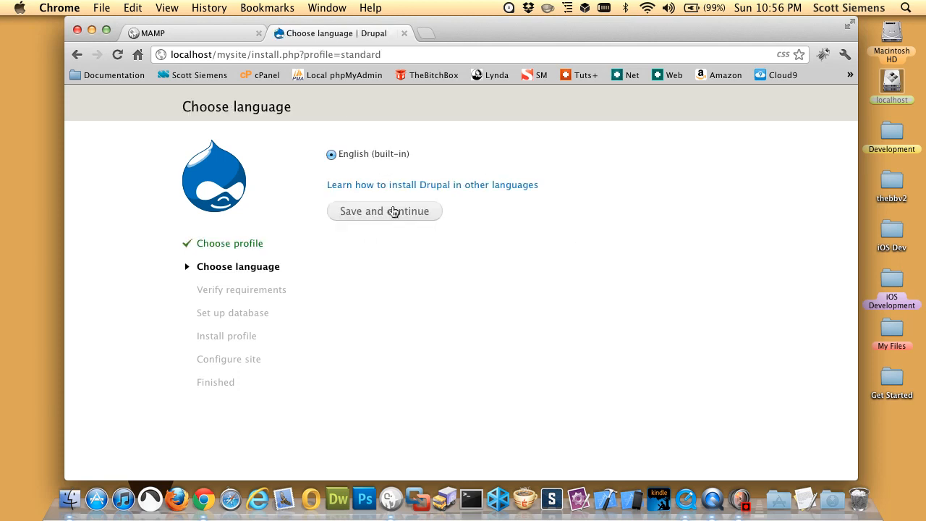
# Enter mysite as the database name and move on to the database username
pyautogui.click(385, 211)
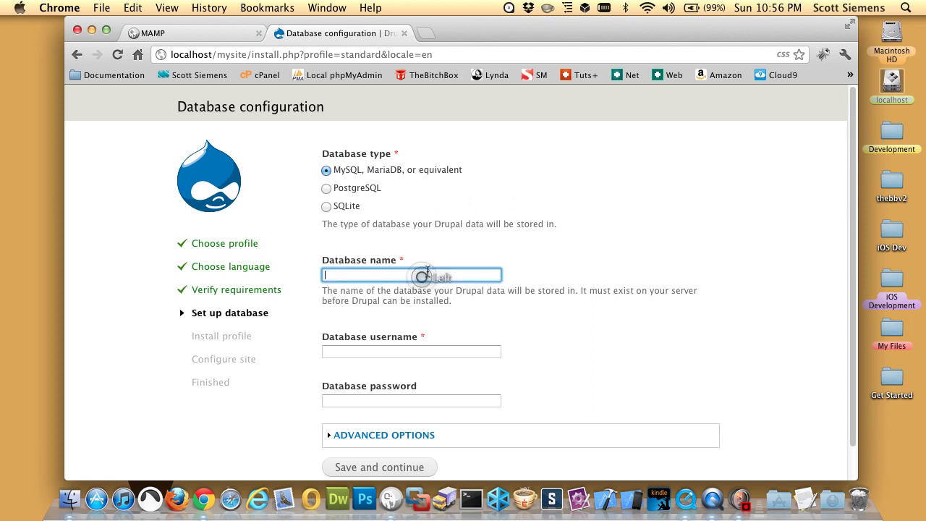
pyautogui.write('mysite')
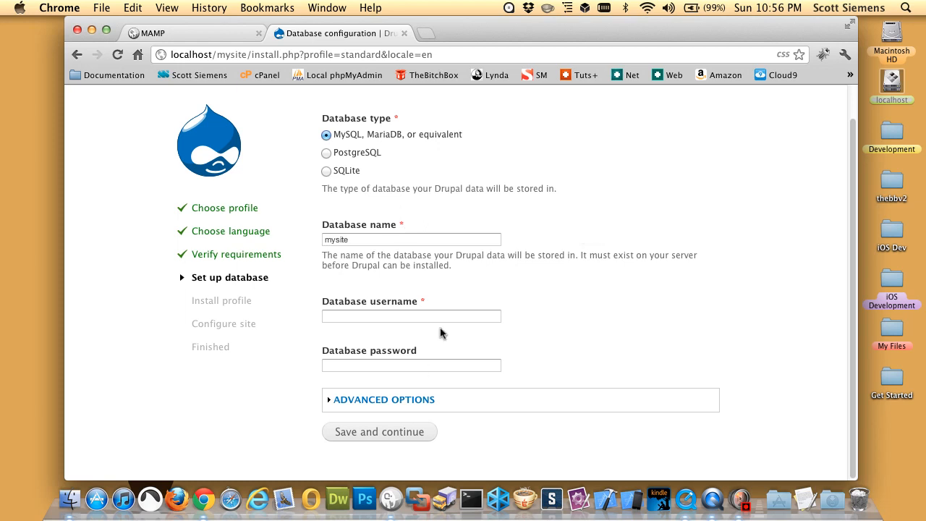
pyautogui.click(391, 496)
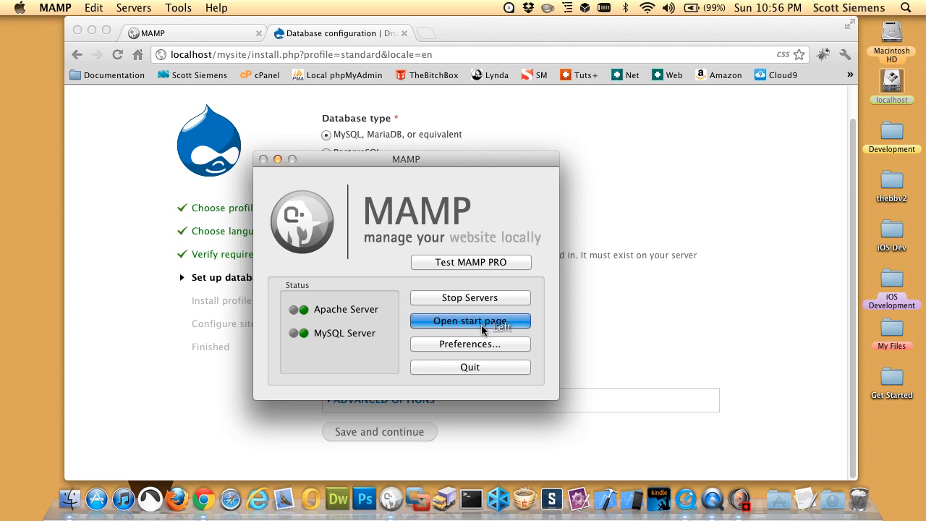
# Read the MySQL login on MAMP's start page and submit root/root as the Drupal database credentials
pyautogui.click(470, 321)
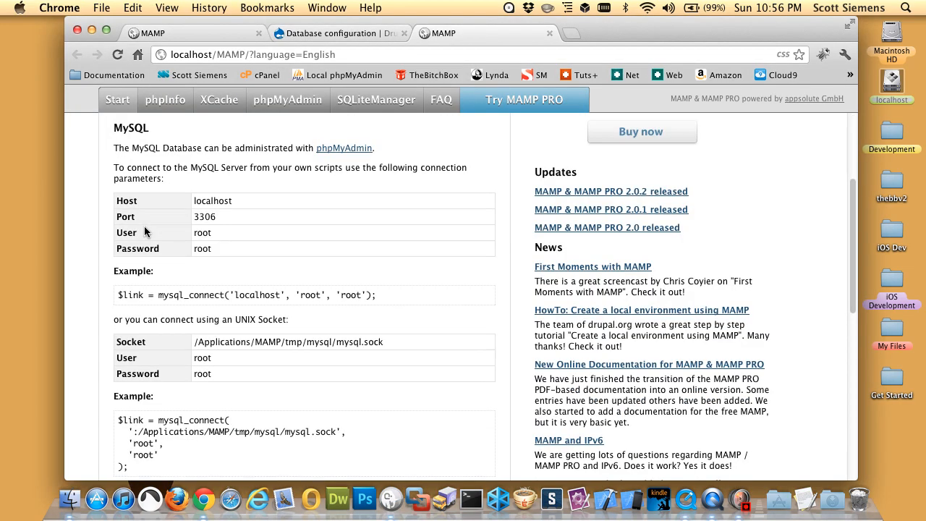
pyautogui.moveTo(291, 321)
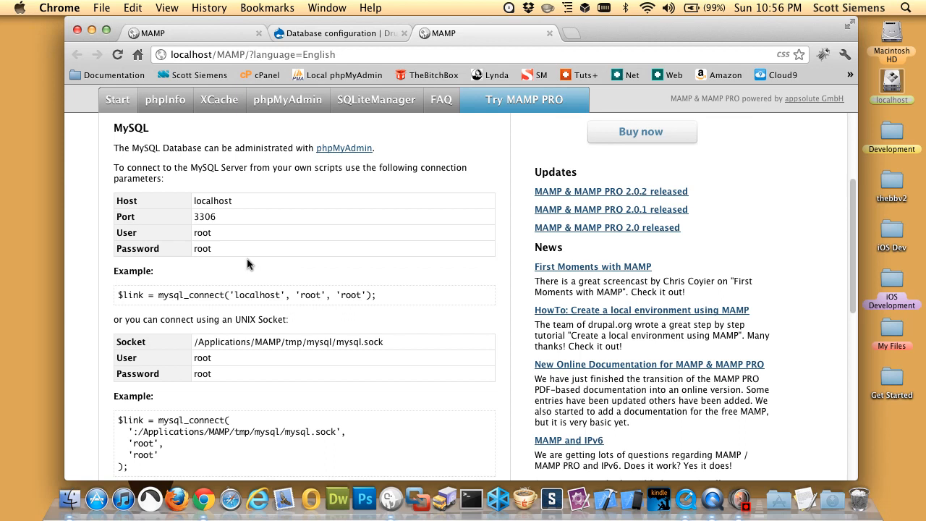
pyautogui.moveTo(286, 248)
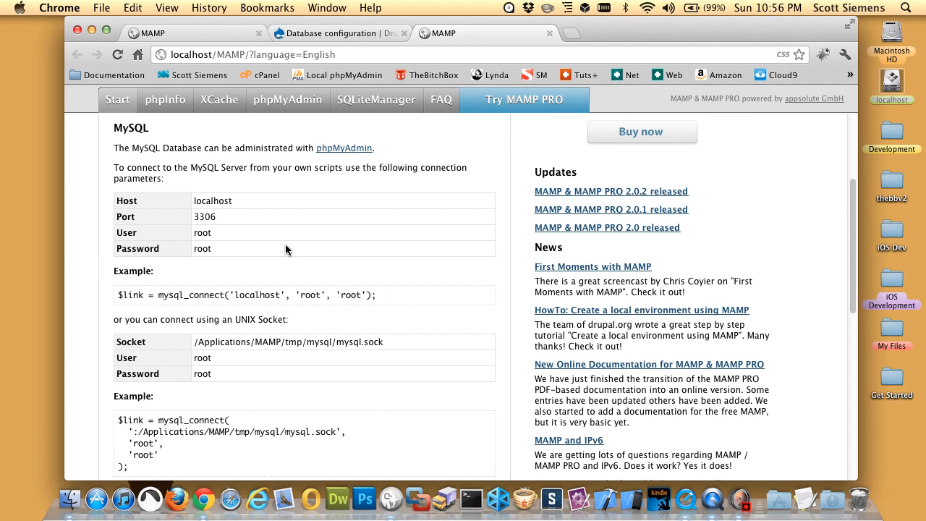
pyautogui.moveTo(164, 240)
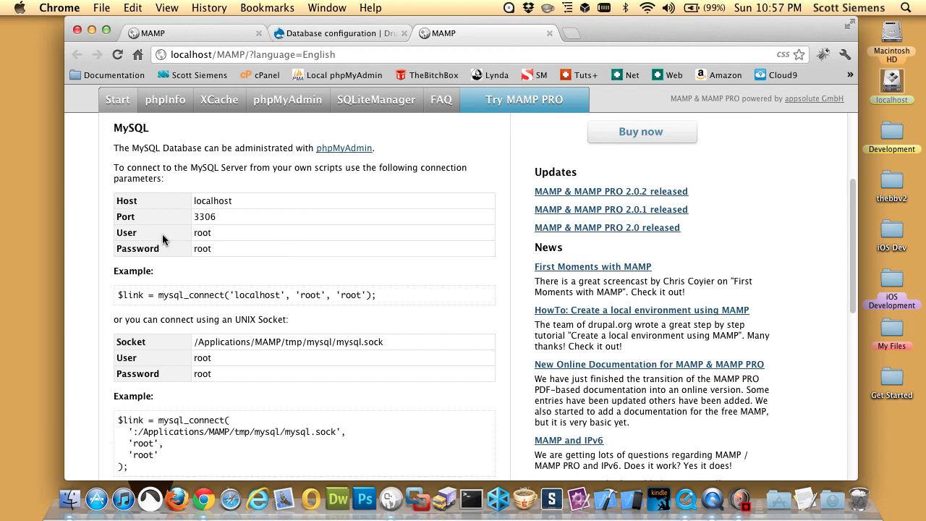
pyautogui.moveTo(235, 249)
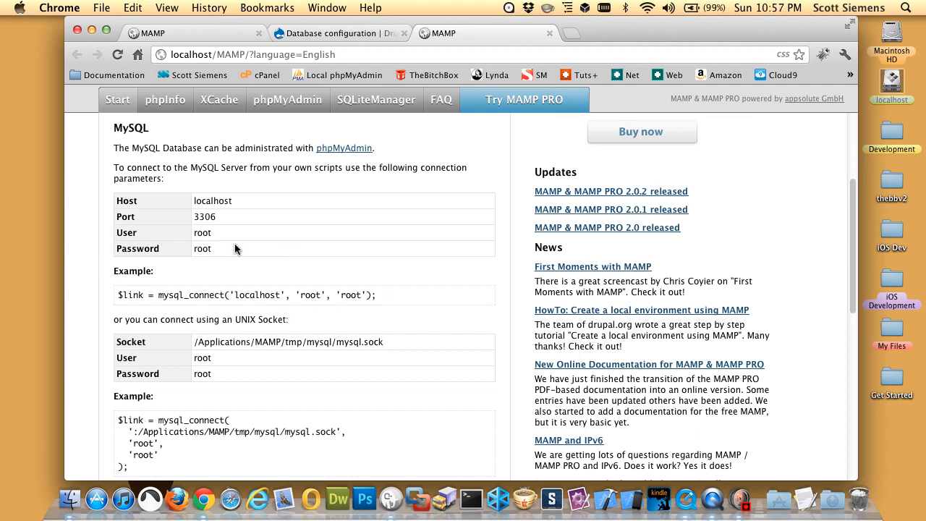
pyautogui.moveTo(376, 189)
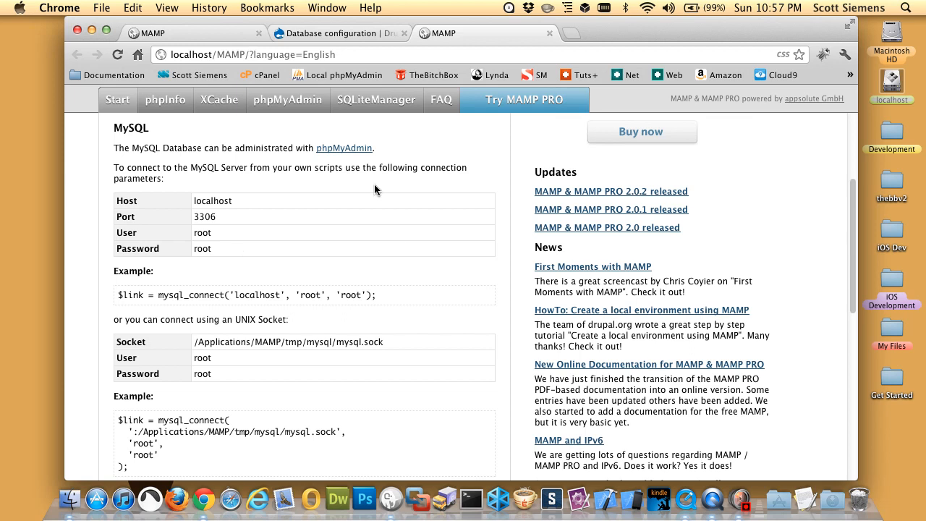
pyautogui.moveTo(253, 136)
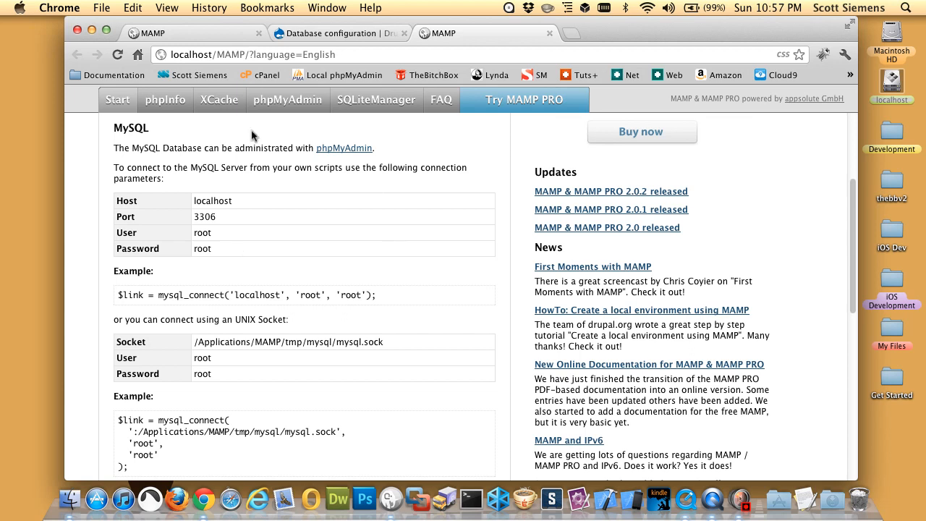
pyautogui.scroll(3)
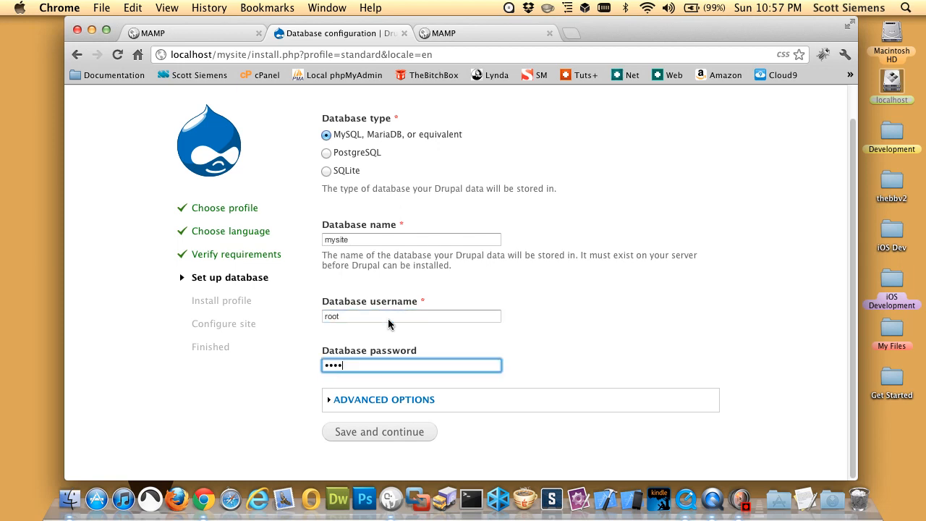
pyautogui.click(390, 431)
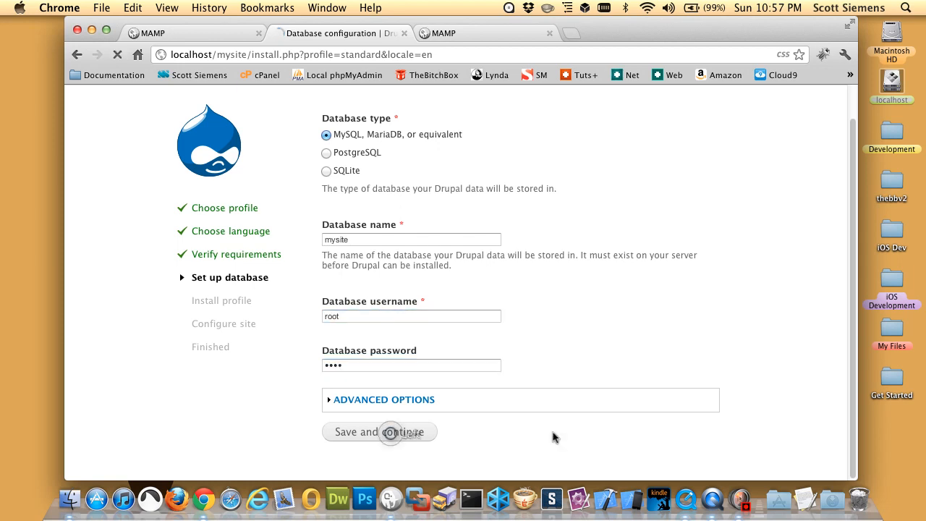
pyautogui.click(390, 431)
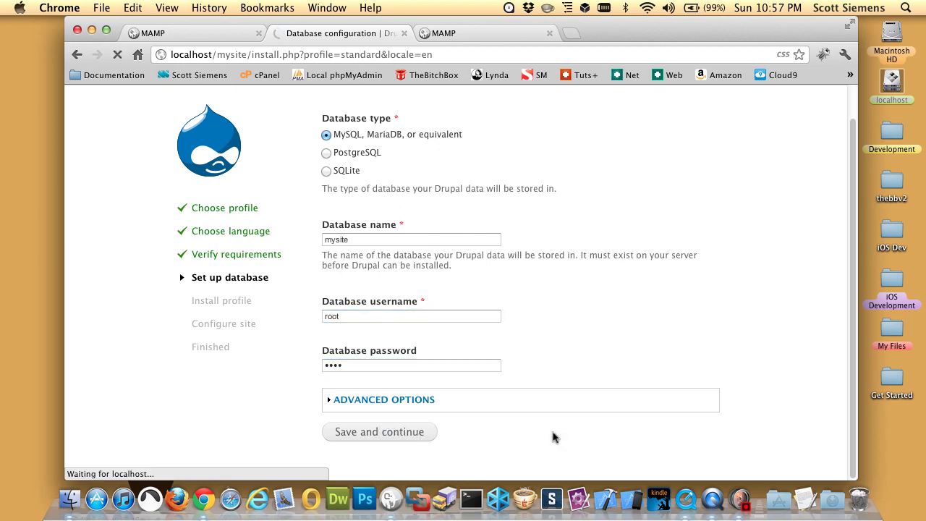
# Search Google for the Zen Drupal theme and open its drupal.org project page
pyautogui.click(379, 431)
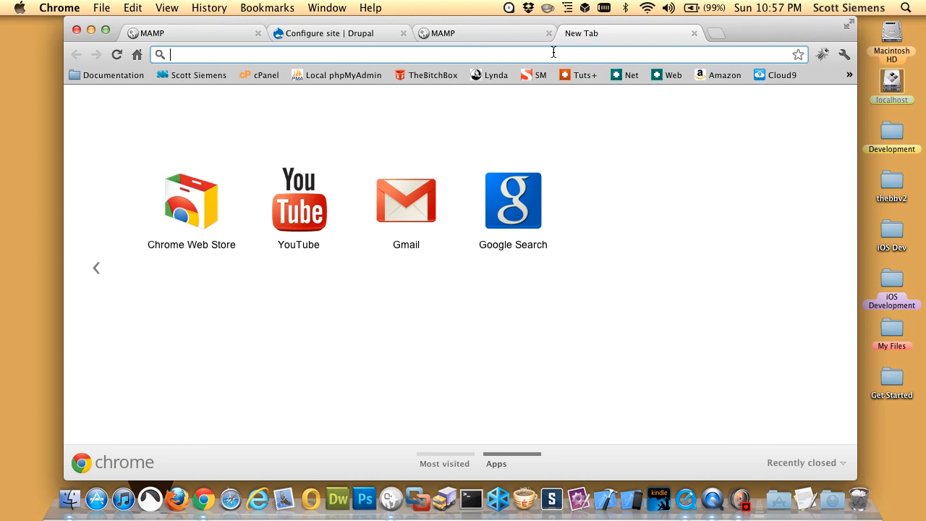
pyautogui.write('zenophile')
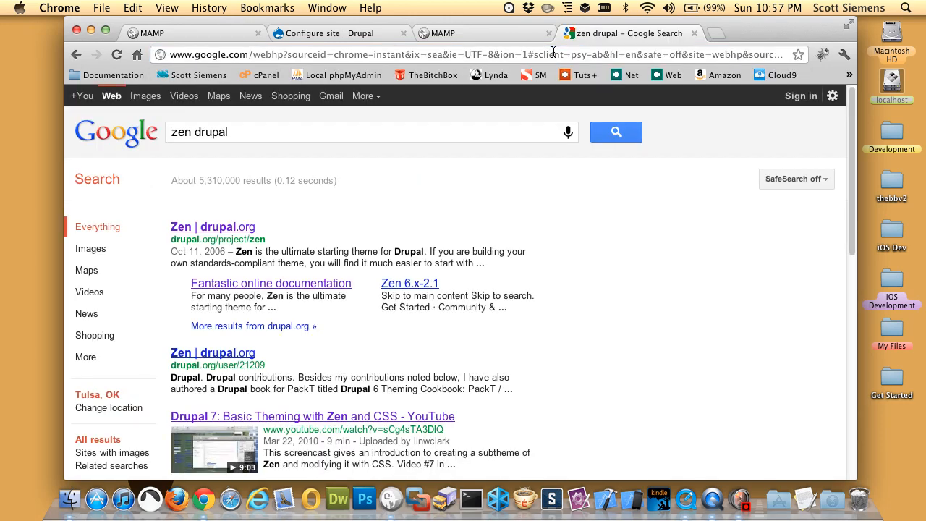
pyautogui.click(211, 225)
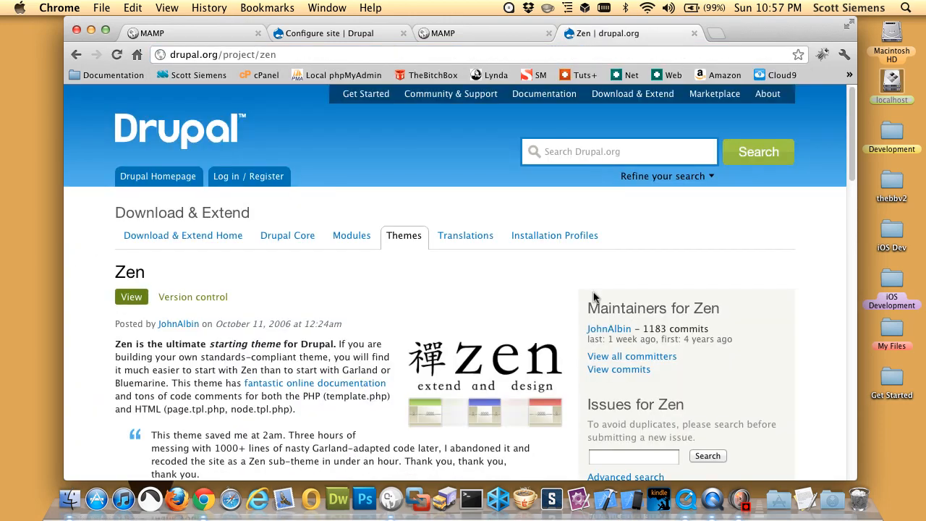
pyautogui.moveTo(442, 277)
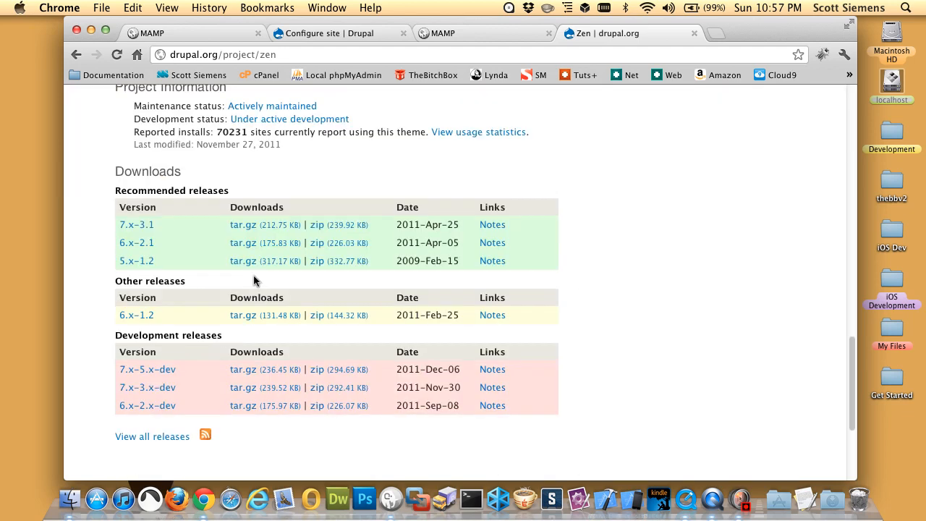
pyautogui.moveTo(356, 229)
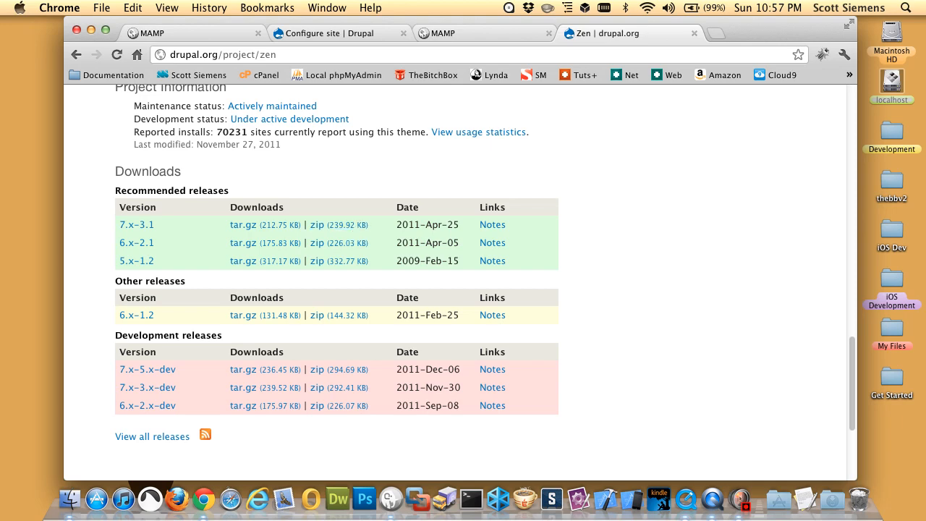
pyautogui.moveTo(489, 379)
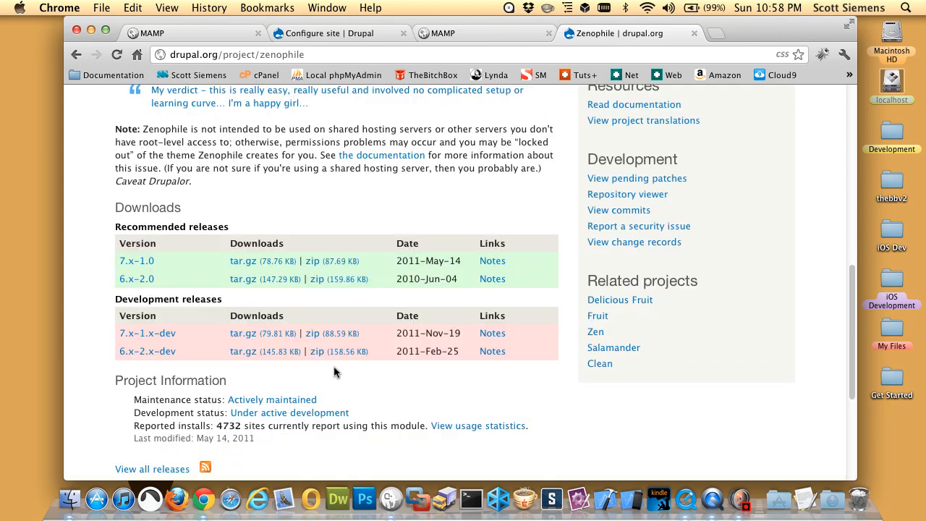
pyautogui.moveTo(243, 261)
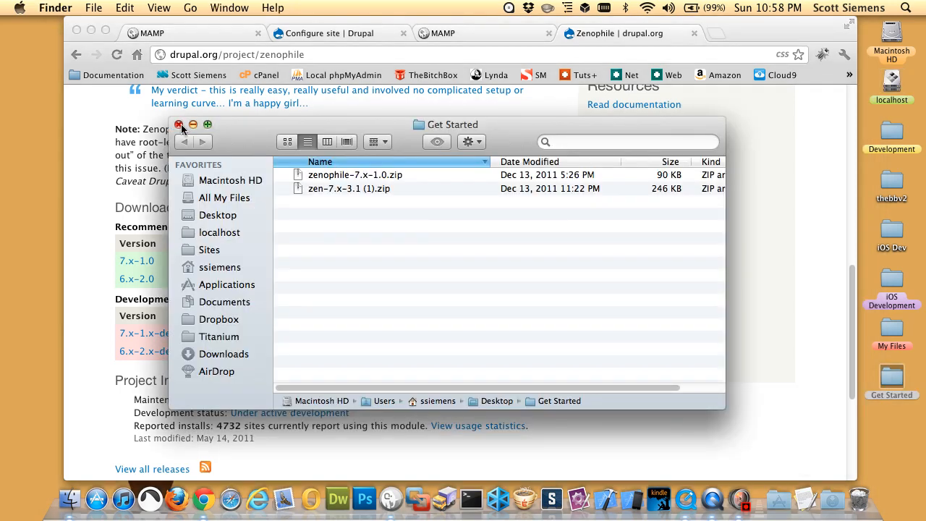
pyautogui.click(179, 124)
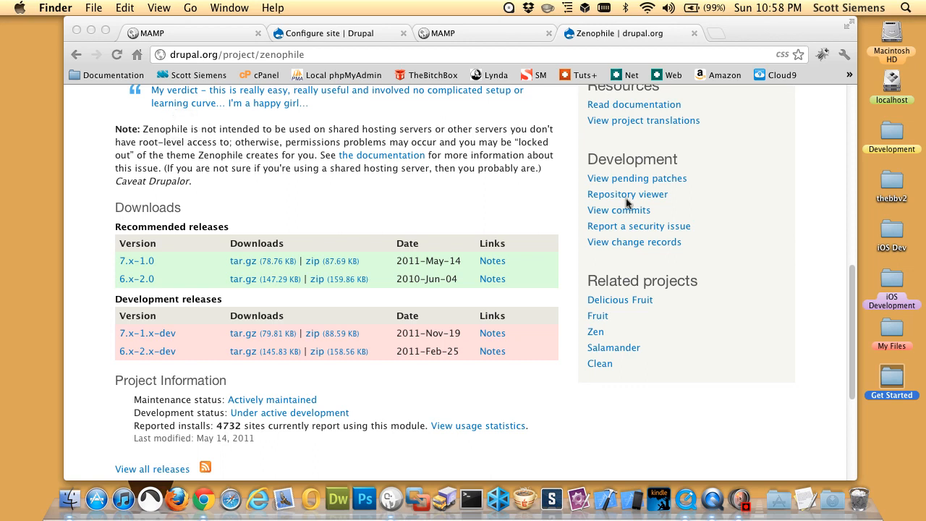
pyautogui.moveTo(605, 194)
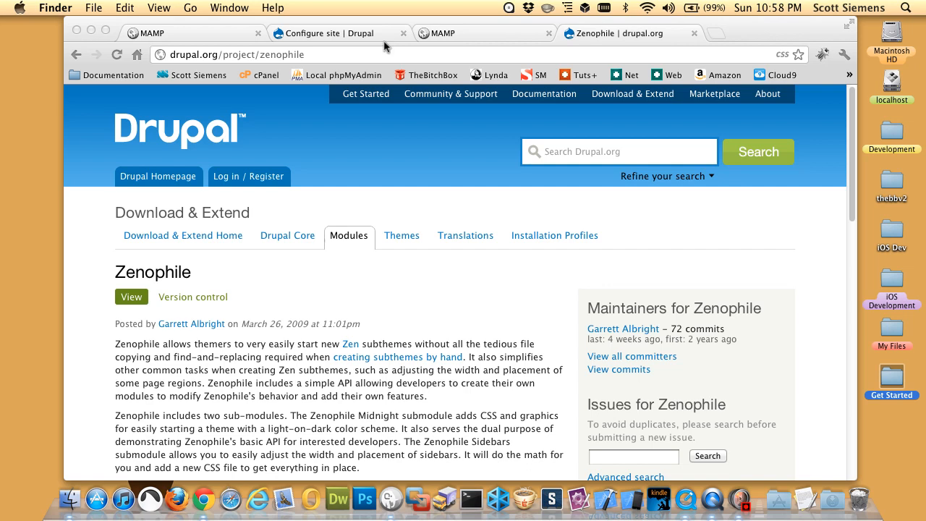
pyautogui.moveTo(342, 152)
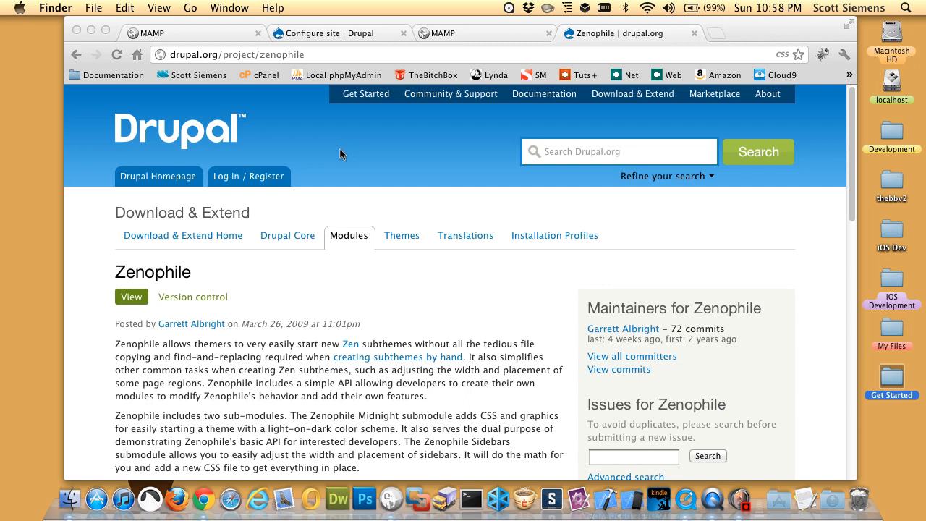
pyautogui.moveTo(339, 145)
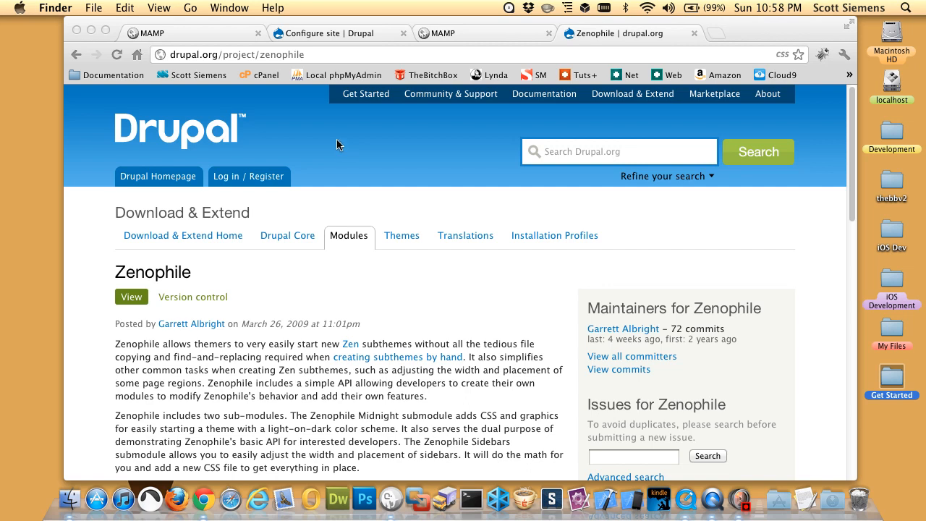
pyautogui.moveTo(390, 138)
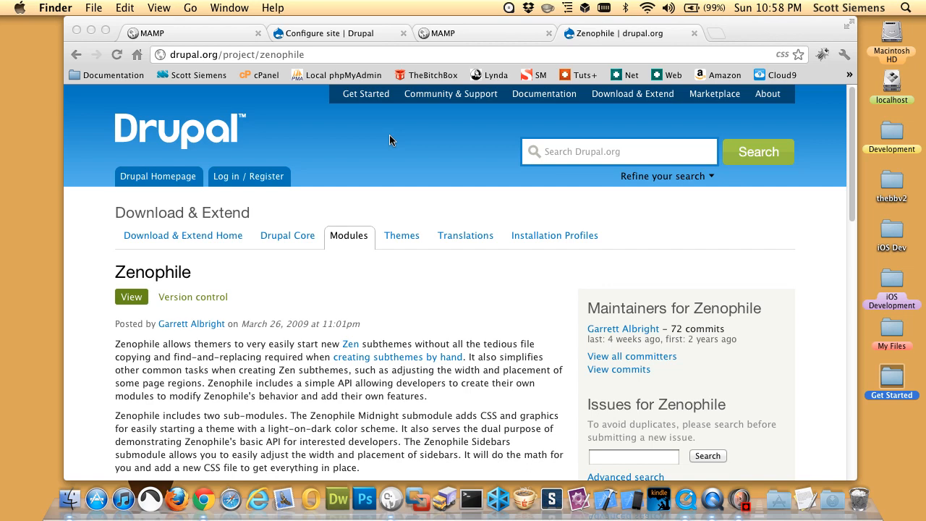
pyautogui.moveTo(402, 136)
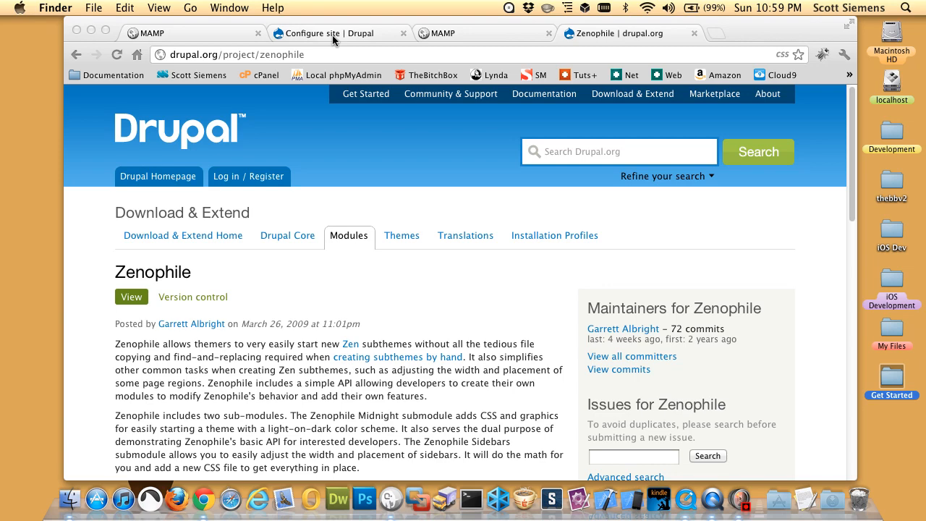
# Name the site Scott Siemens and set the maintenance account username to scott
pyautogui.click(335, 34)
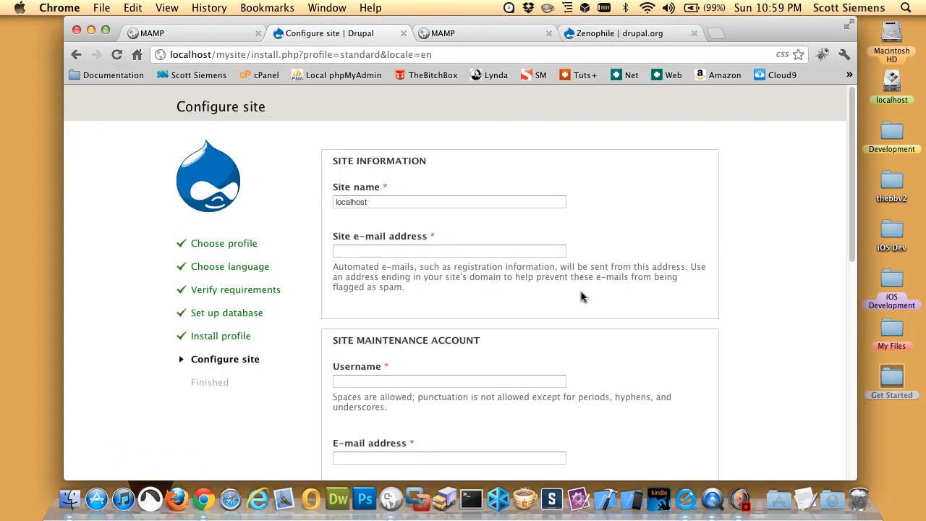
pyautogui.click(448, 203)
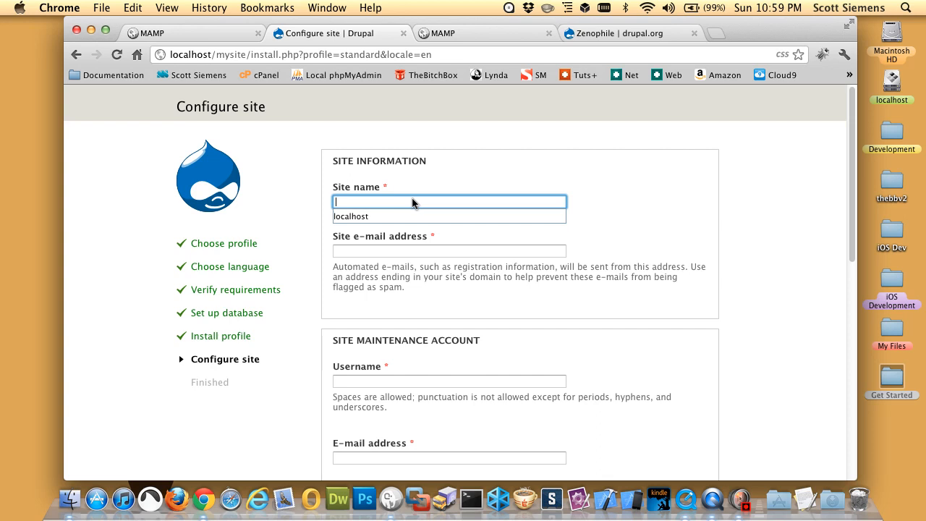
pyautogui.write('Scot')
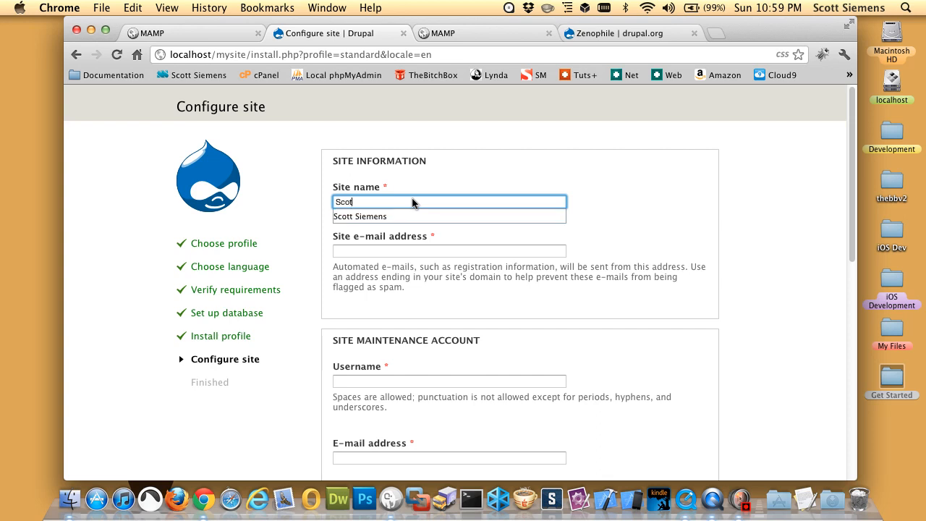
pyautogui.click(361, 217)
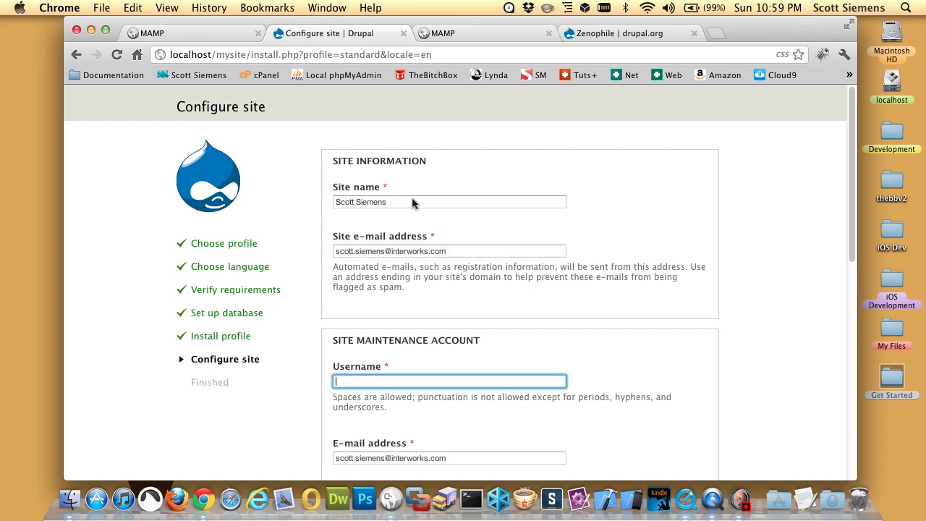
pyautogui.write('scott')
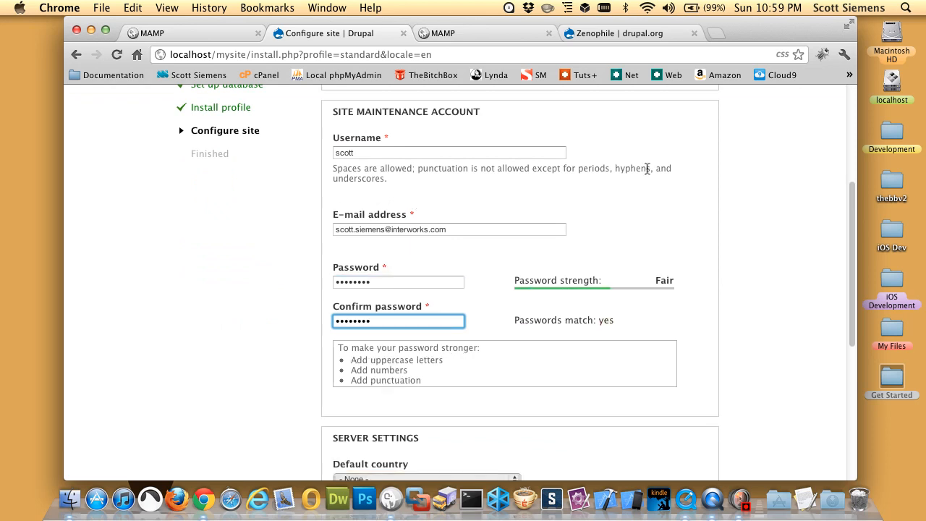
# Turn off e-mail update notifications and submit the site configuration
pyautogui.scroll(-3)
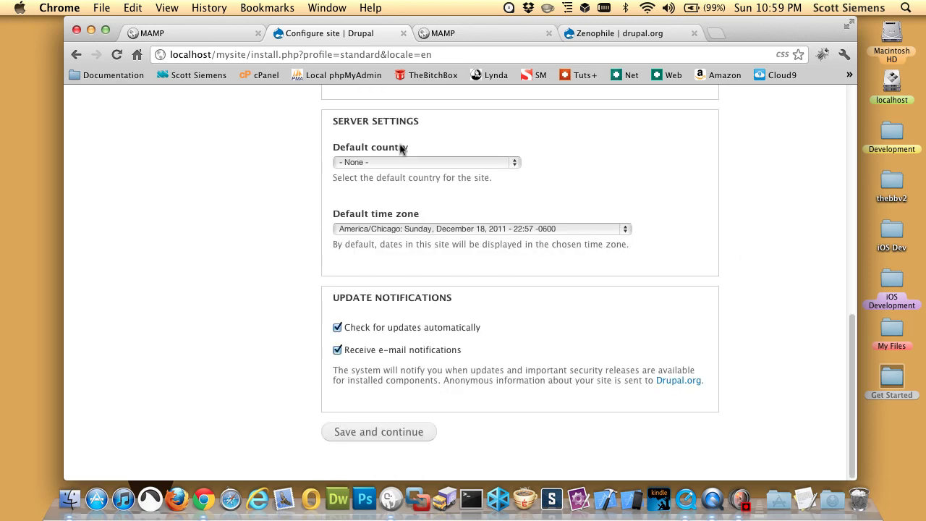
pyautogui.moveTo(717, 239)
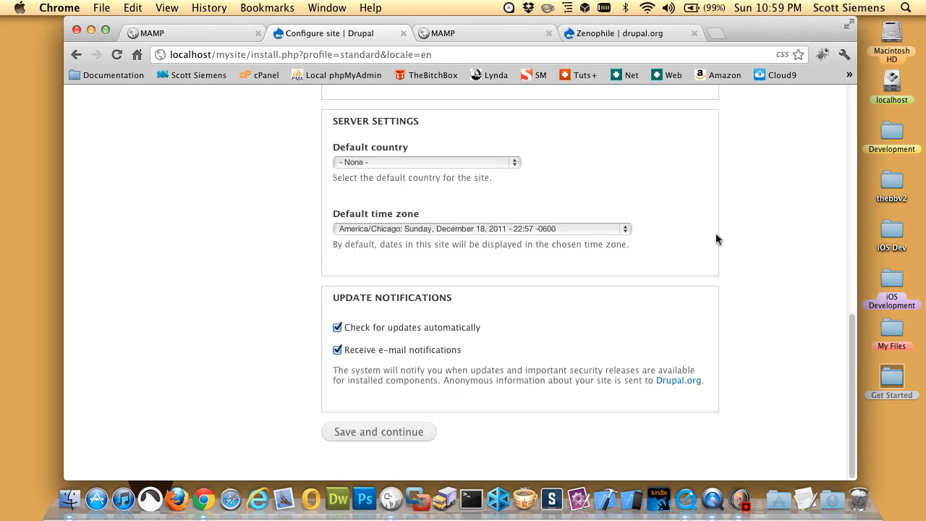
pyautogui.click(337, 348)
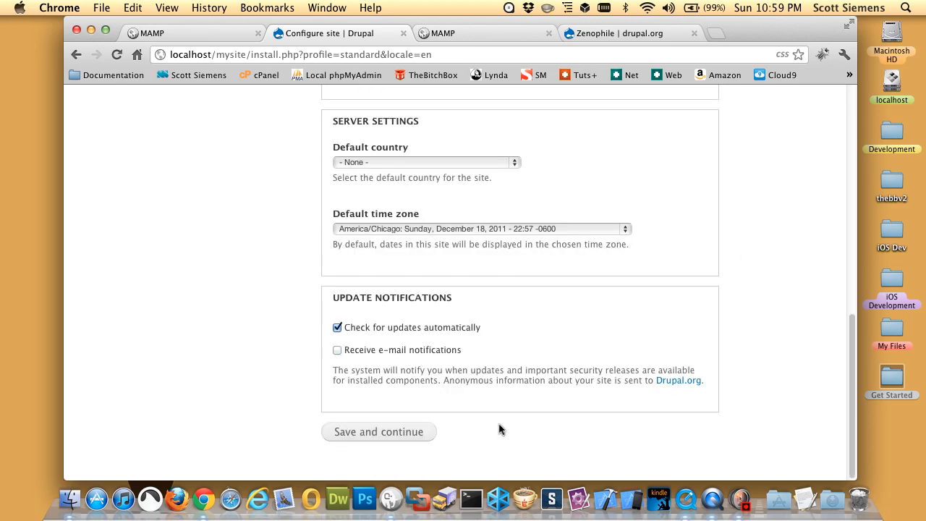
pyautogui.click(379, 431)
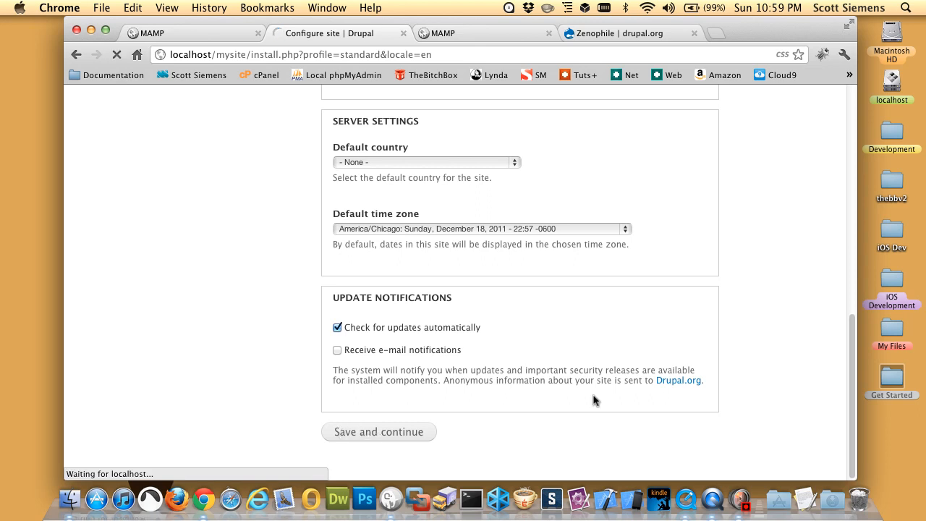
# Visit the new Scott Siemens site and start installing a new theme from Appearance
pyautogui.click(379, 431)
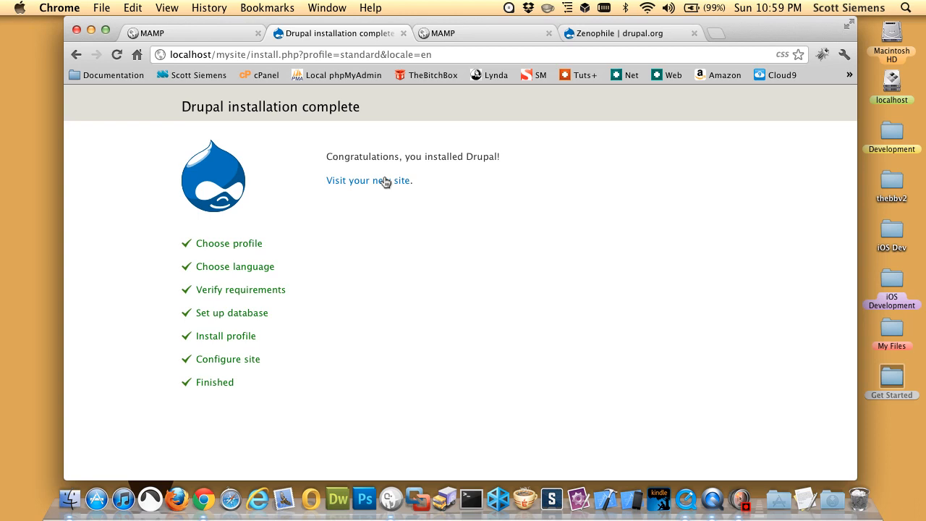
pyautogui.click(367, 179)
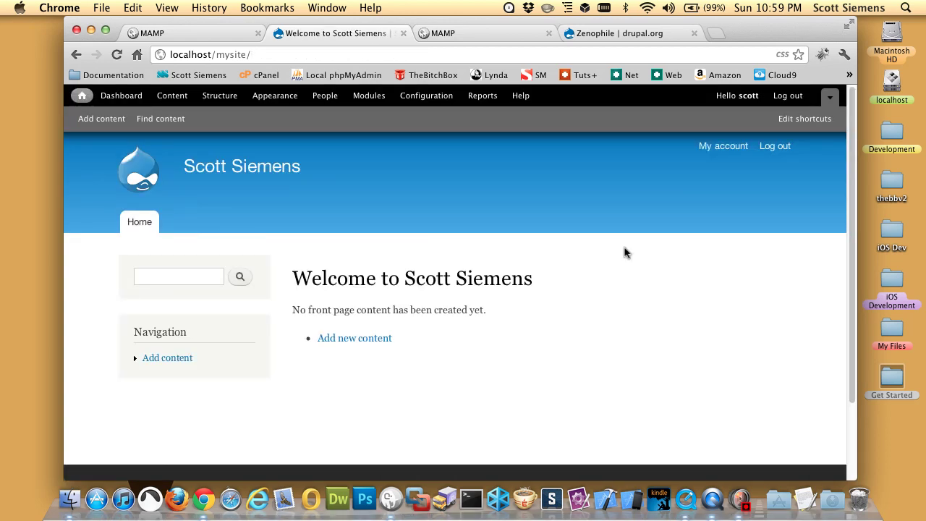
pyautogui.moveTo(241, 88)
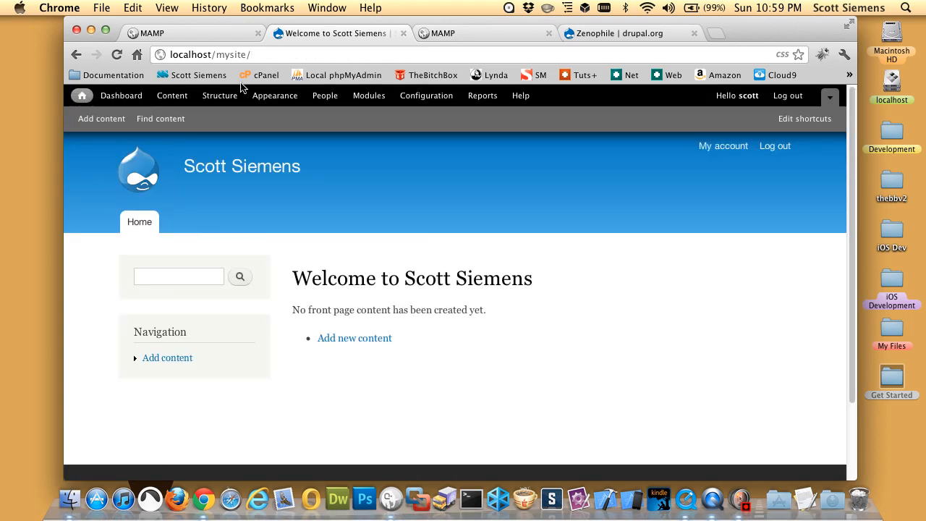
pyautogui.moveTo(543, 298)
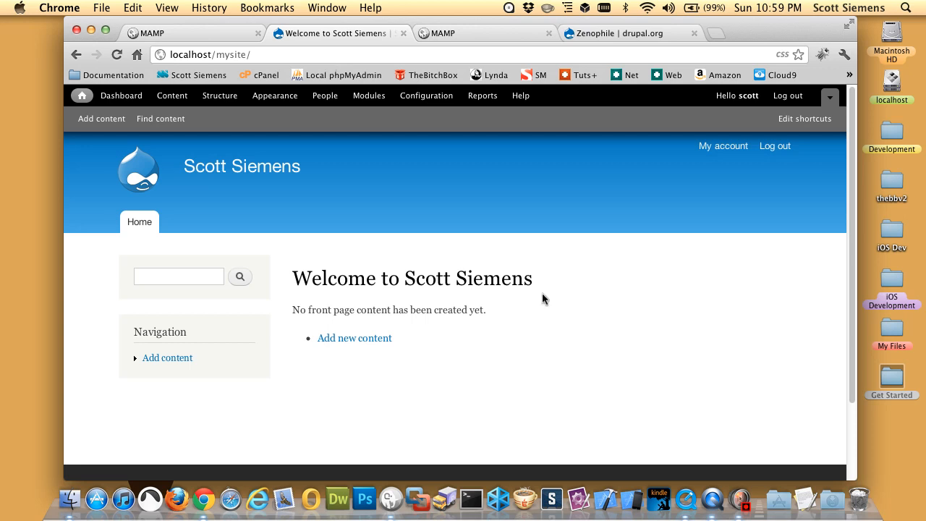
pyautogui.moveTo(461, 335)
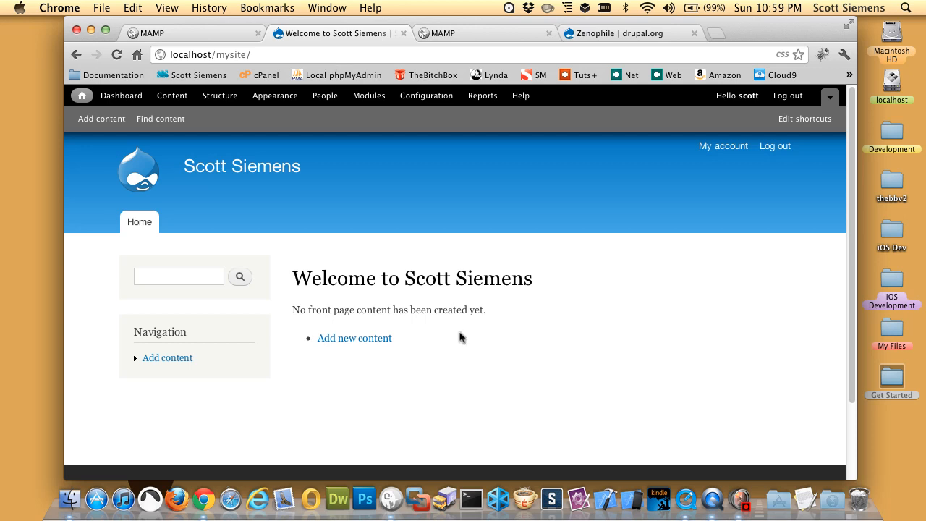
pyautogui.moveTo(314, 95)
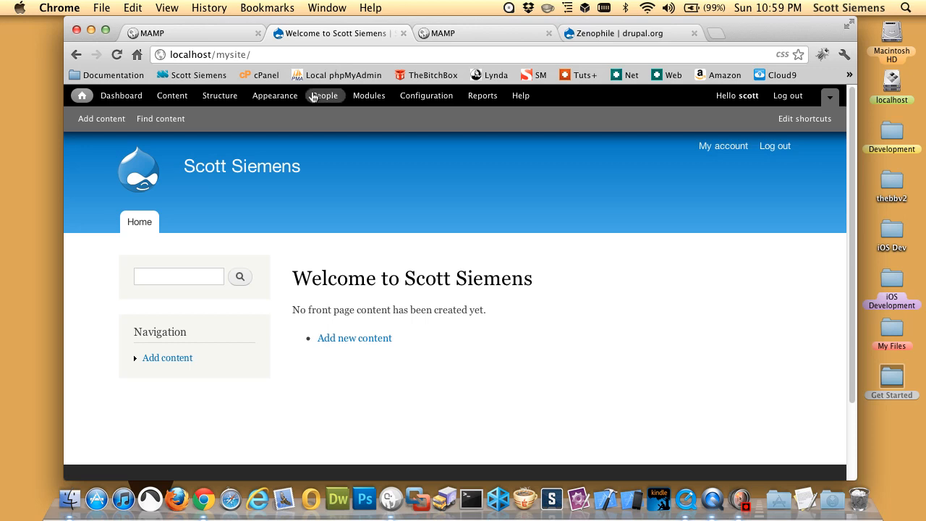
pyautogui.click(275, 95)
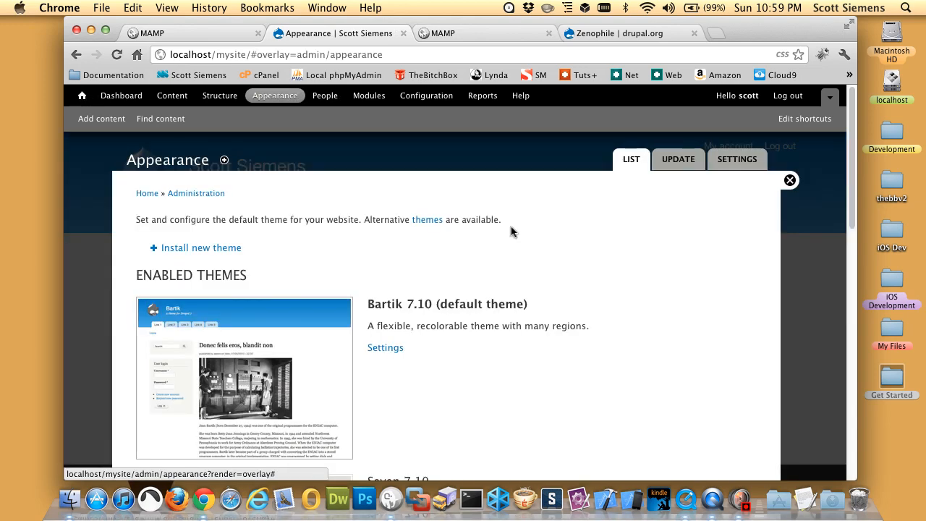
pyautogui.scroll(-3)
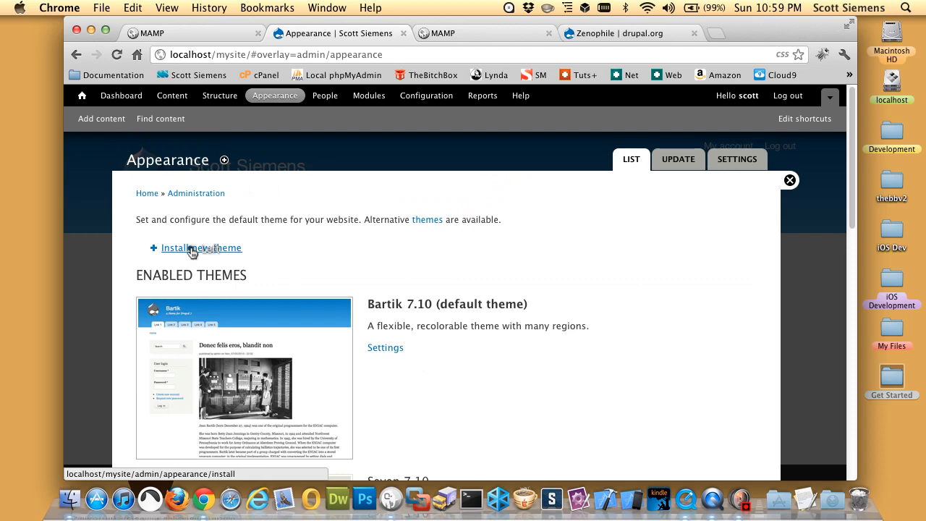
pyautogui.click(201, 247)
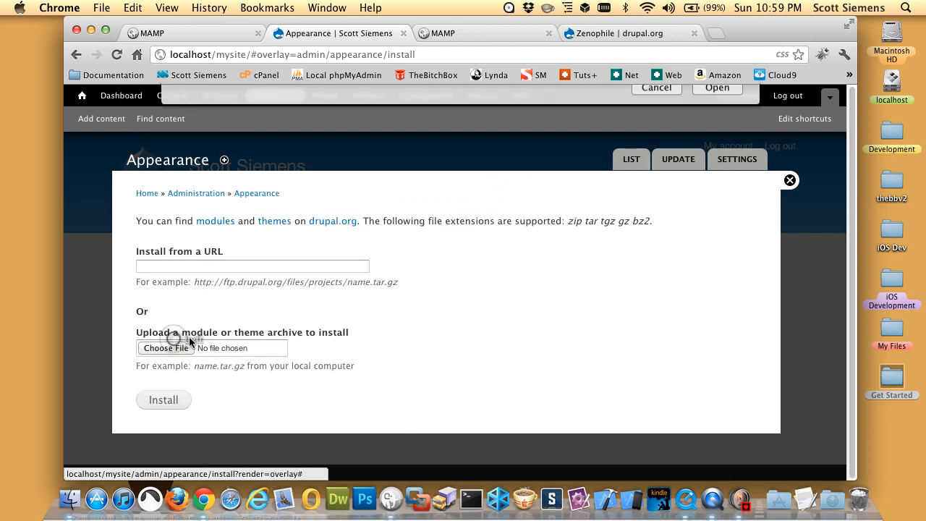
# Upload the Zen theme zip, install it and enable the newly added theme
pyautogui.click(165, 347)
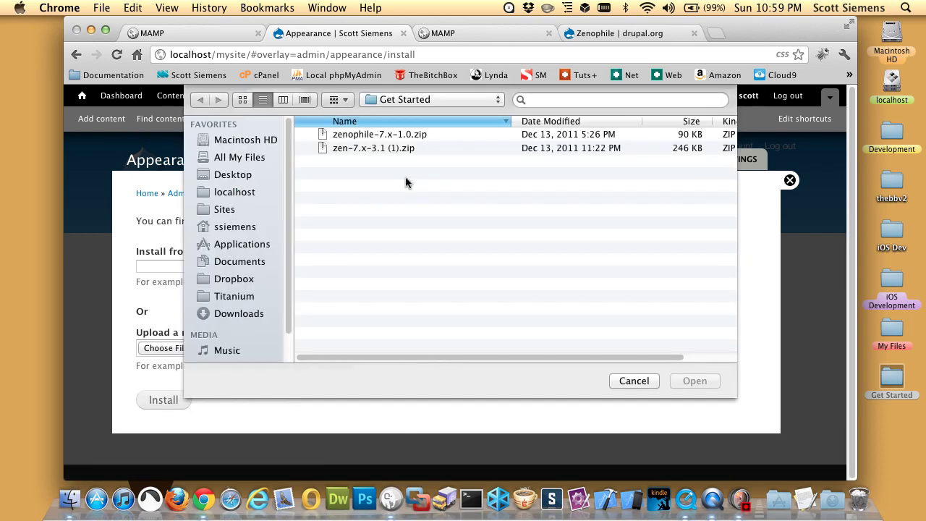
pyautogui.click(162, 399)
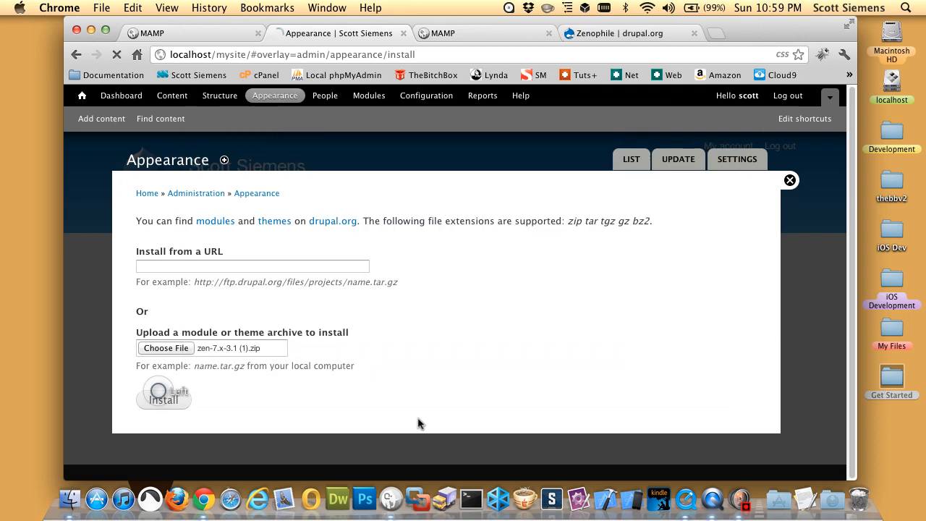
pyautogui.click(164, 399)
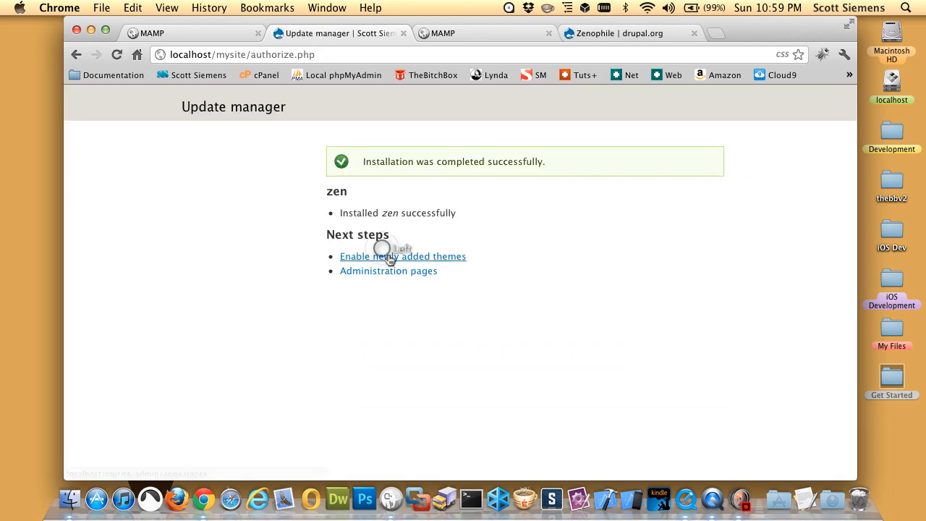
pyautogui.click(402, 256)
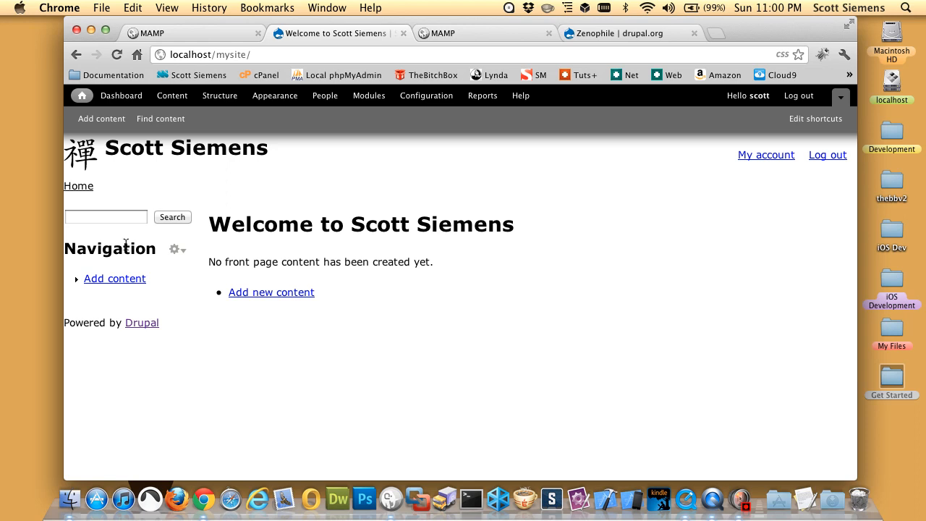
pyautogui.moveTo(406, 318)
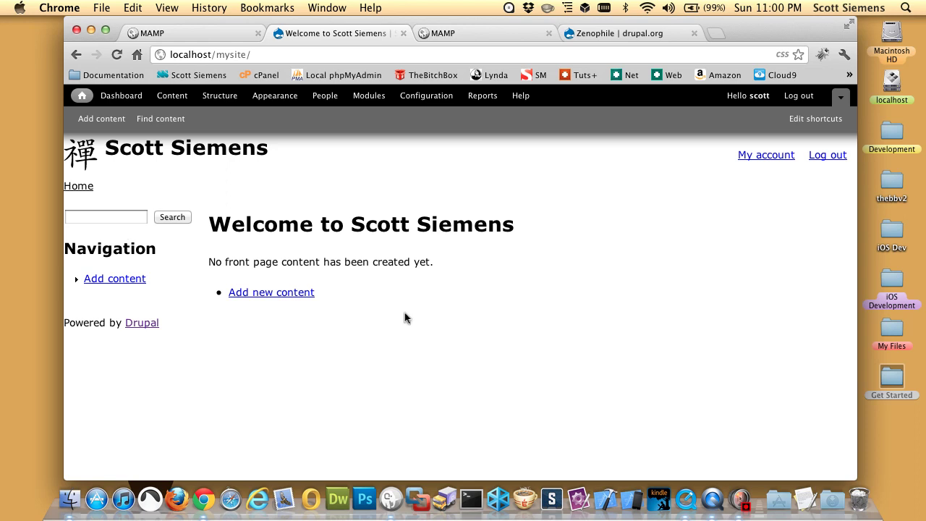
pyautogui.moveTo(619, 270)
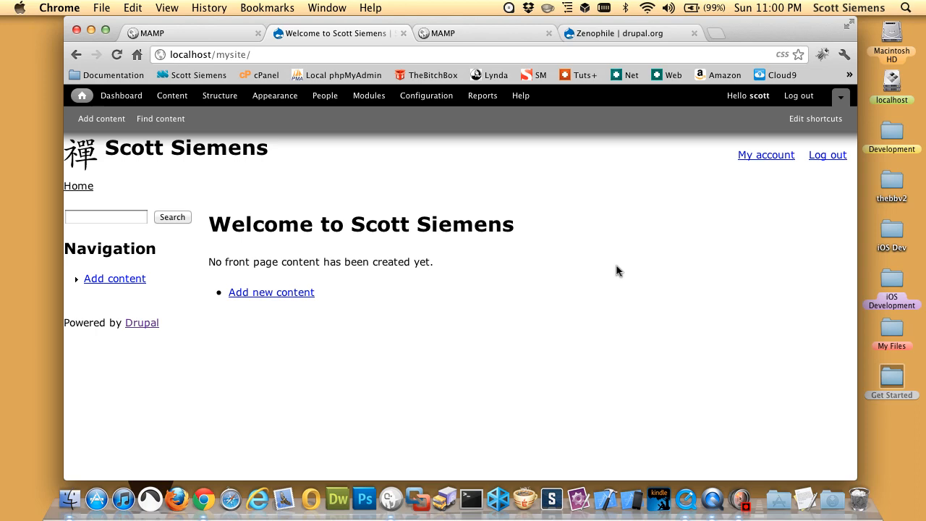
pyautogui.click(367, 95)
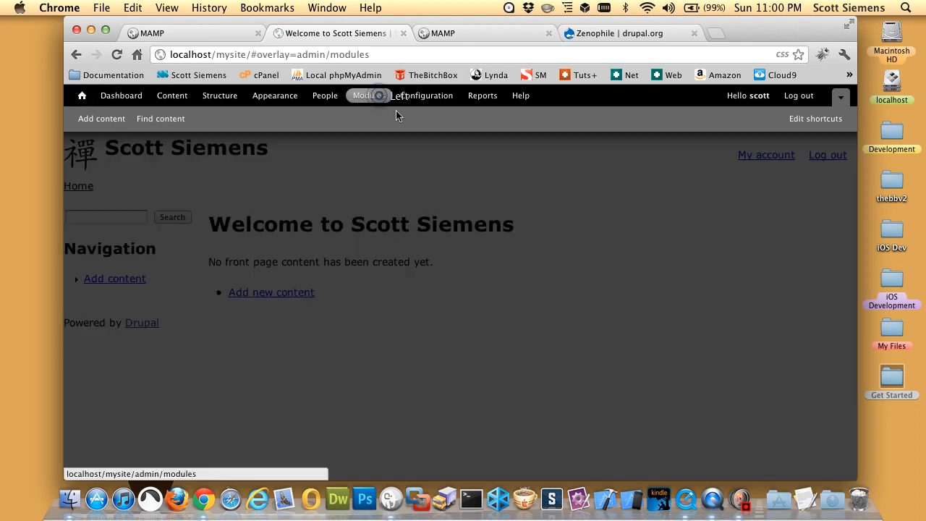
# Upload and install zenophile-7.x-1.0.zip, then go on to enable the newly added module
pyautogui.click(367, 95)
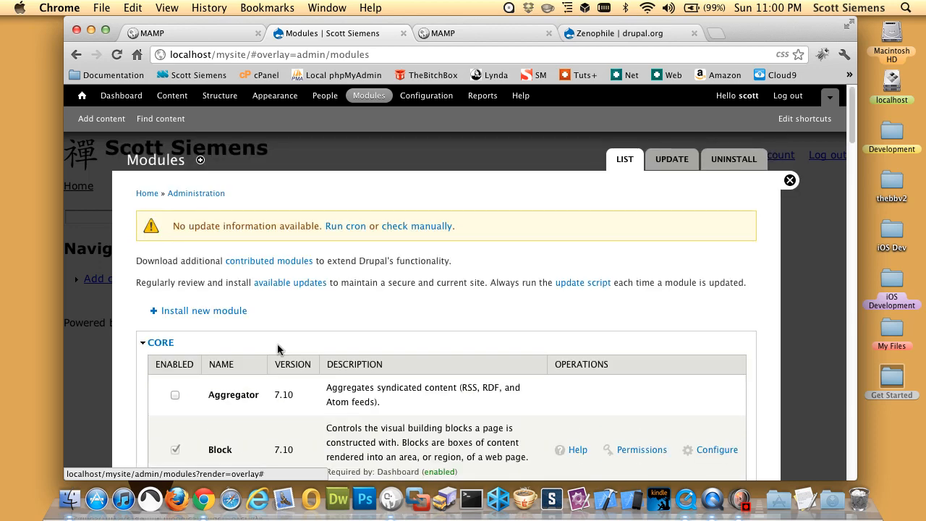
pyautogui.click(204, 309)
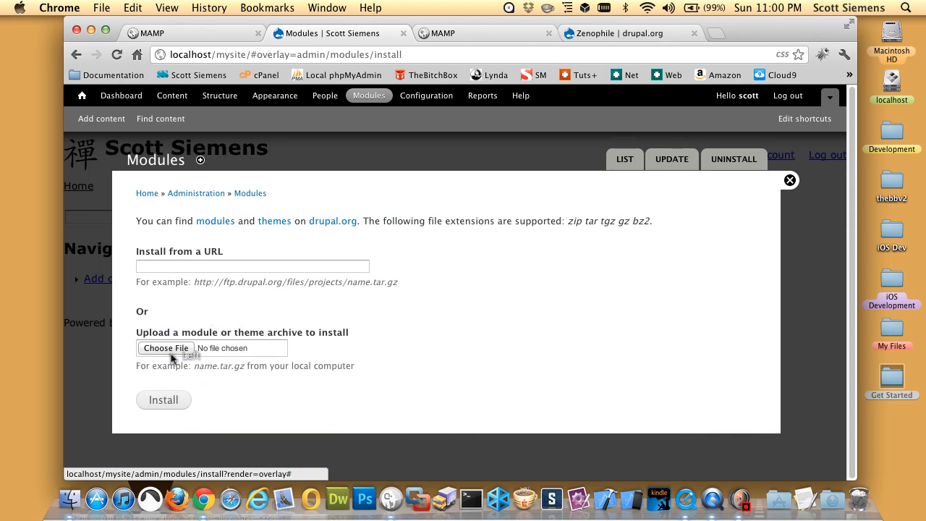
pyautogui.click(165, 347)
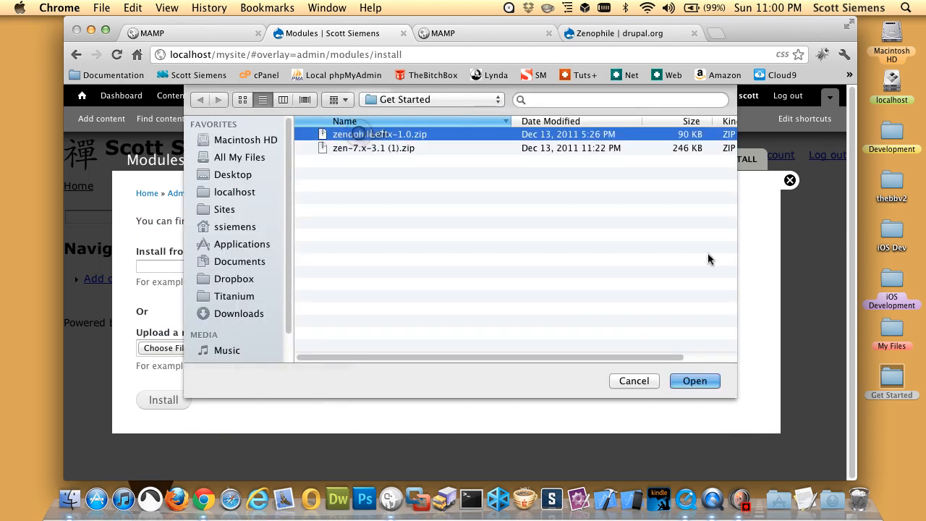
pyautogui.click(694, 380)
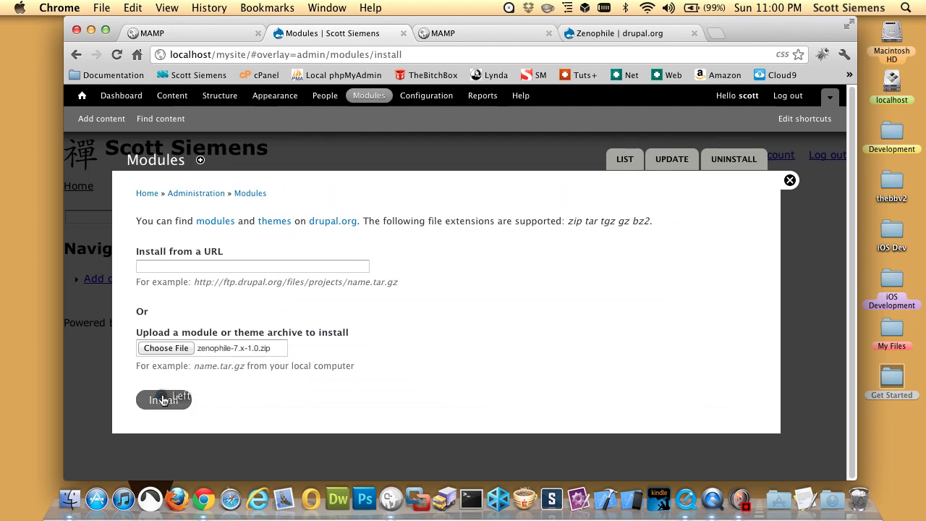
pyautogui.click(163, 399)
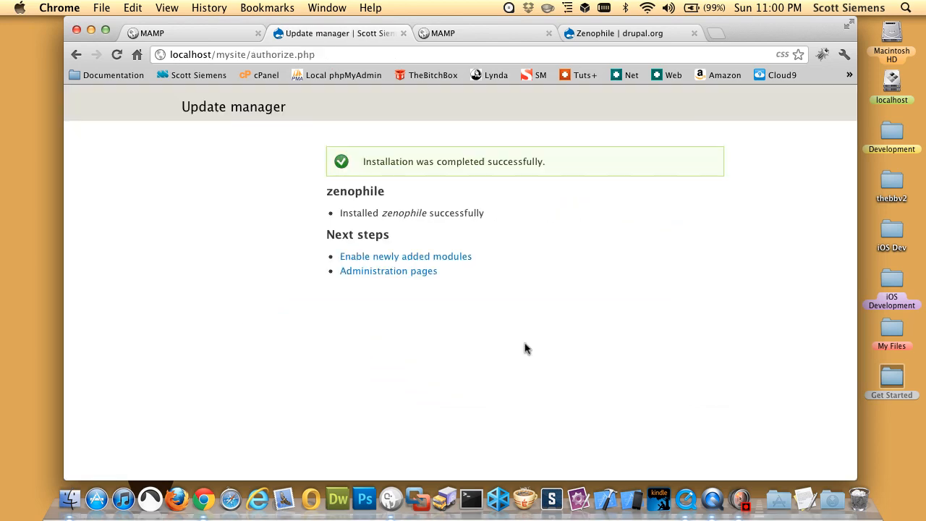
pyautogui.click(405, 256)
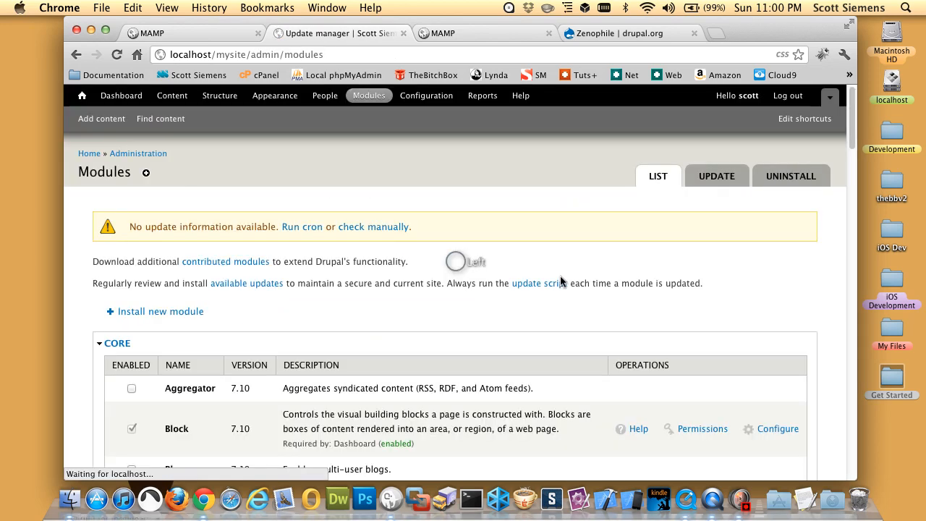
# Enable the Zenophile module under Development and save the module configuration
pyautogui.scroll(-3)
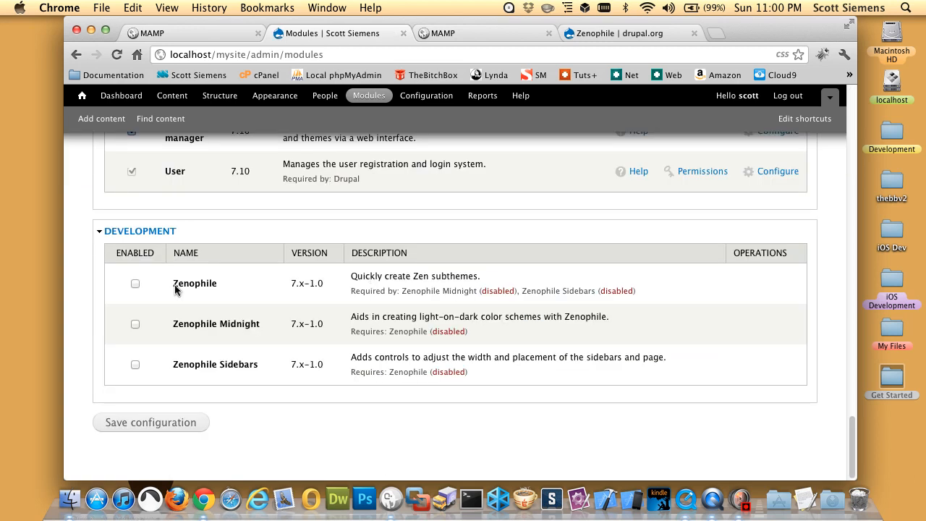
pyautogui.moveTo(211, 376)
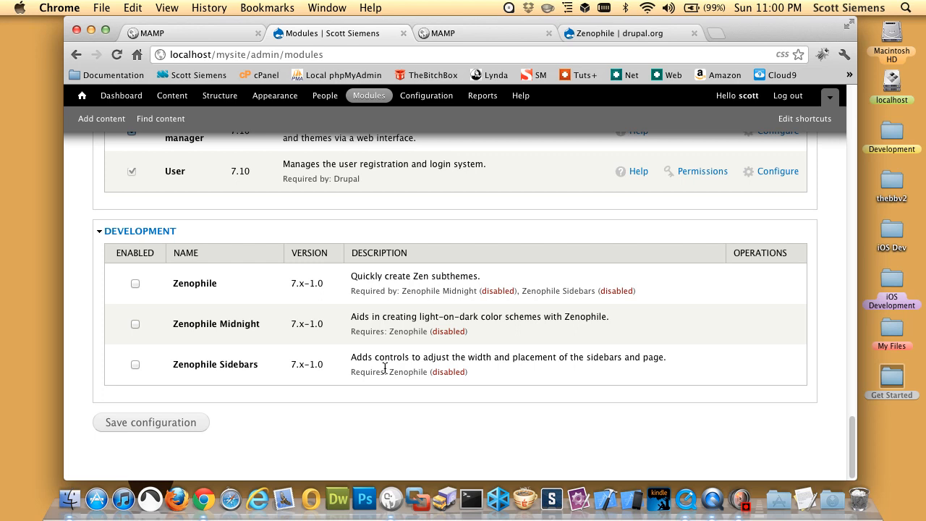
pyautogui.click(134, 283)
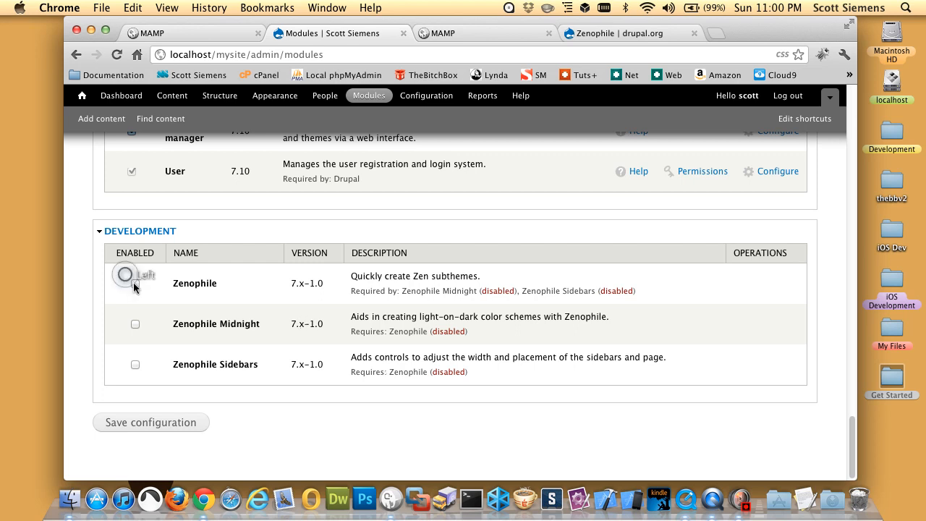
pyautogui.click(134, 282)
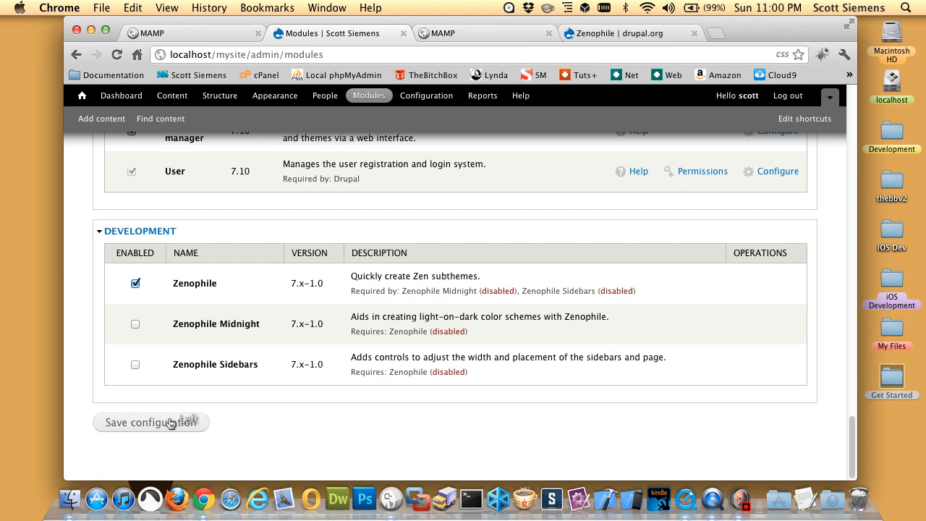
pyautogui.click(150, 423)
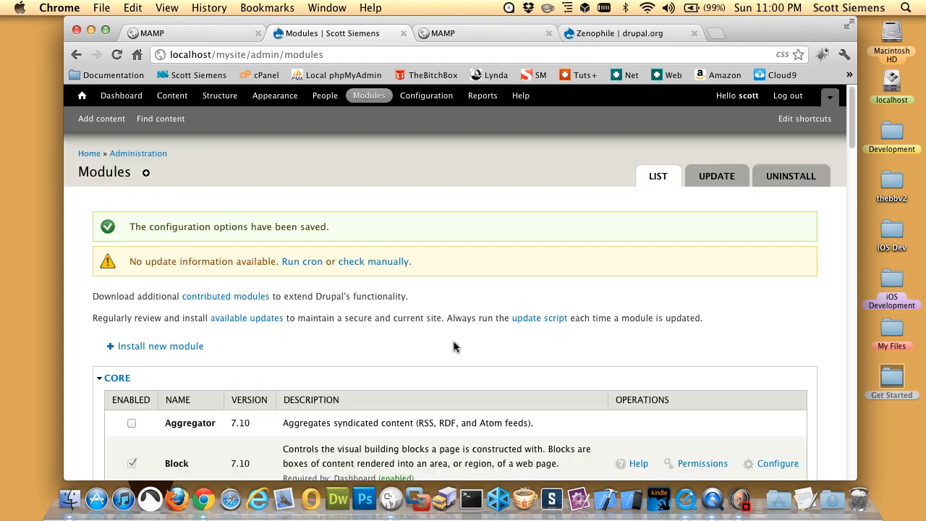
pyautogui.click(275, 96)
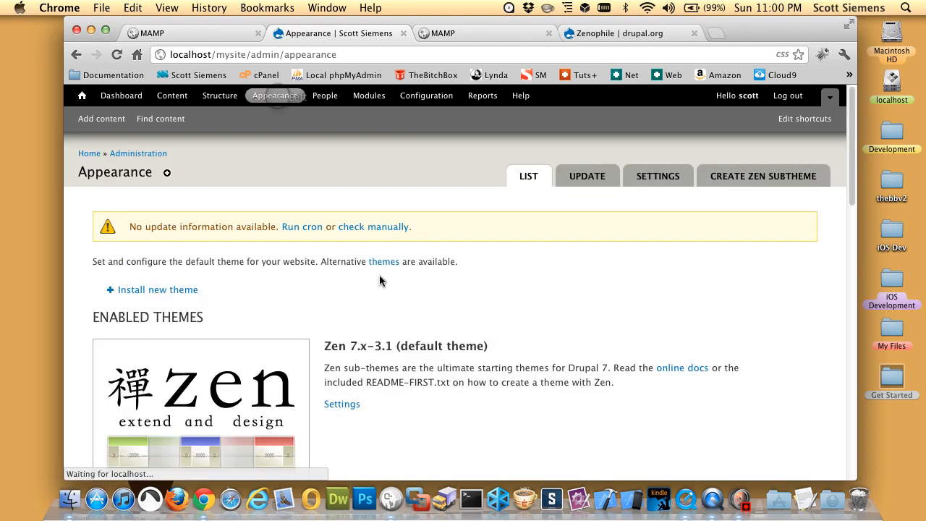
# Create a Zen subtheme with system name mysite, description Scott Siemens's subtheme and Fixed layout
pyautogui.click(762, 176)
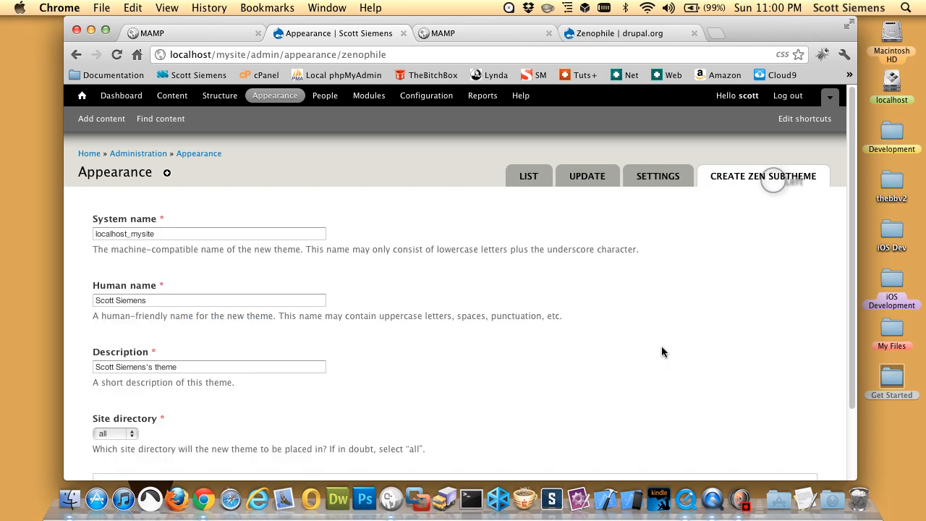
pyautogui.click(170, 234)
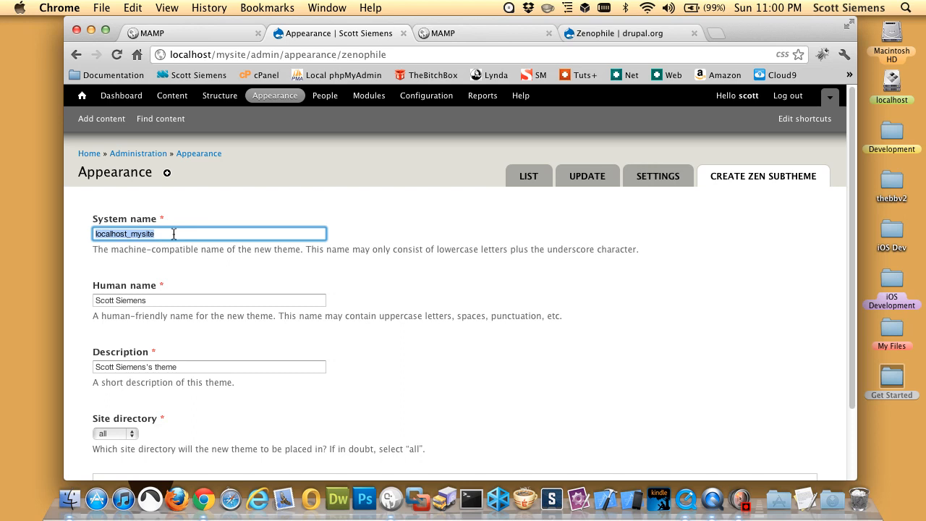
pyautogui.write('mysite')
pyautogui.click(210, 366)
pyautogui.write('sub')
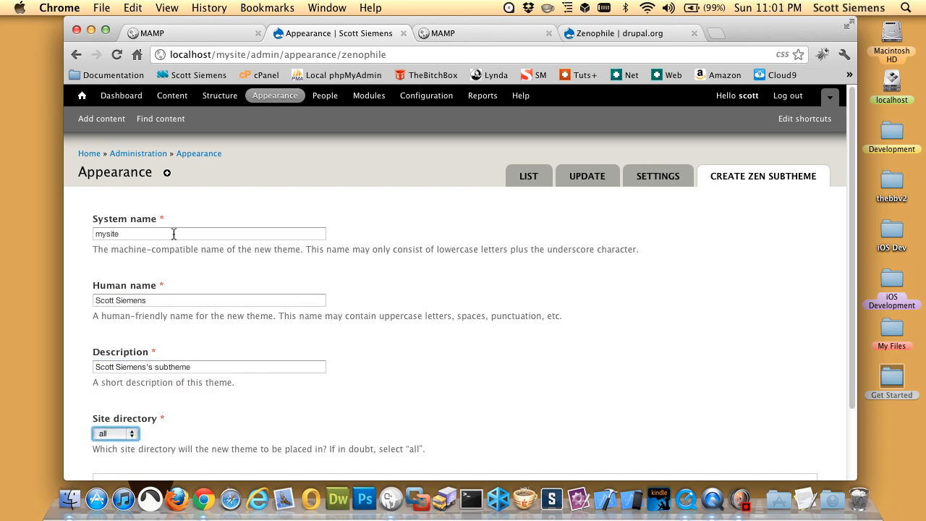
pyautogui.scroll(-3)
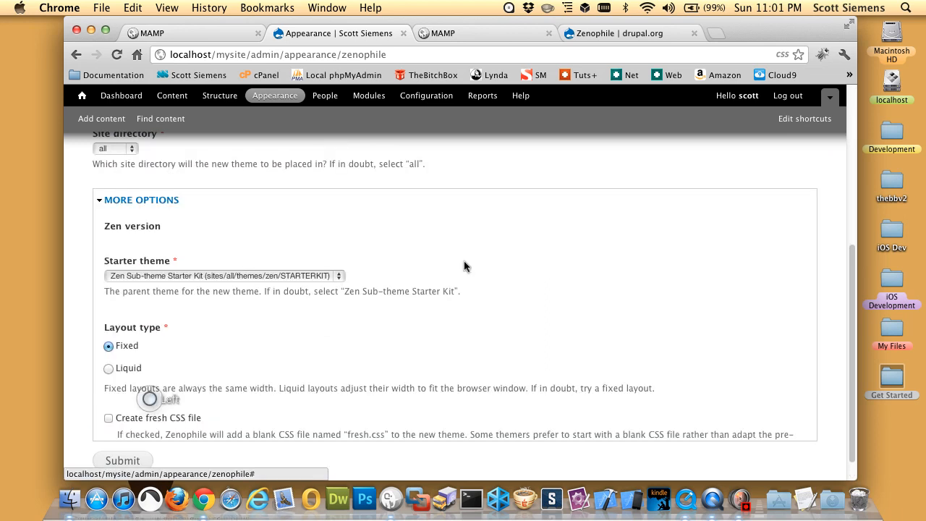
pyautogui.scroll(-3)
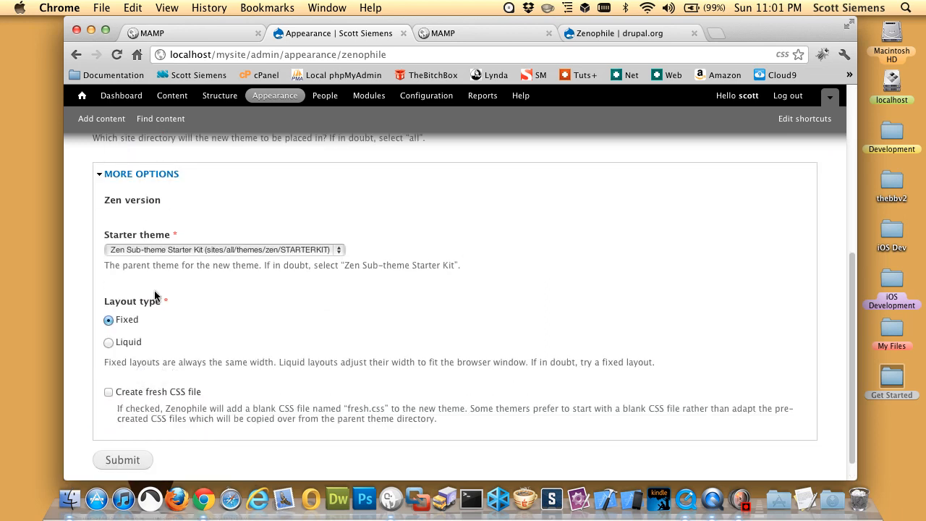
pyautogui.moveTo(202, 246)
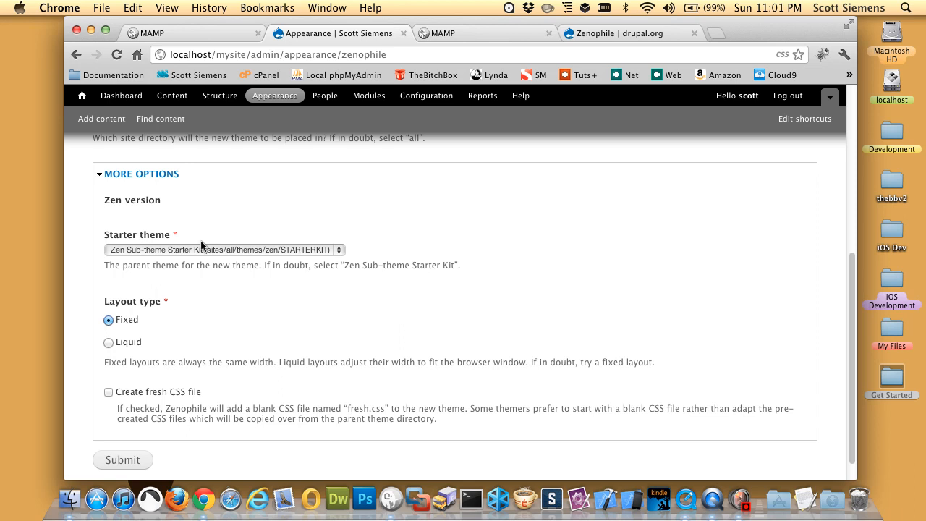
pyautogui.moveTo(134, 335)
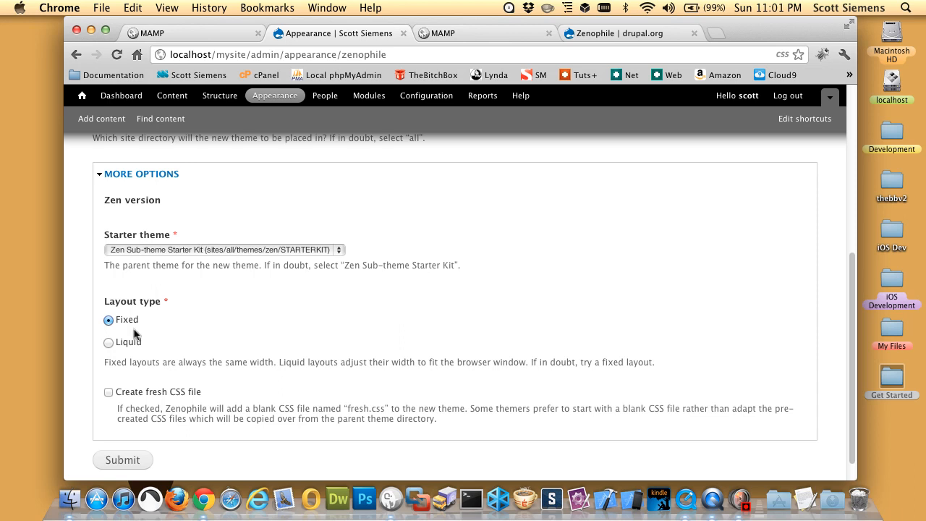
pyautogui.moveTo(175, 407)
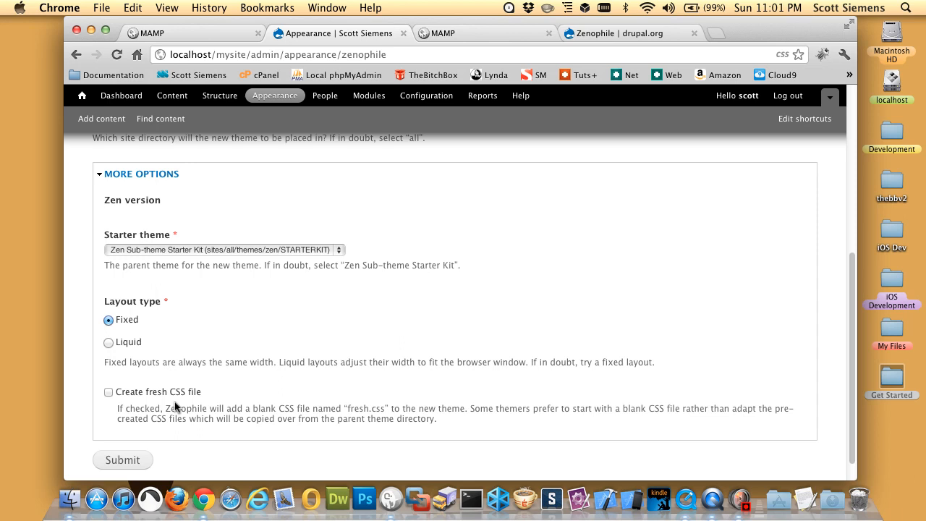
pyautogui.moveTo(222, 399)
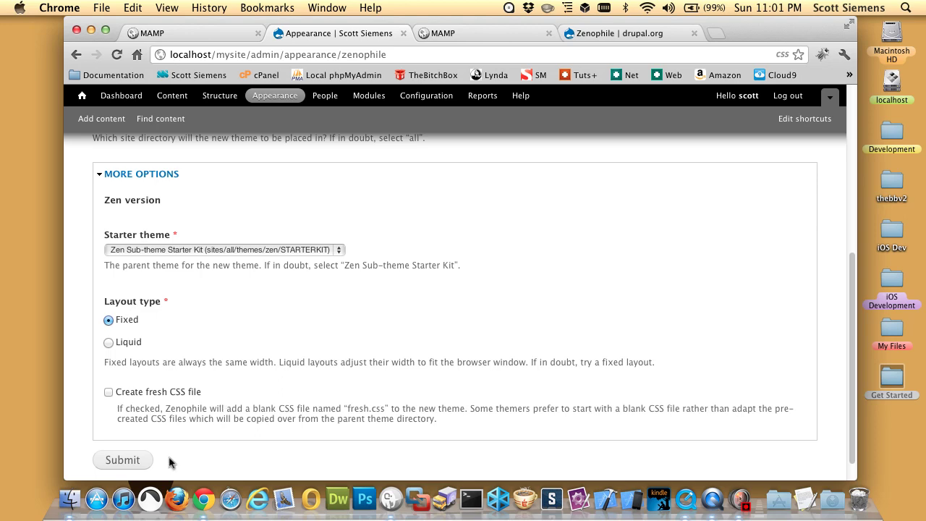
pyautogui.click(121, 460)
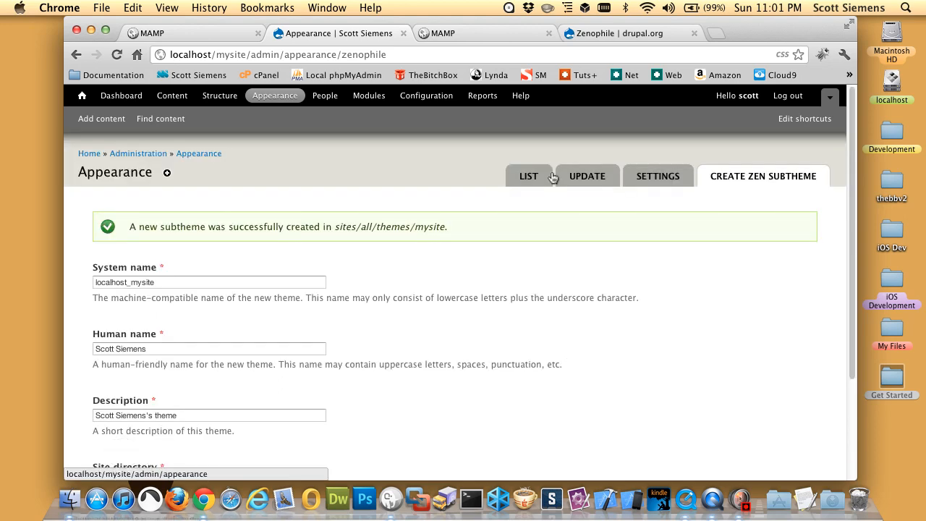
# Enable the Scott Siemens subtheme as default, view the restyled homepage, then browse to interworks.com/blog
pyautogui.click(530, 176)
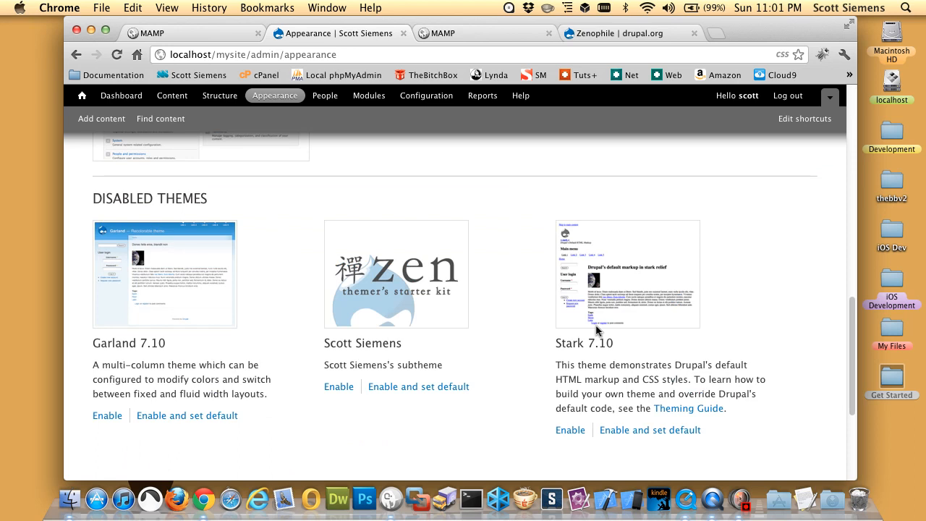
pyautogui.moveTo(405, 364)
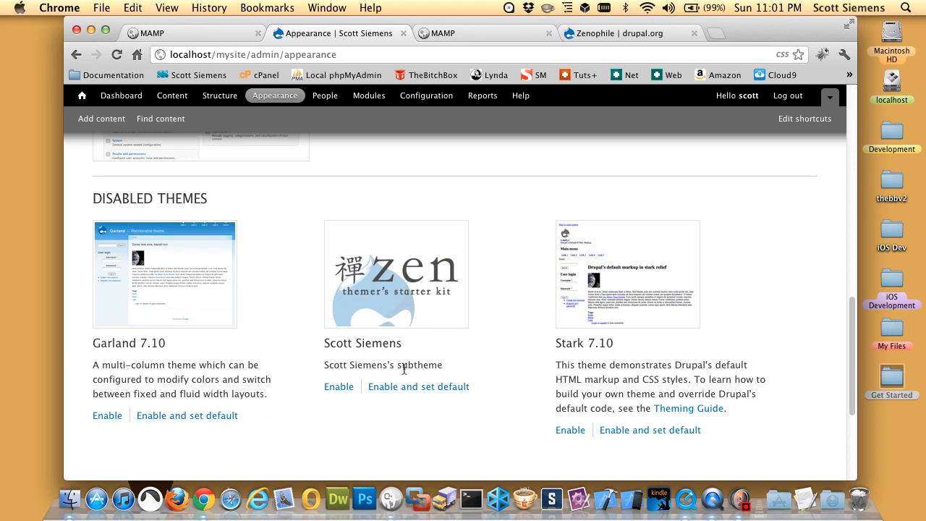
pyautogui.moveTo(384, 376)
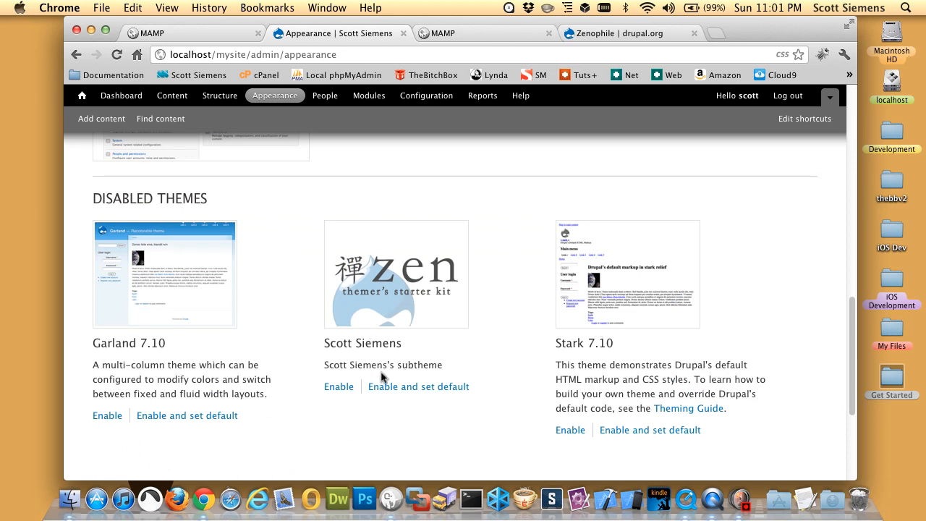
pyautogui.click(419, 386)
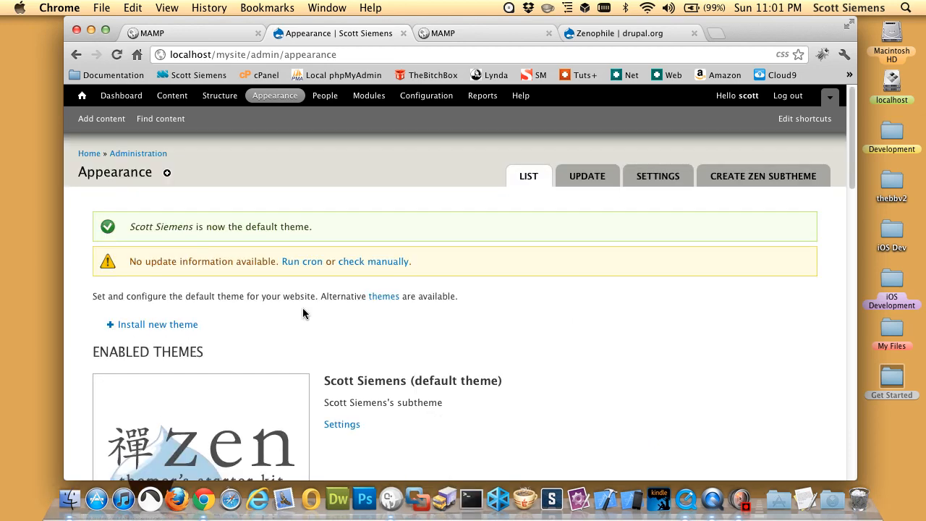
pyautogui.click(81, 96)
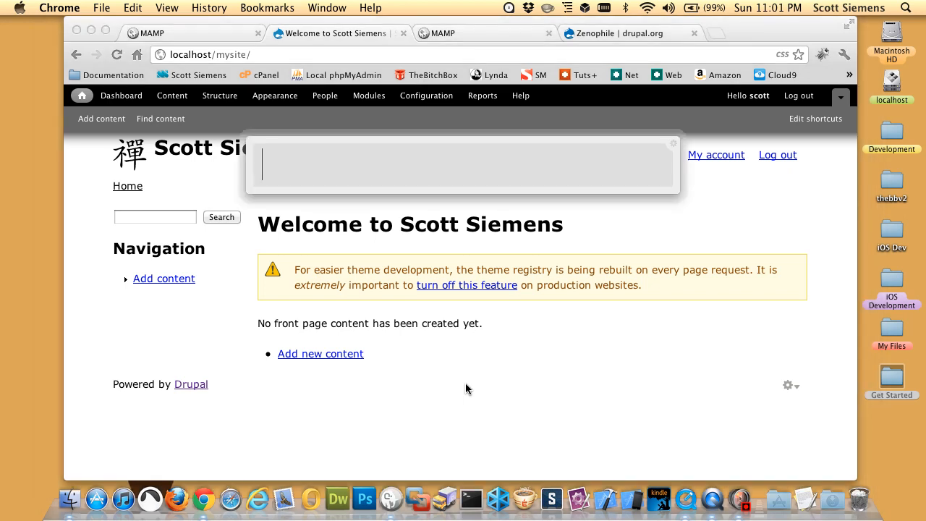
pyautogui.write('interworks.com/blog')
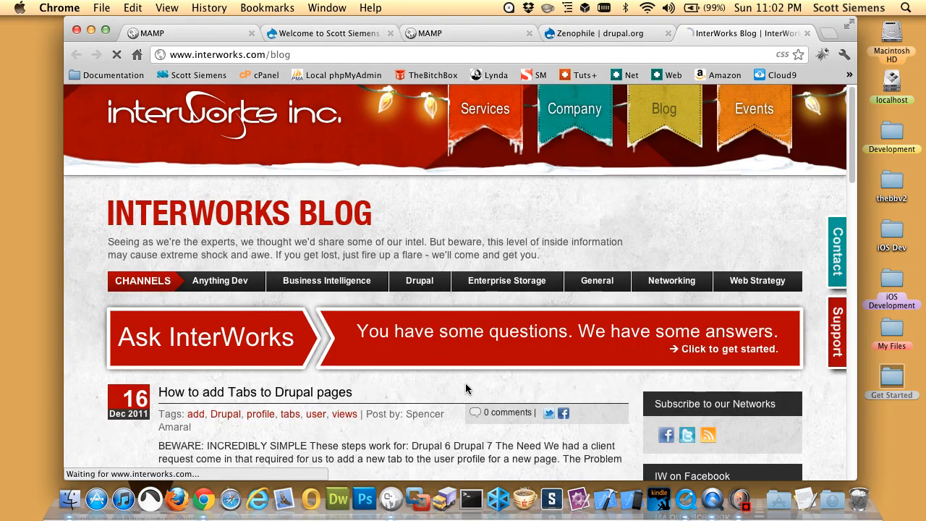
pyautogui.scroll(-3)
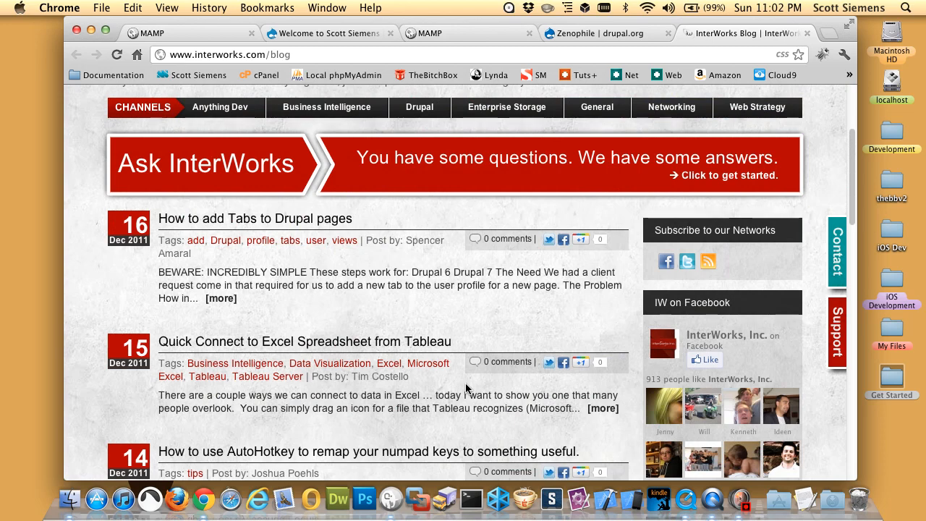